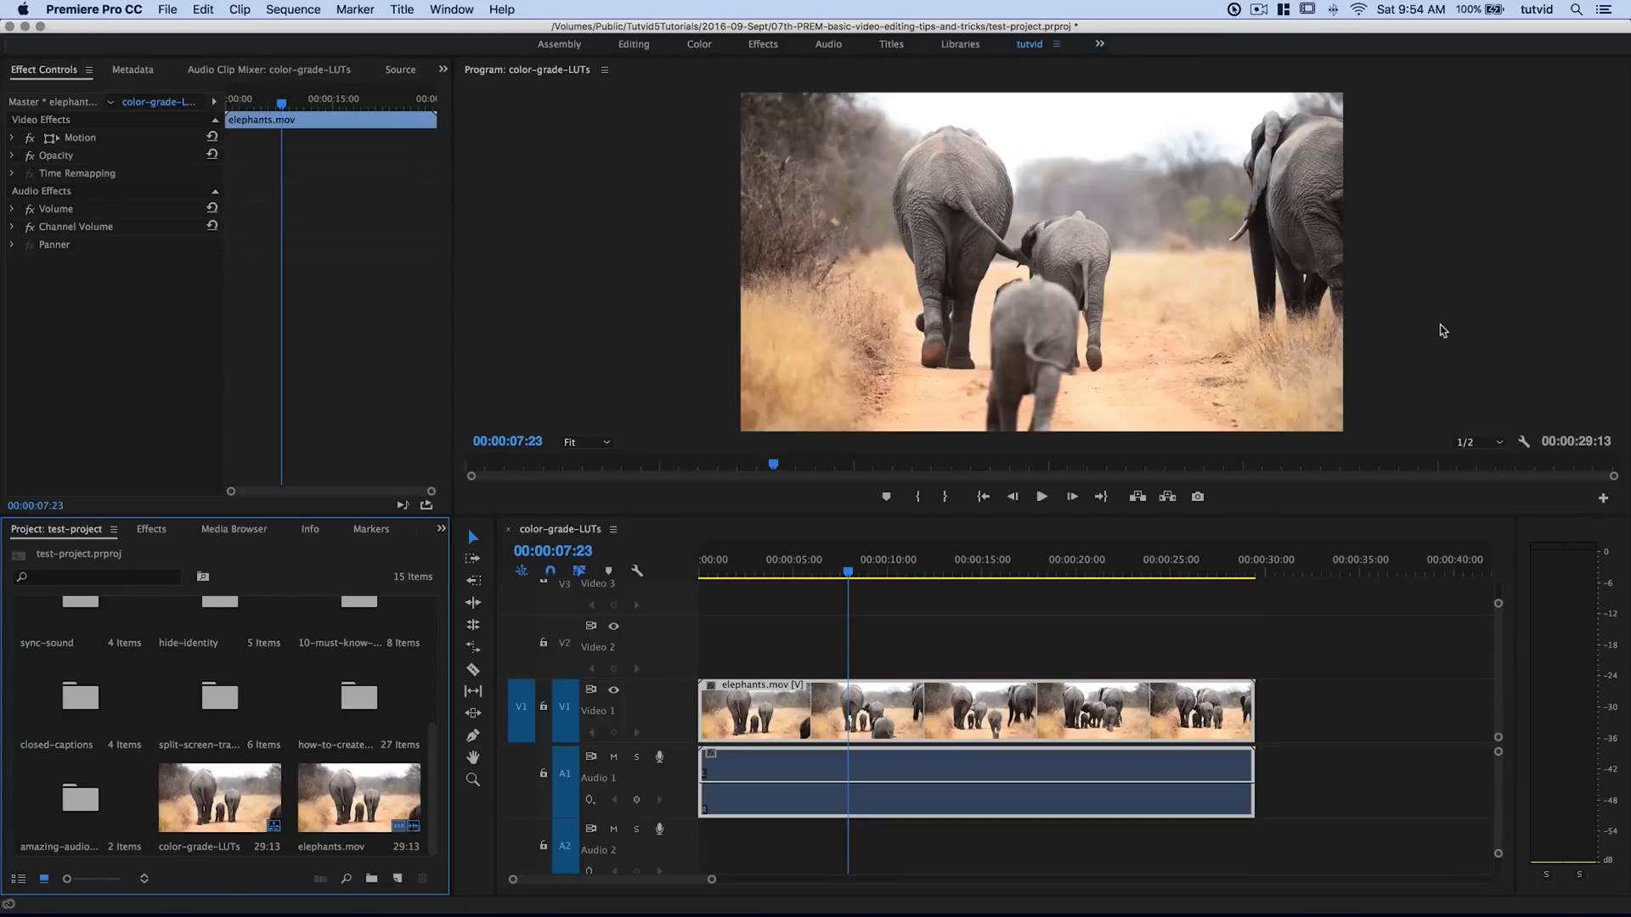
pyautogui.moveTo(1211, 626)
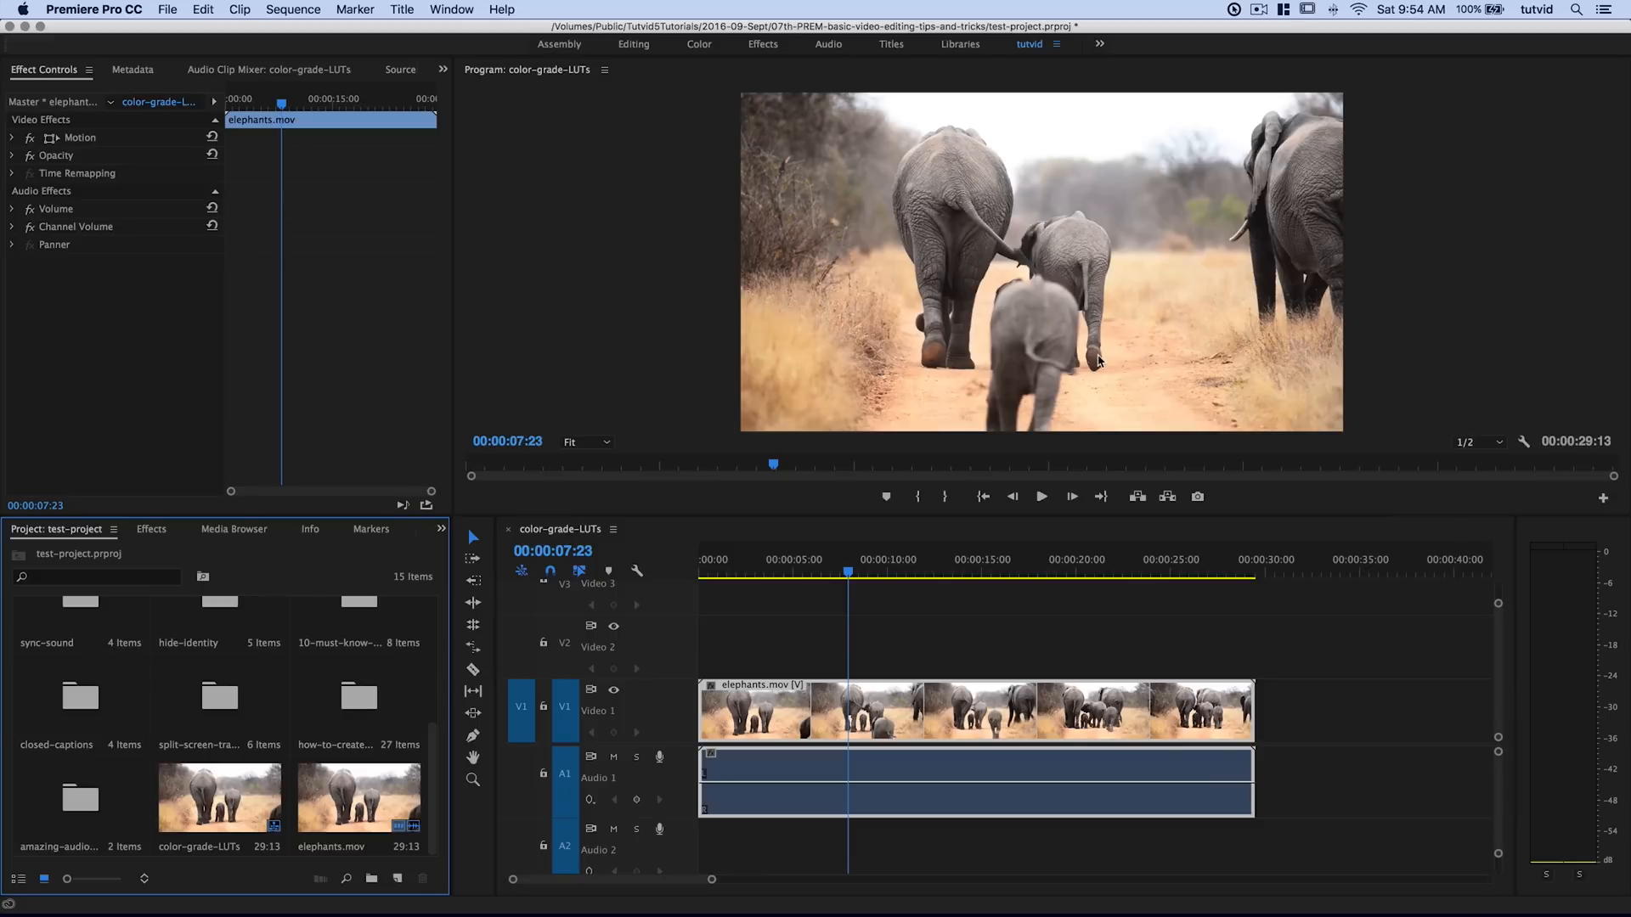
pyautogui.moveTo(1089, 369)
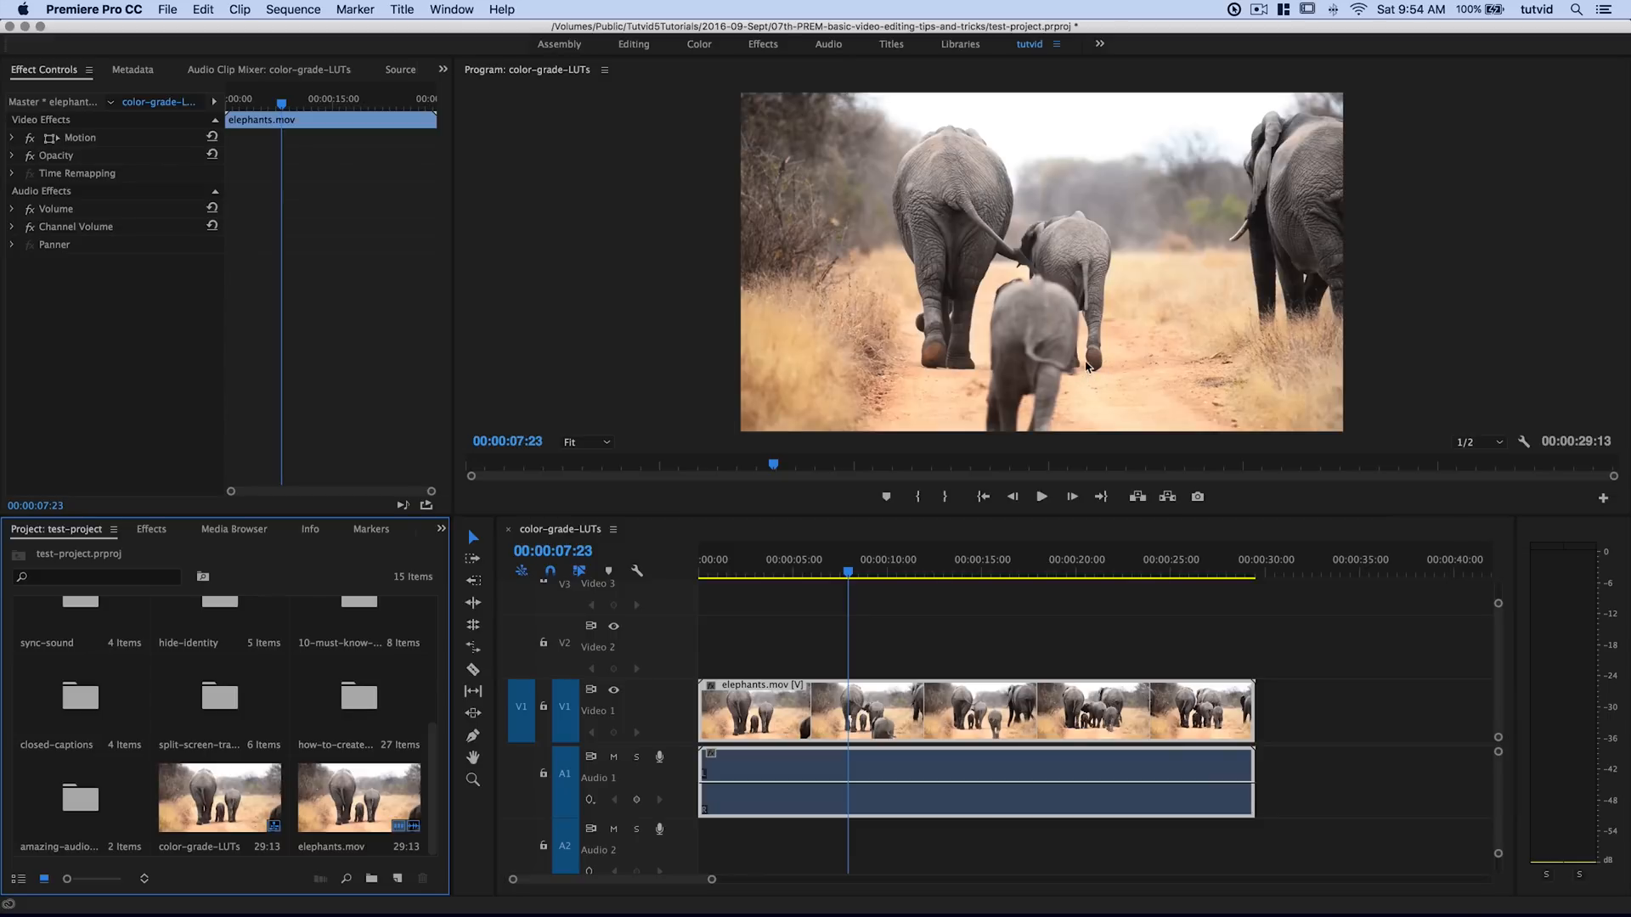
pyautogui.moveTo(1039, 337)
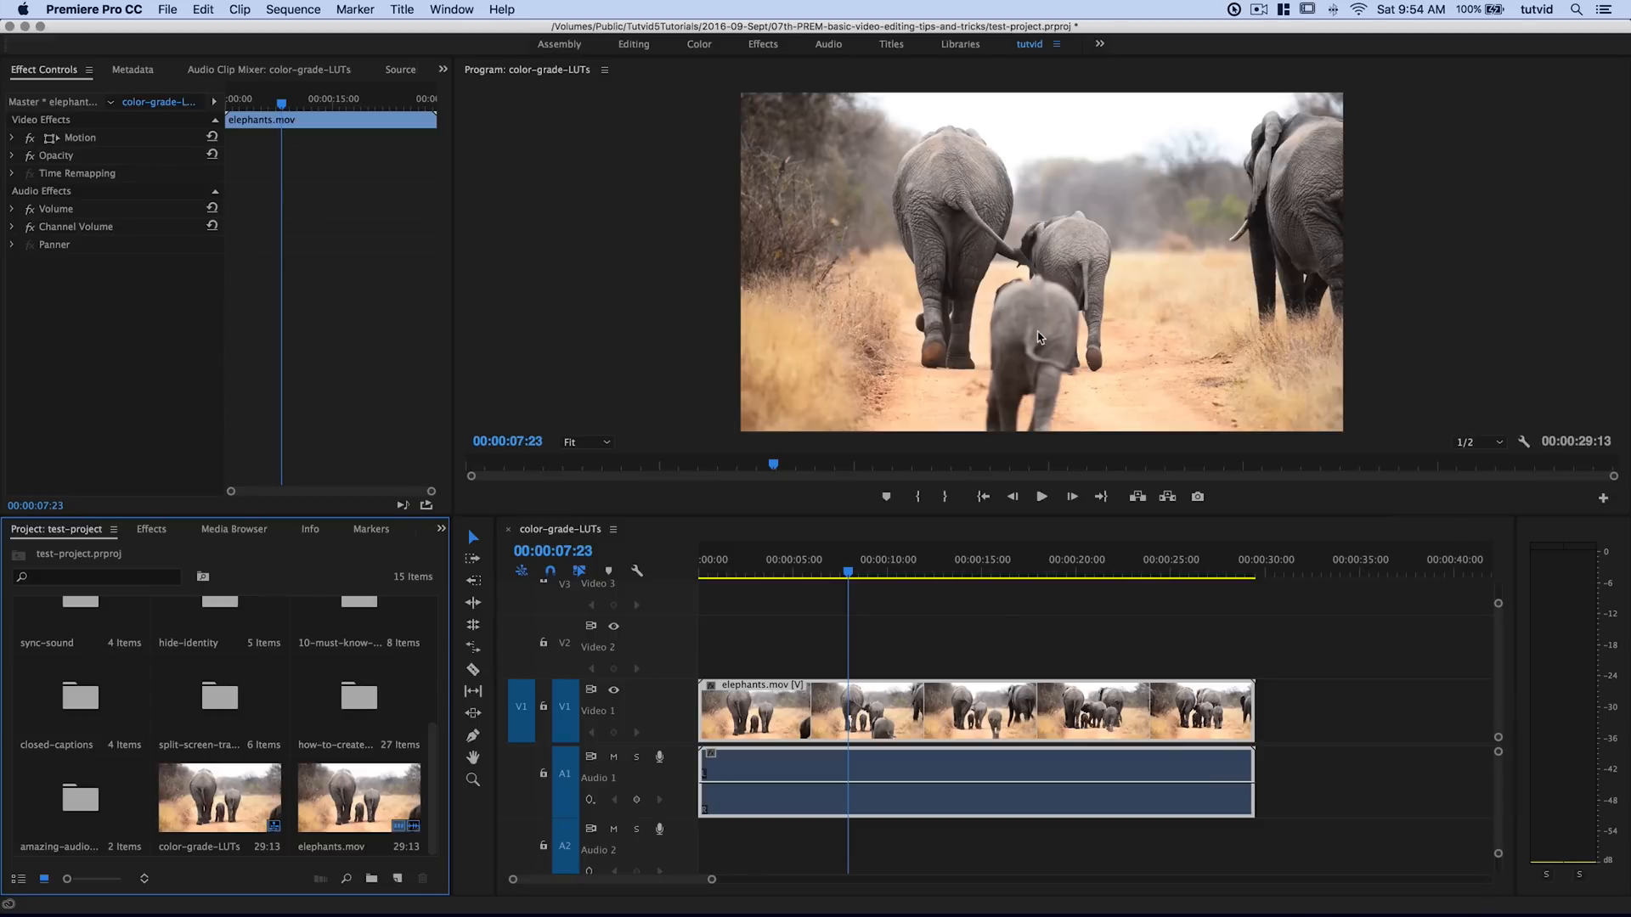
pyautogui.moveTo(1009, 654)
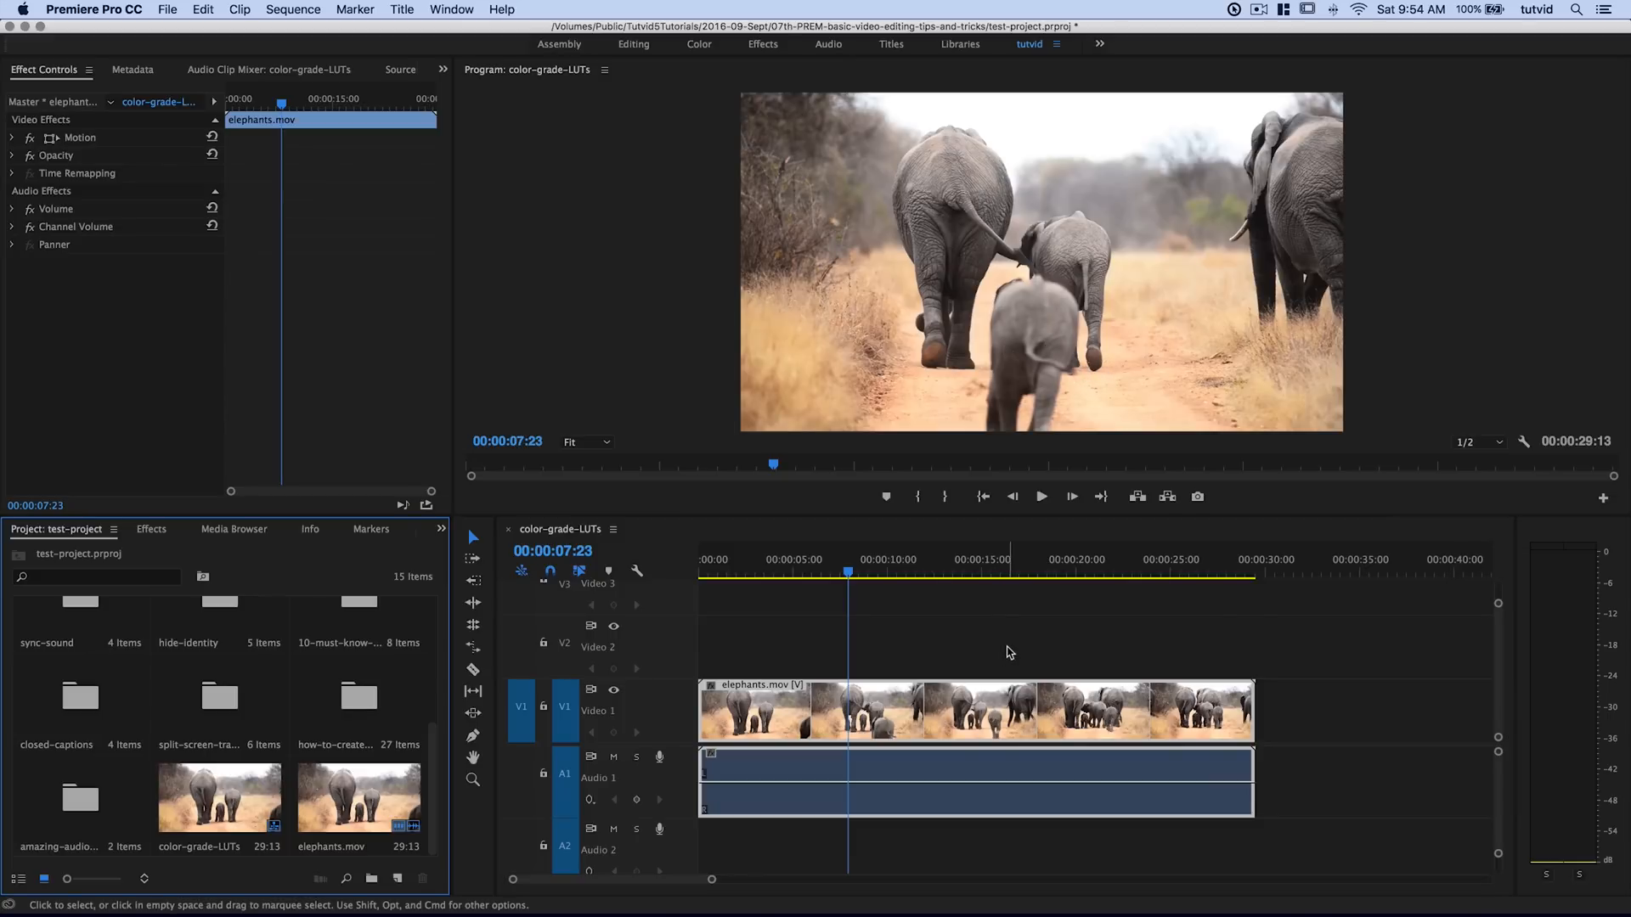
pyautogui.moveTo(933, 646)
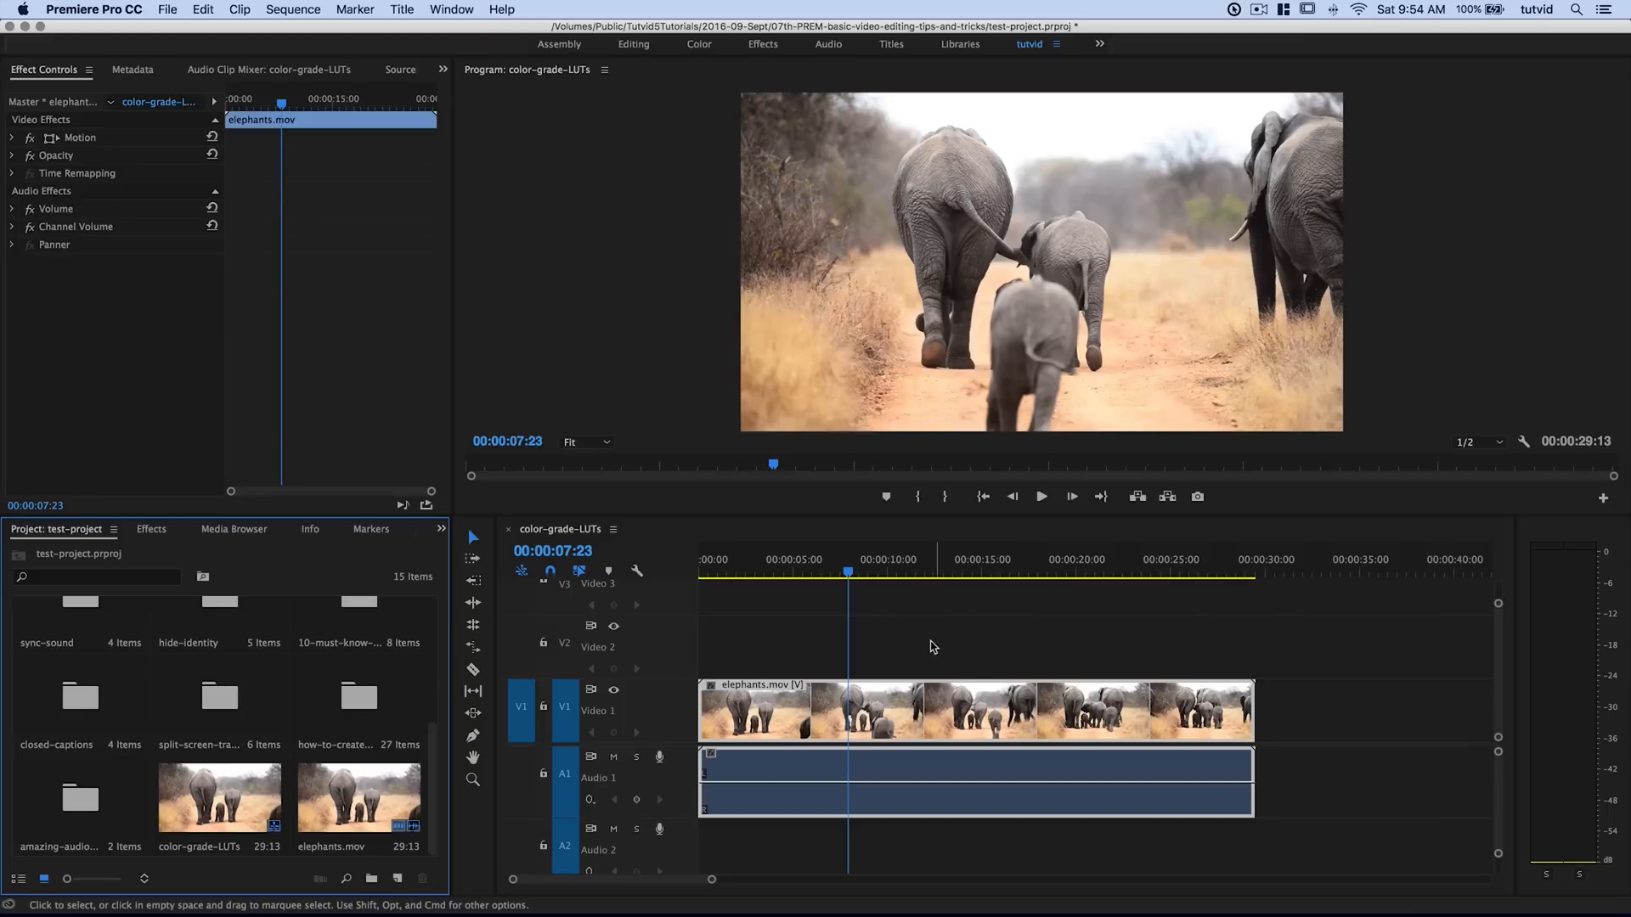
# - Scrub the playhead to 00:00:18:20, showing the elephant family with calves
pyautogui.click(1004, 571)
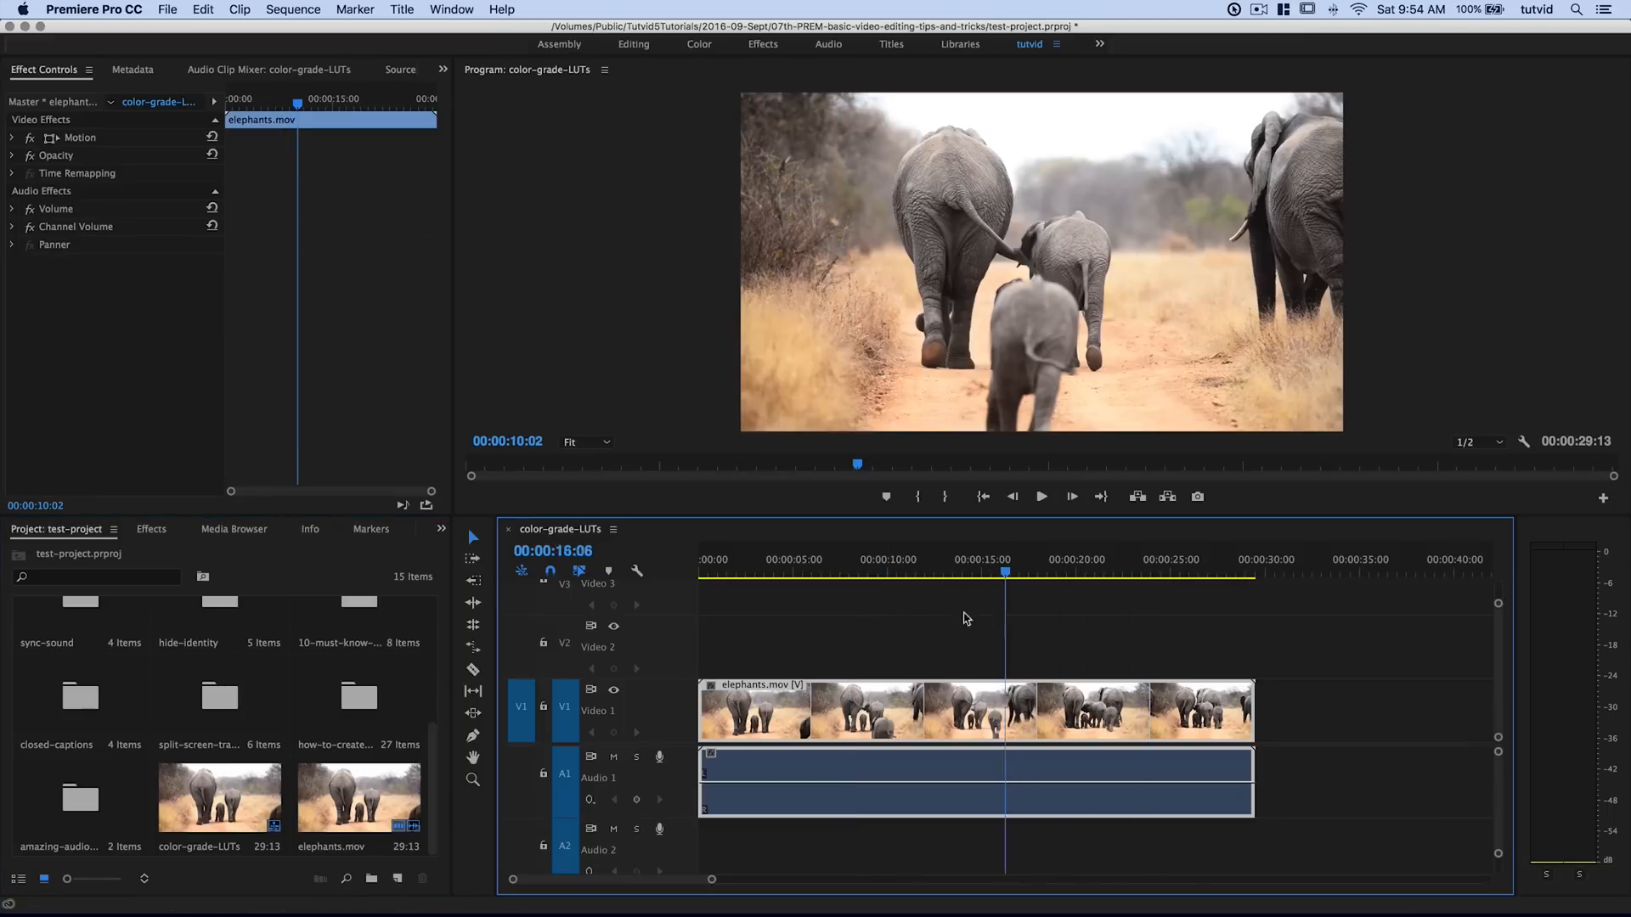
pyautogui.moveTo(1004, 571); pyautogui.dragTo(1053, 572)
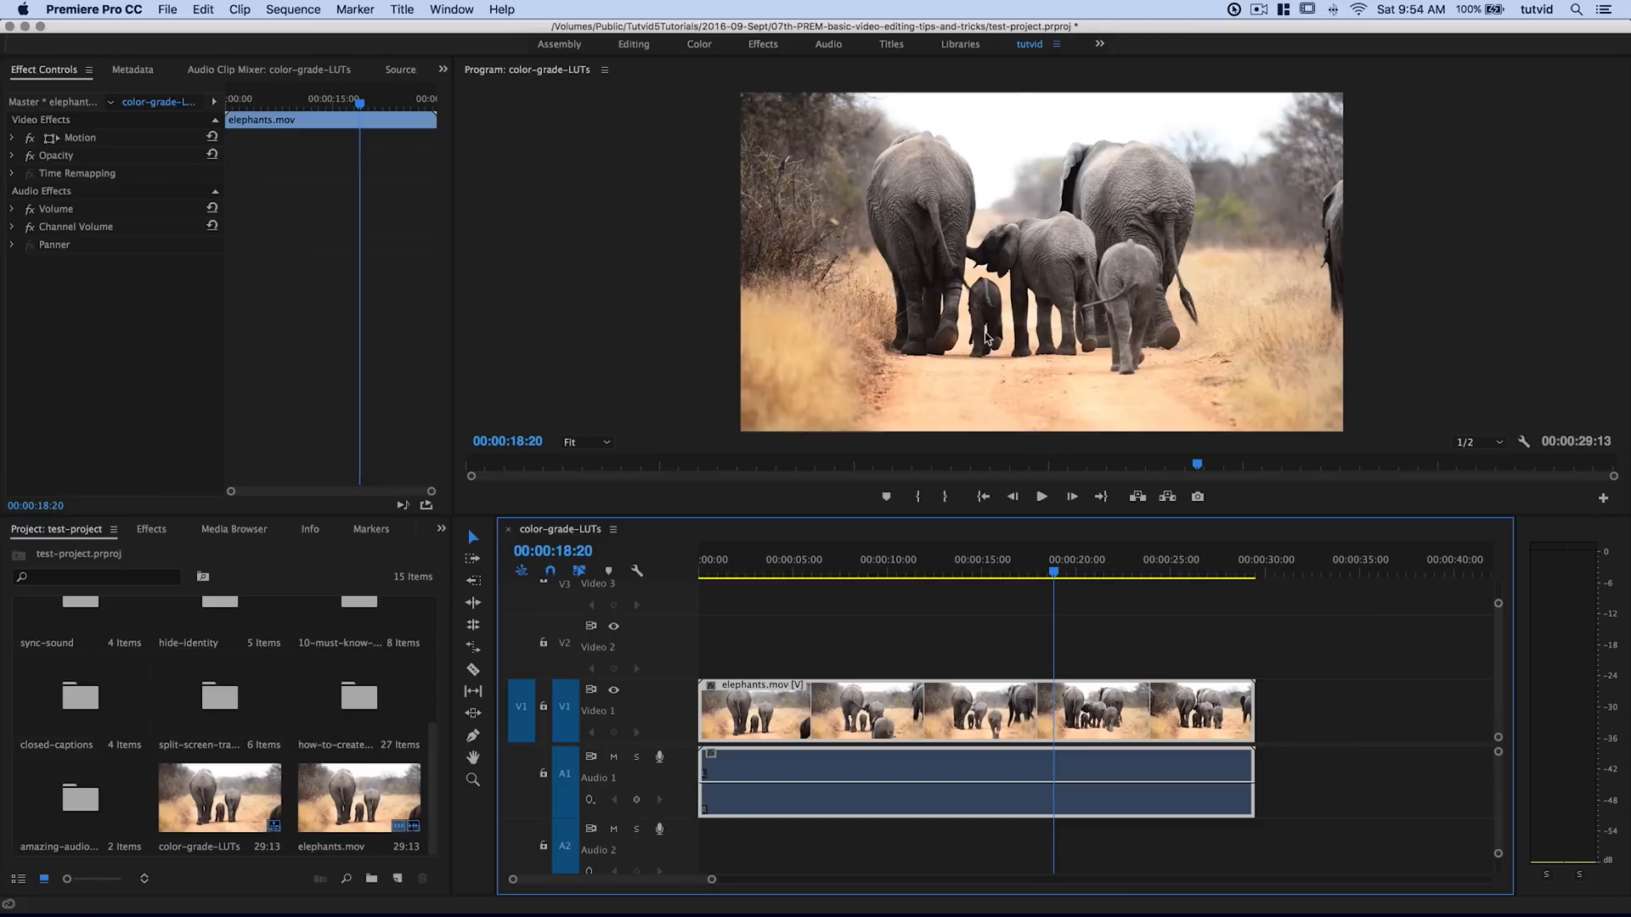
pyautogui.moveTo(945, 345)
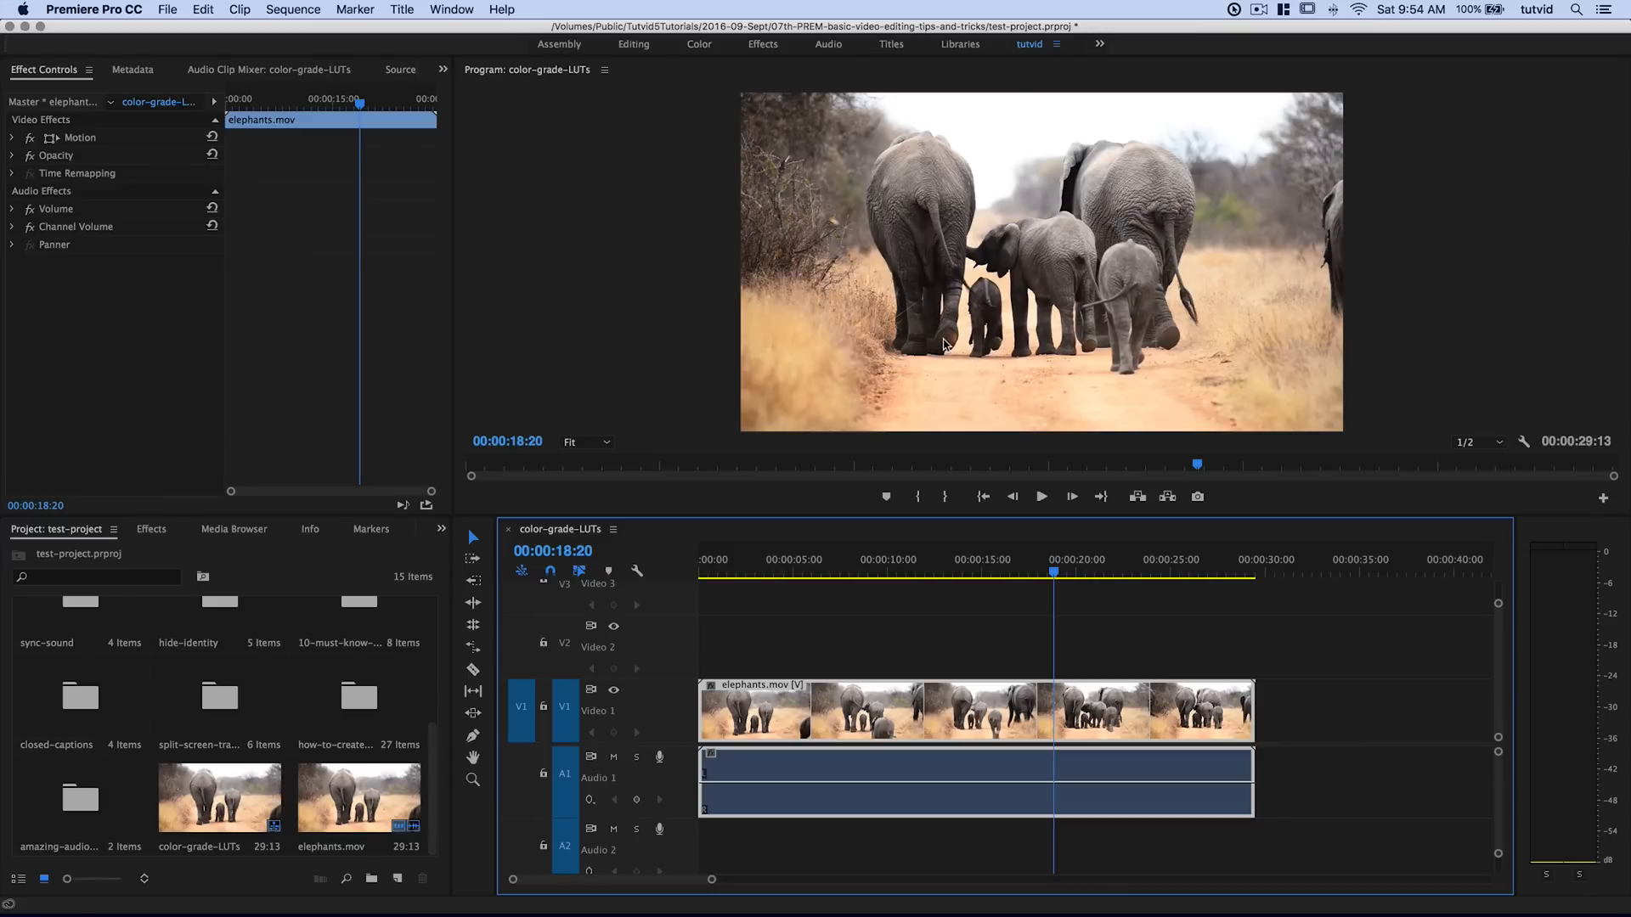
pyautogui.moveTo(924, 329)
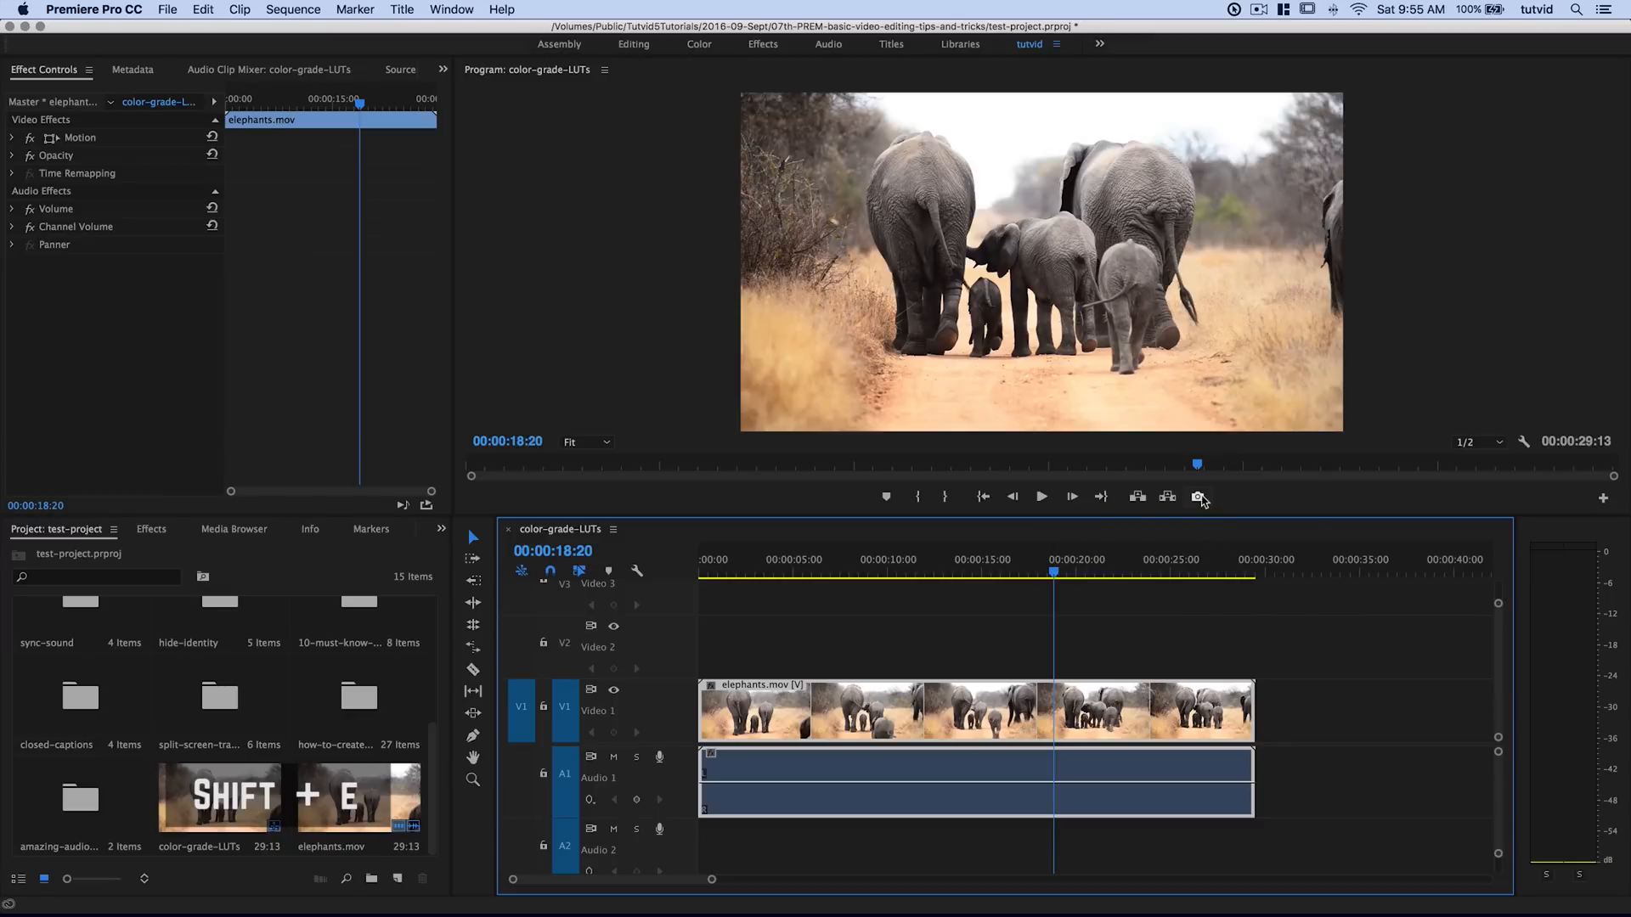
pyautogui.moveTo(1199, 497)
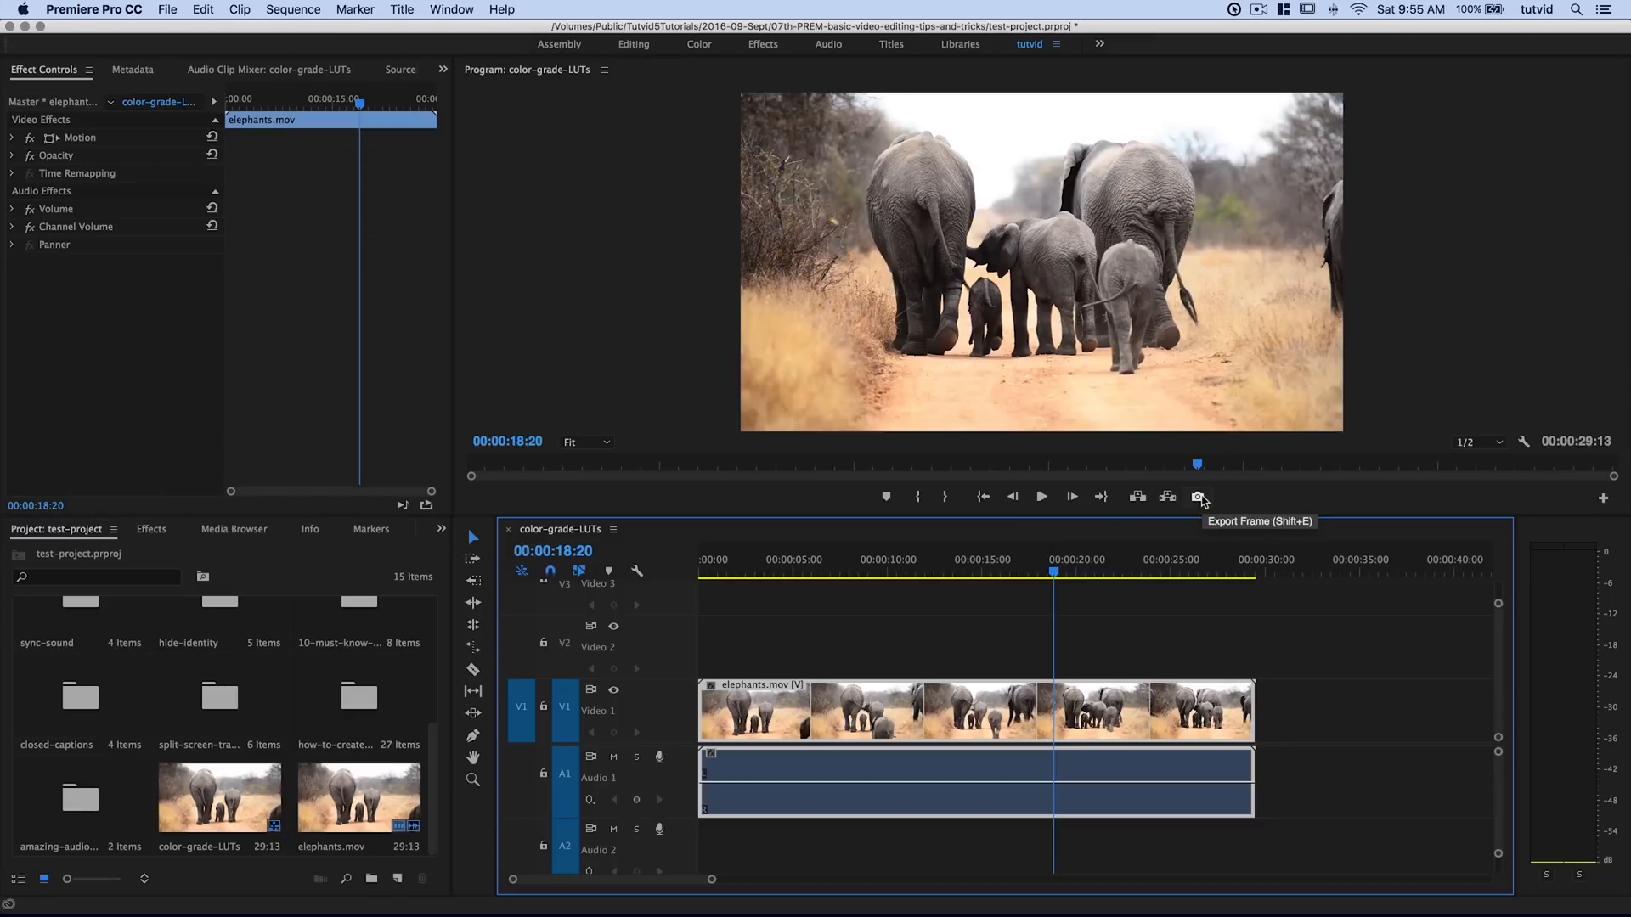
pyautogui.moveTo(1198, 496)
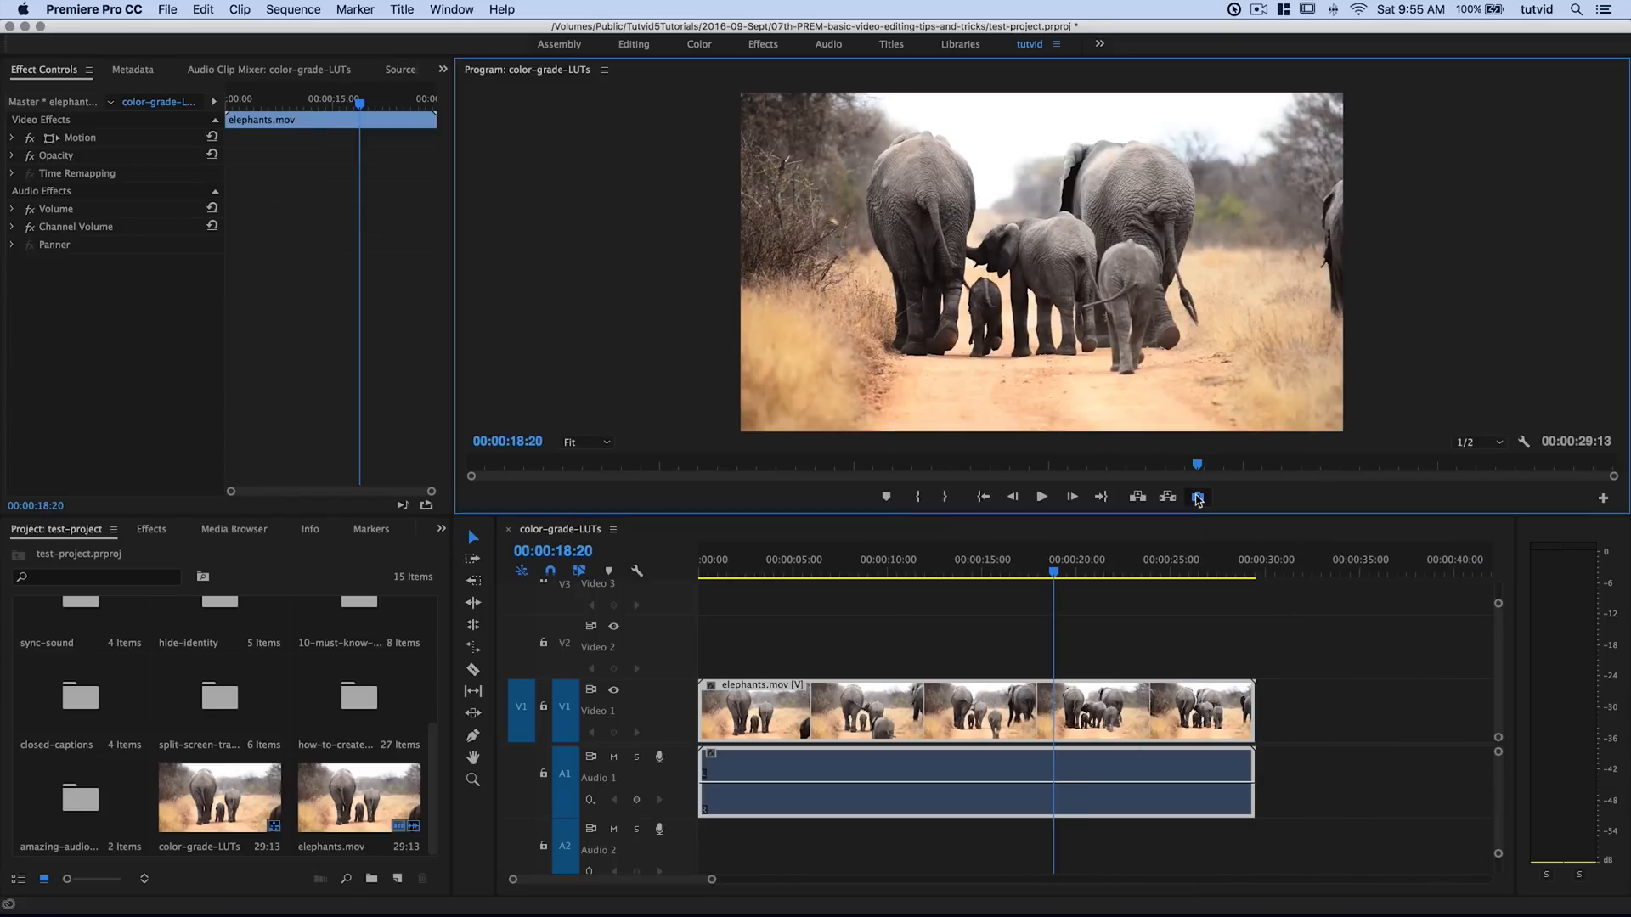
# - Export the 18:20 frame as JPEG 'grade-reference' to the Desktop, then switch to Photoshop
pyautogui.click(1197, 497)
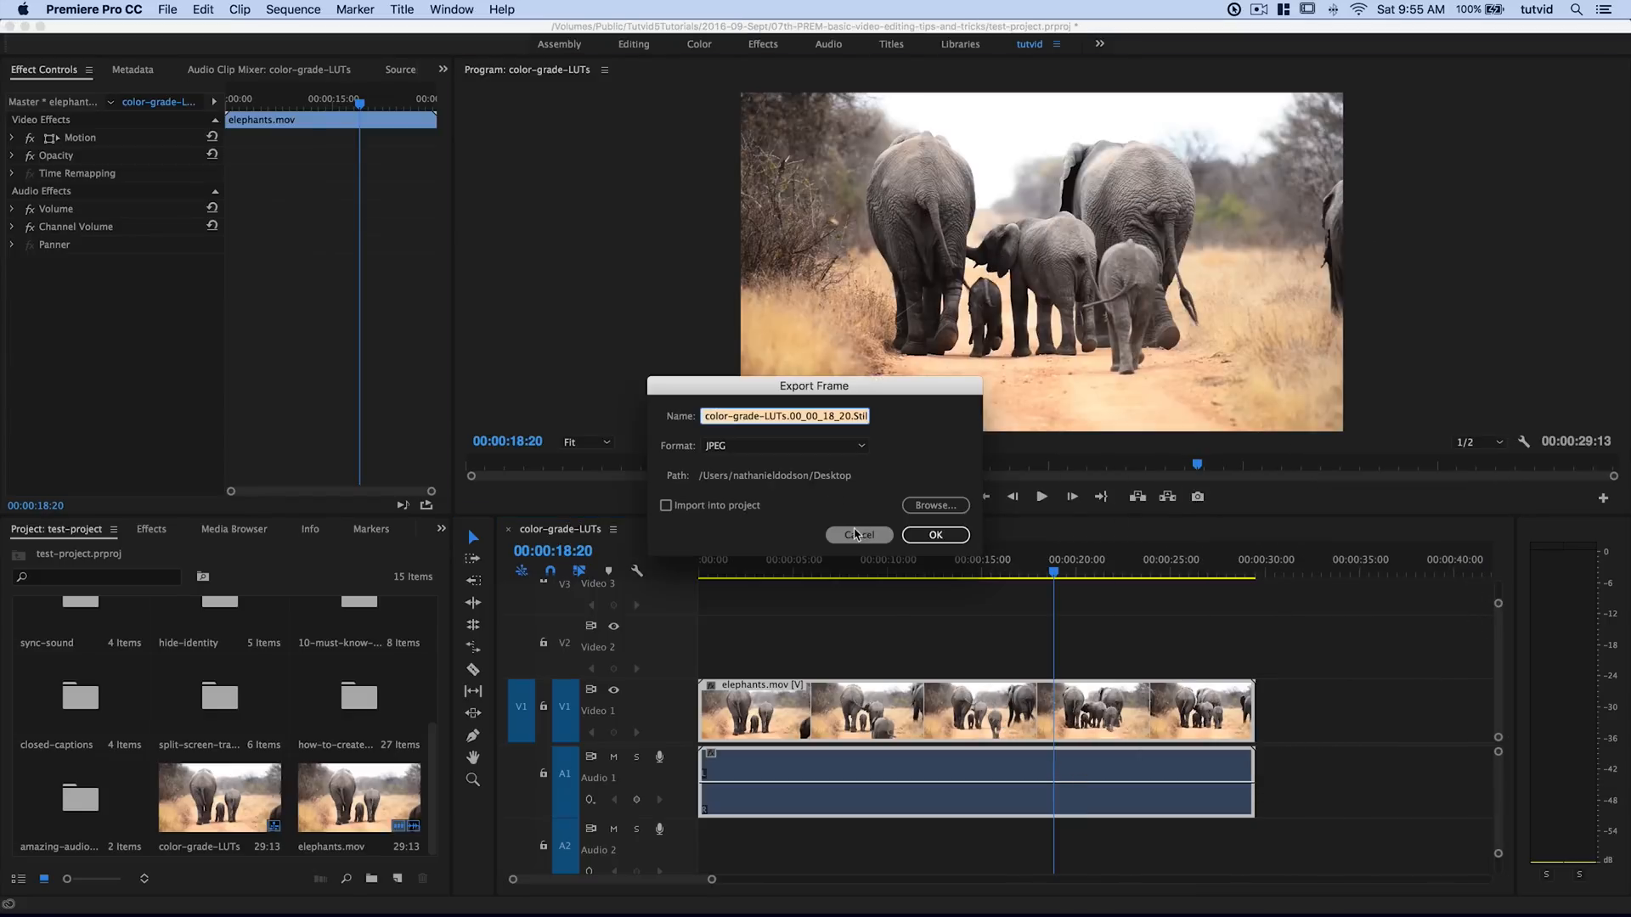
pyautogui.write('grade')
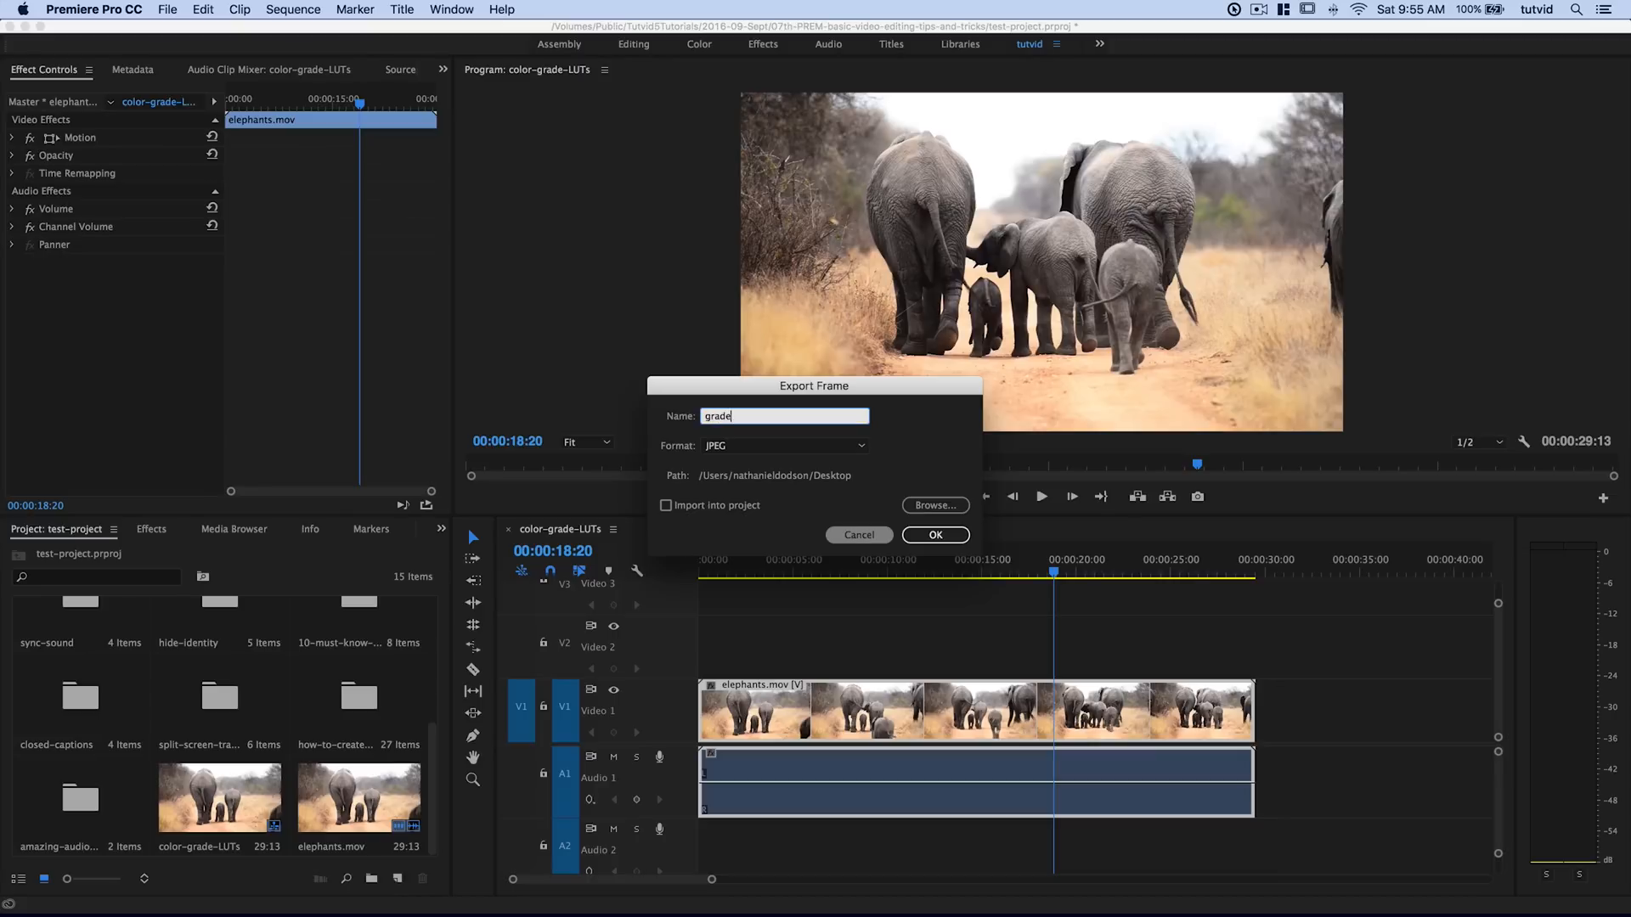
pyautogui.write('-reference')
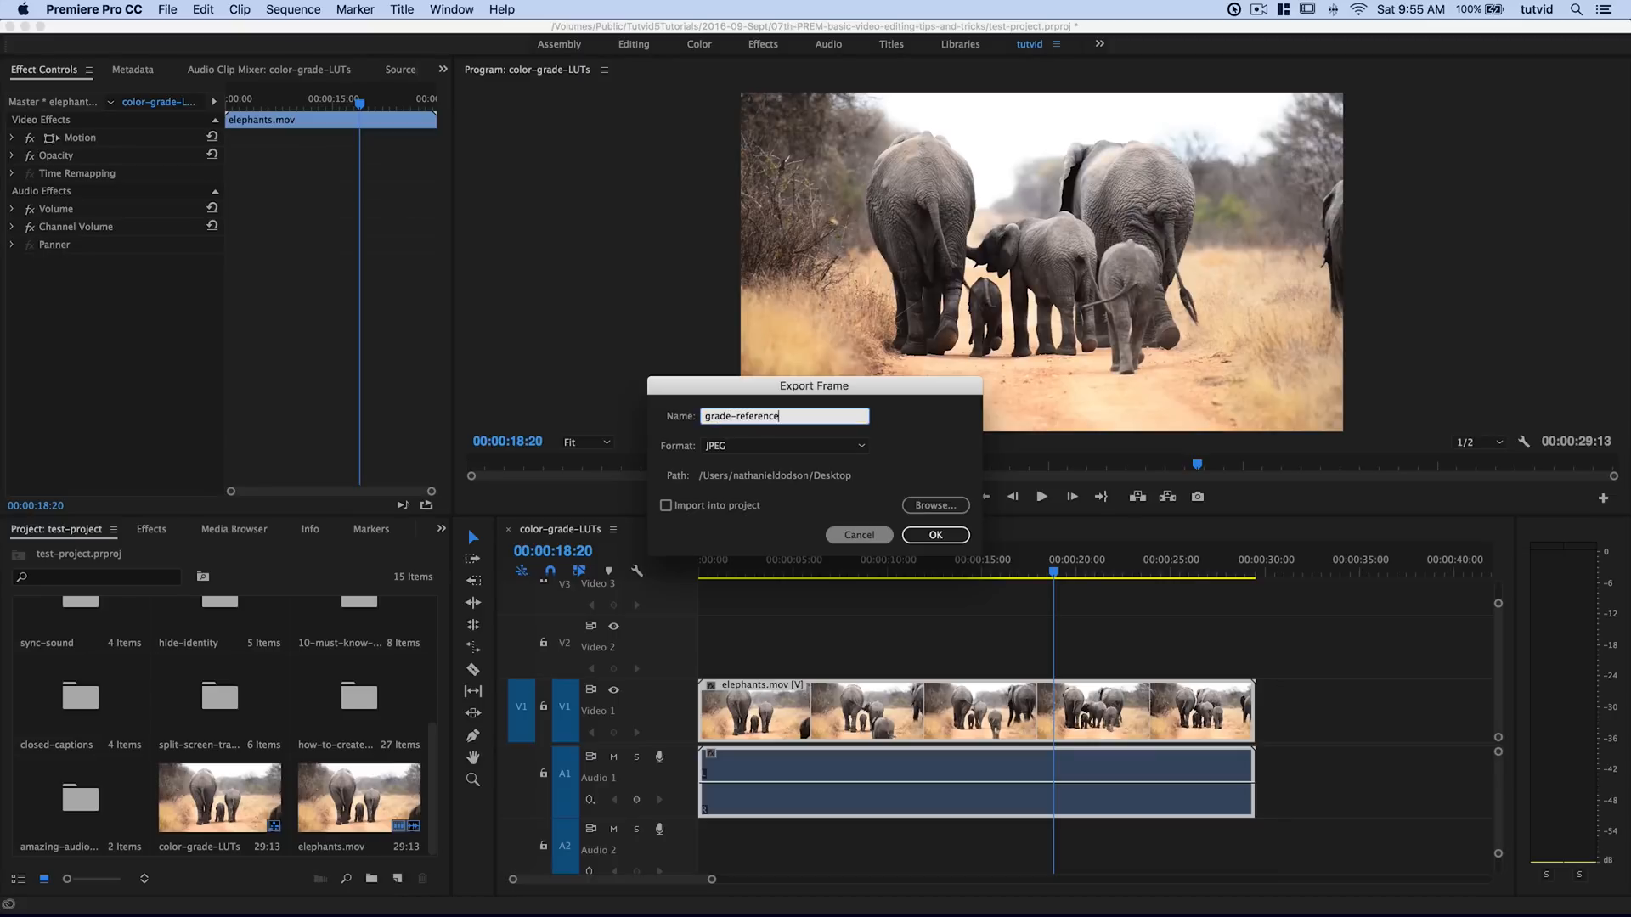
pyautogui.click(783, 446)
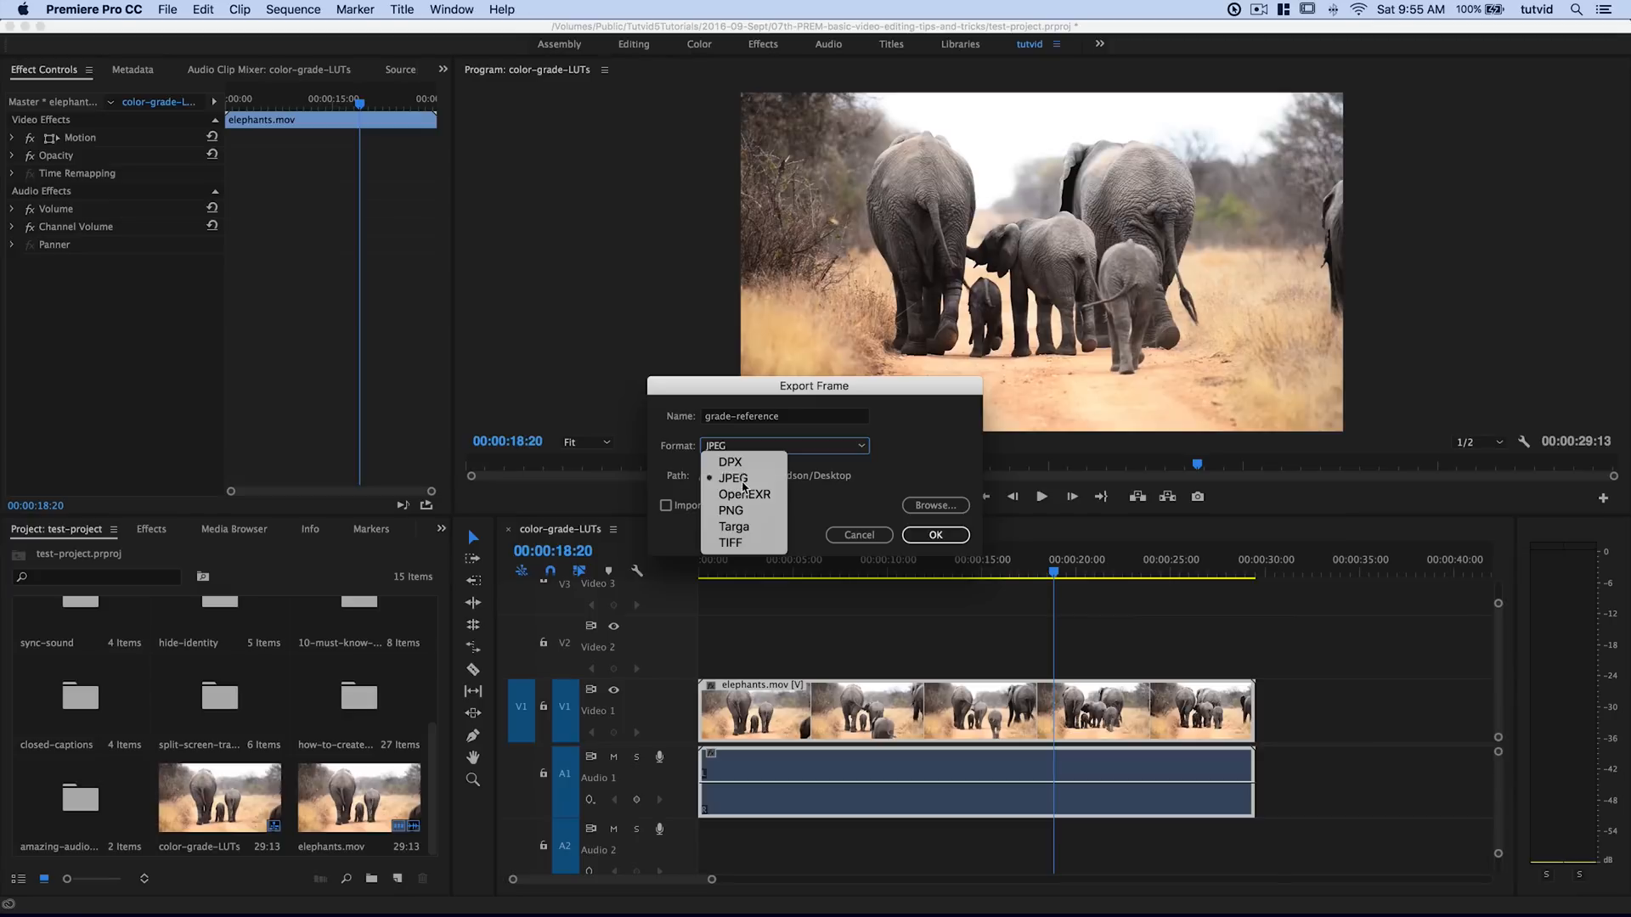
pyautogui.click(733, 477)
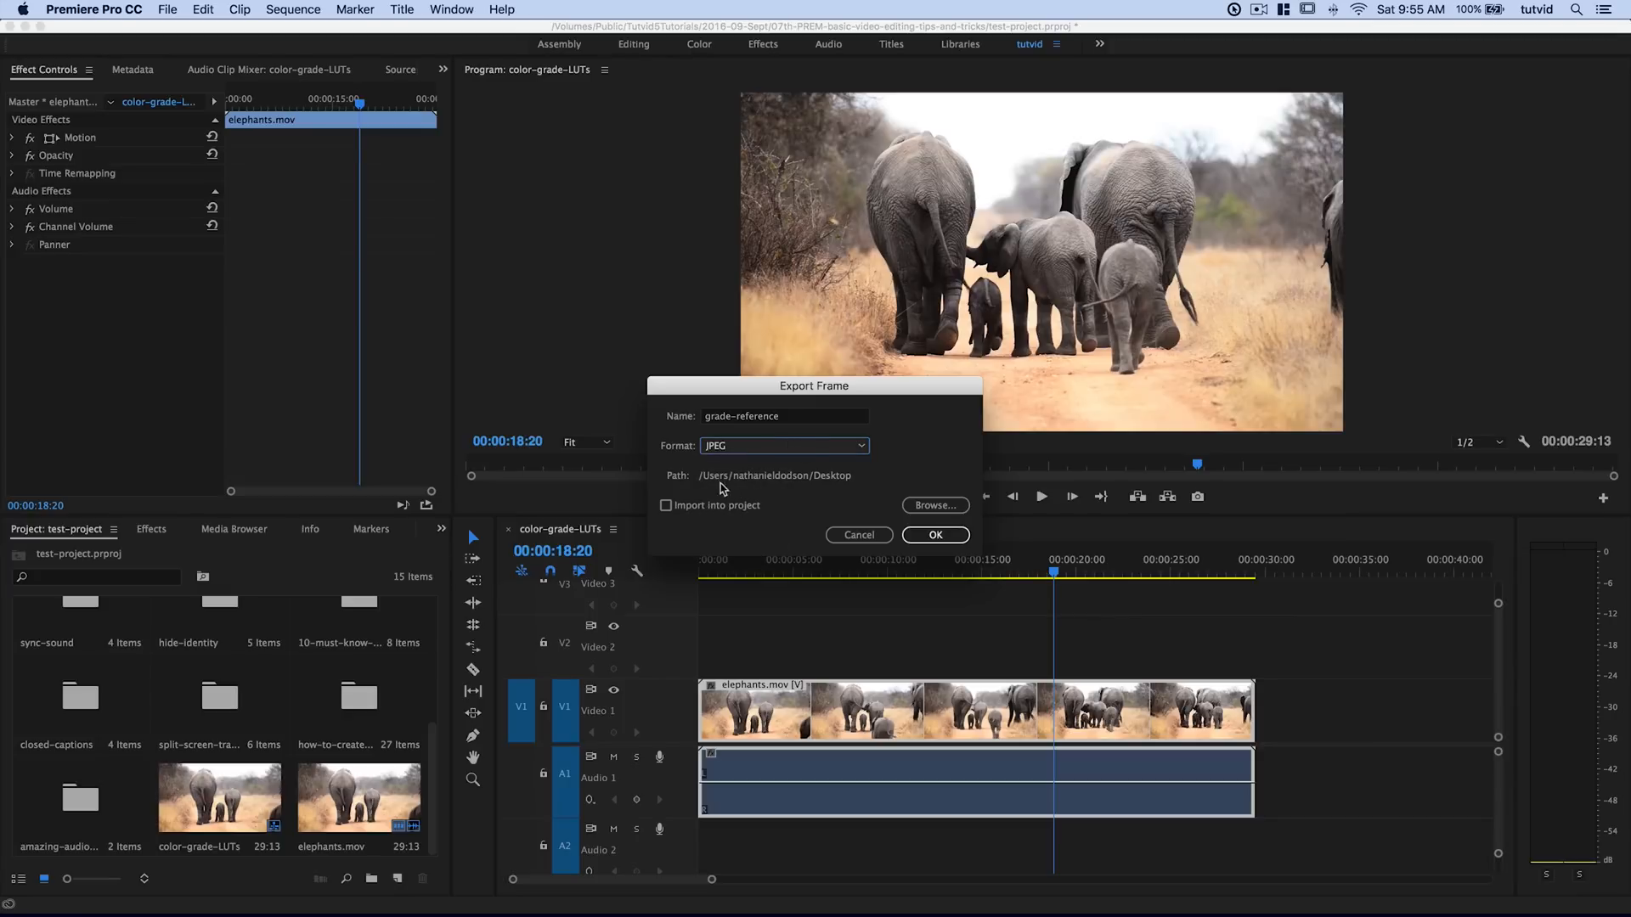
pyautogui.moveTo(827, 475)
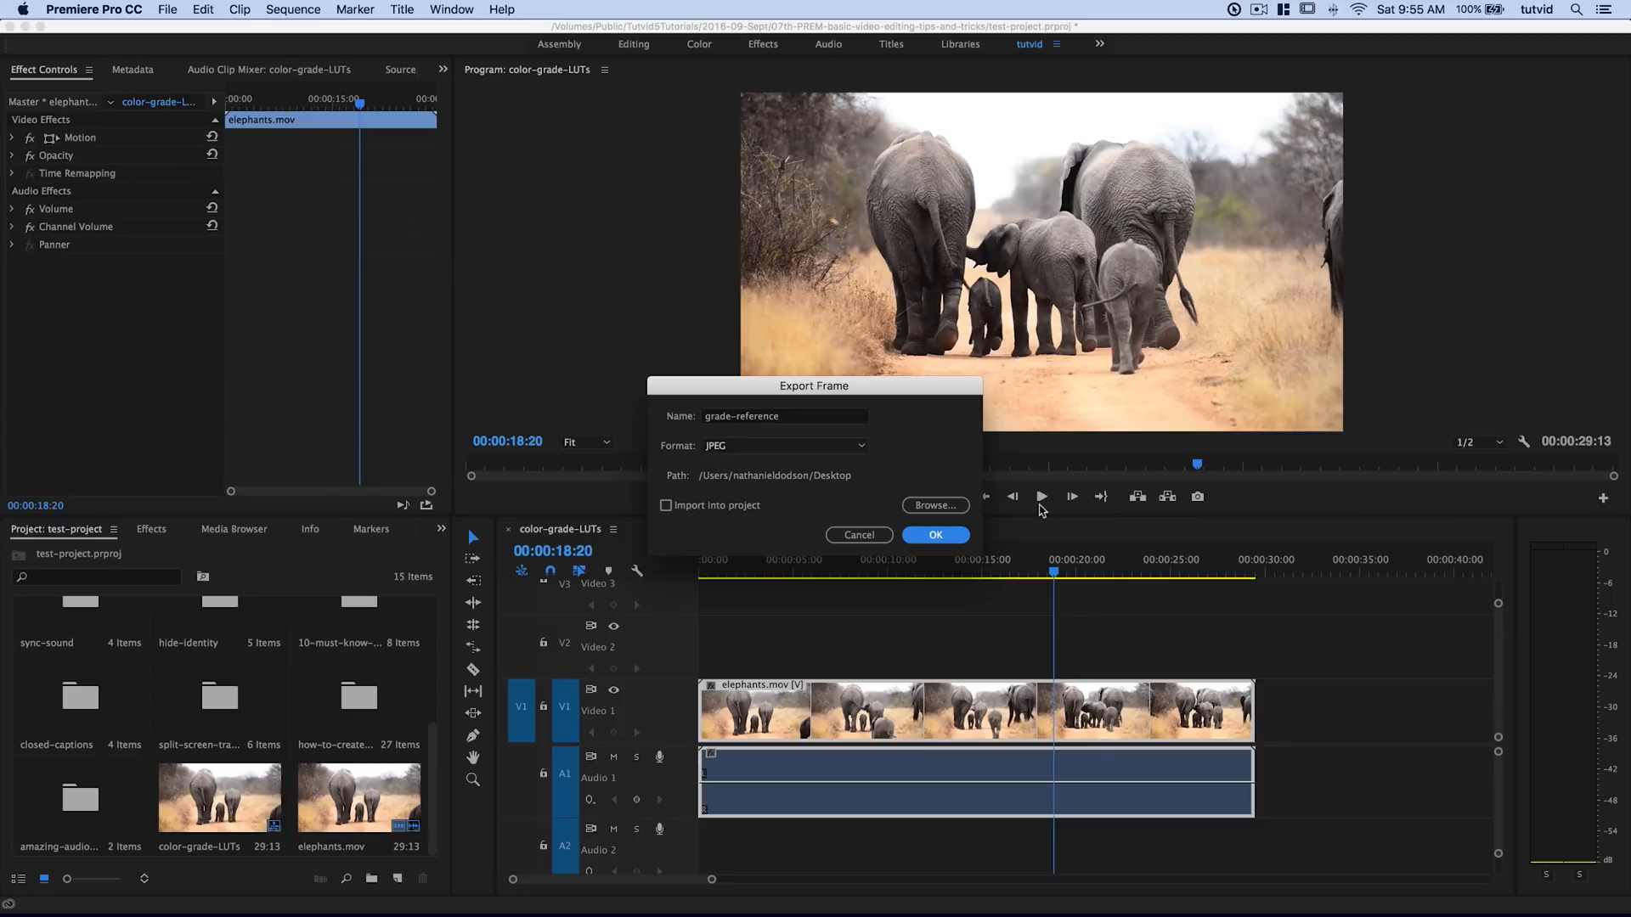
pyautogui.press('cmd+tab')
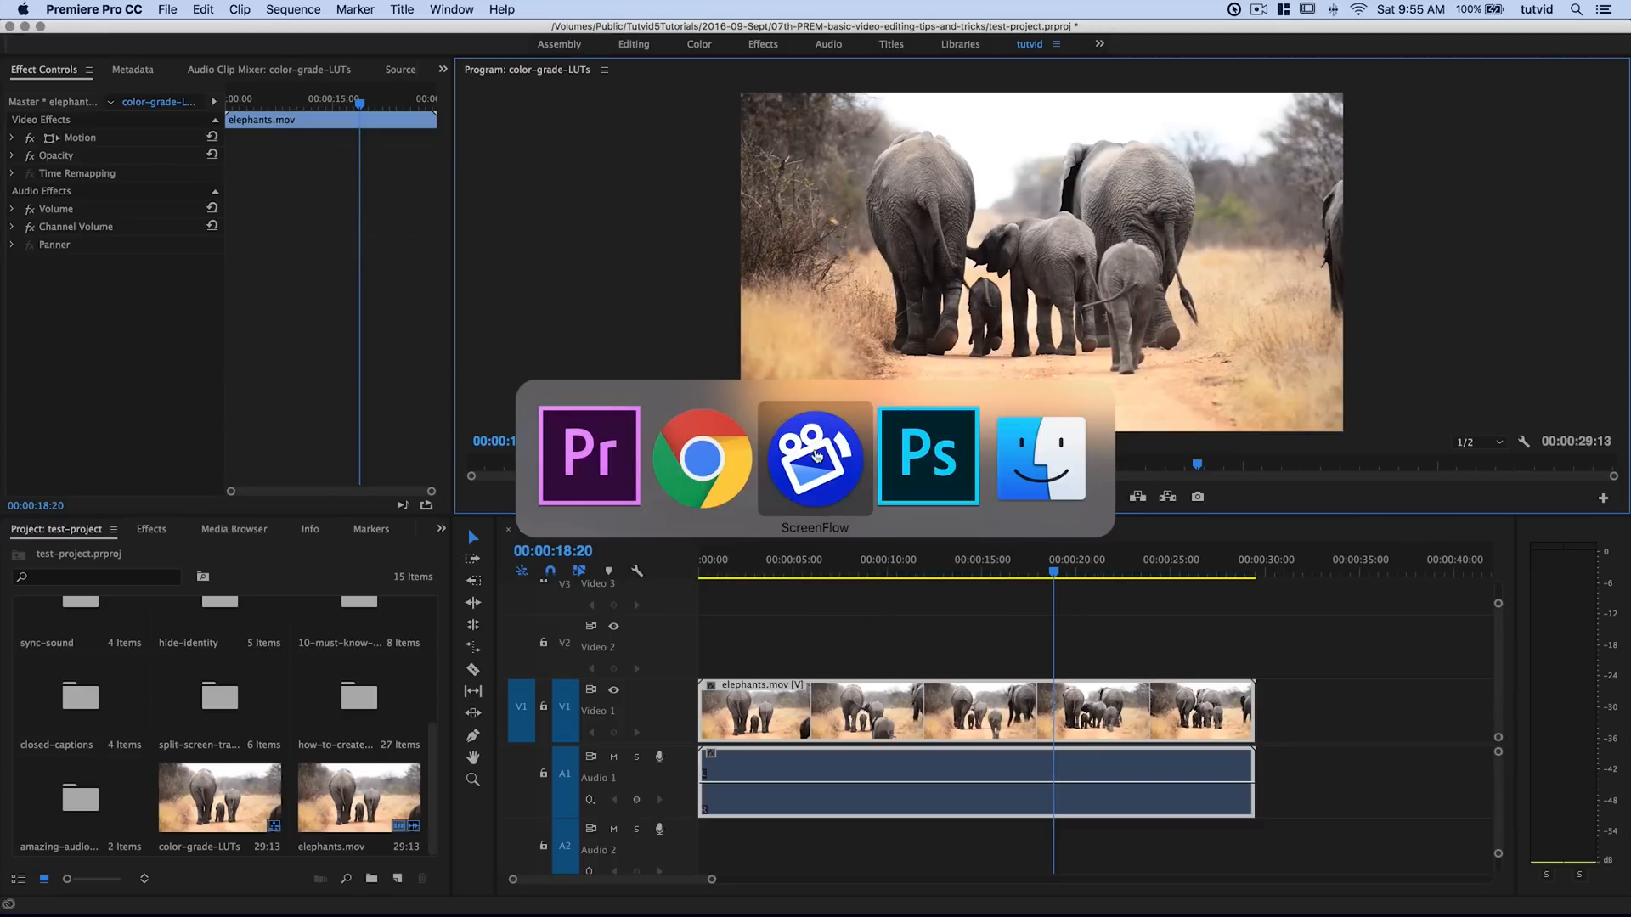
# - Open grade-reference.jpg from the Desktop, converting Background to Layer 0 and reverting
pyautogui.click(927, 457)
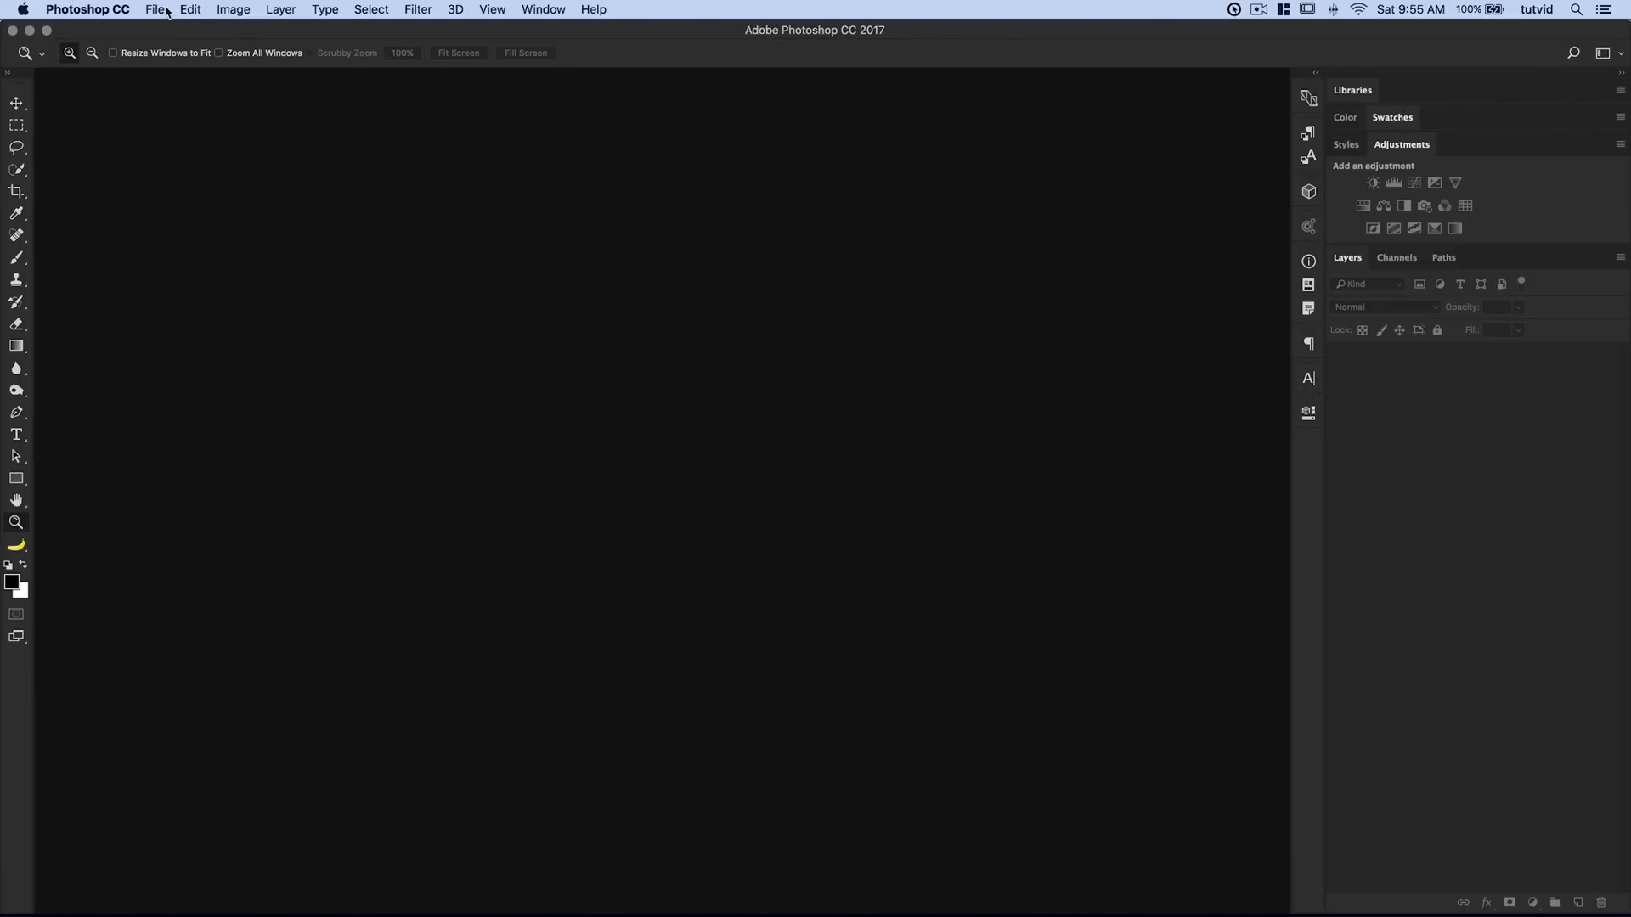
pyautogui.moveTo(756, 346)
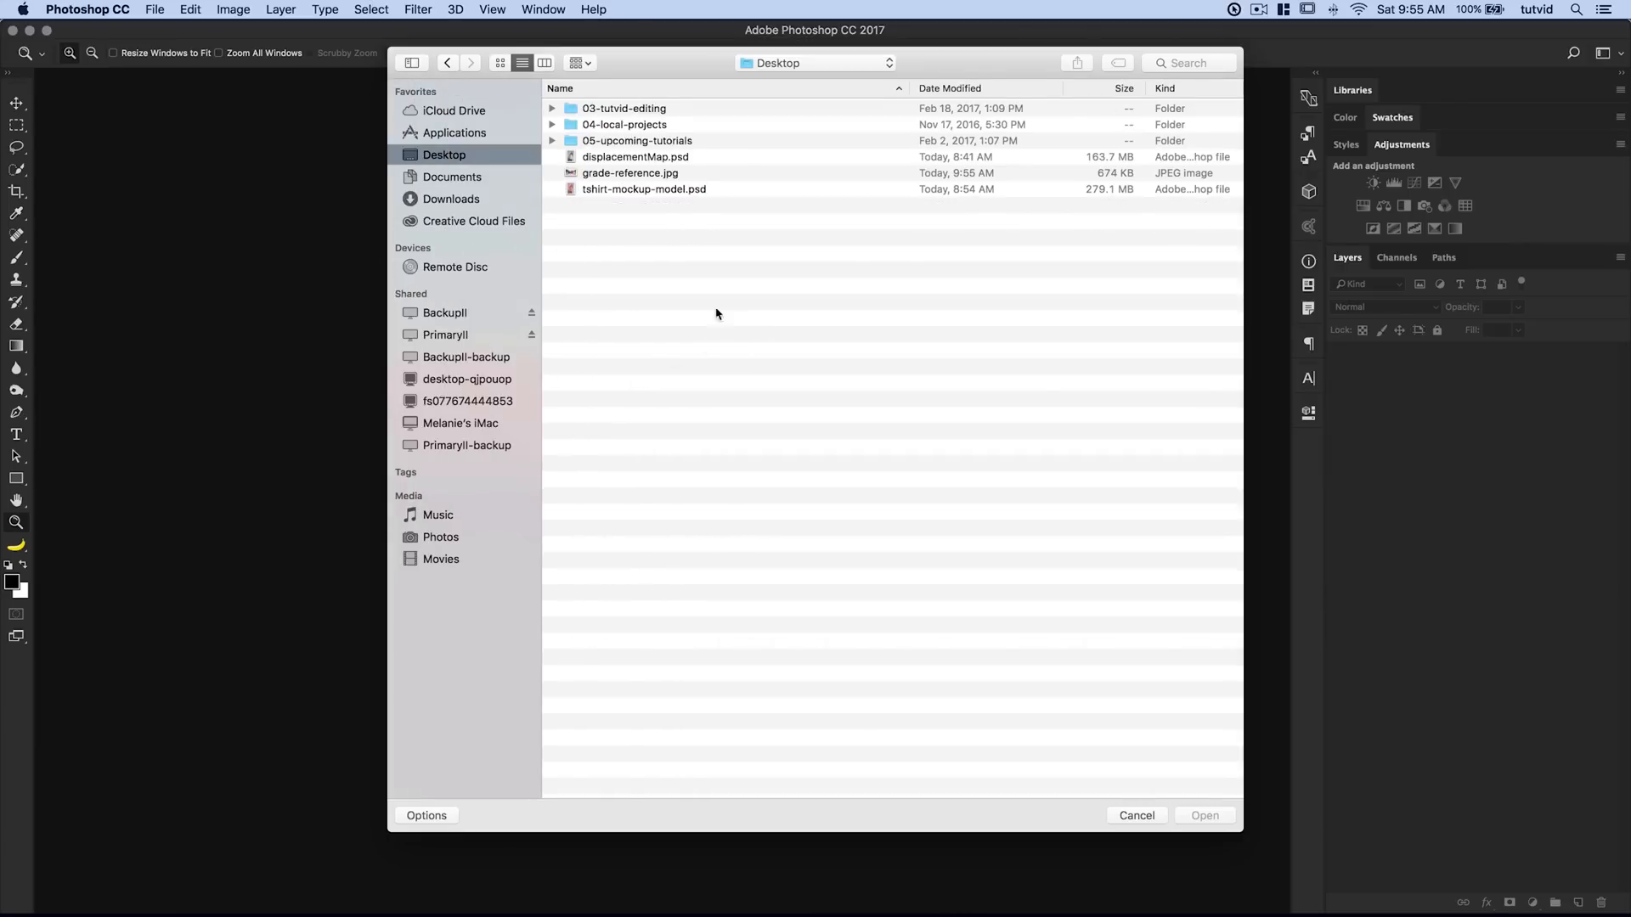
pyautogui.click(630, 172)
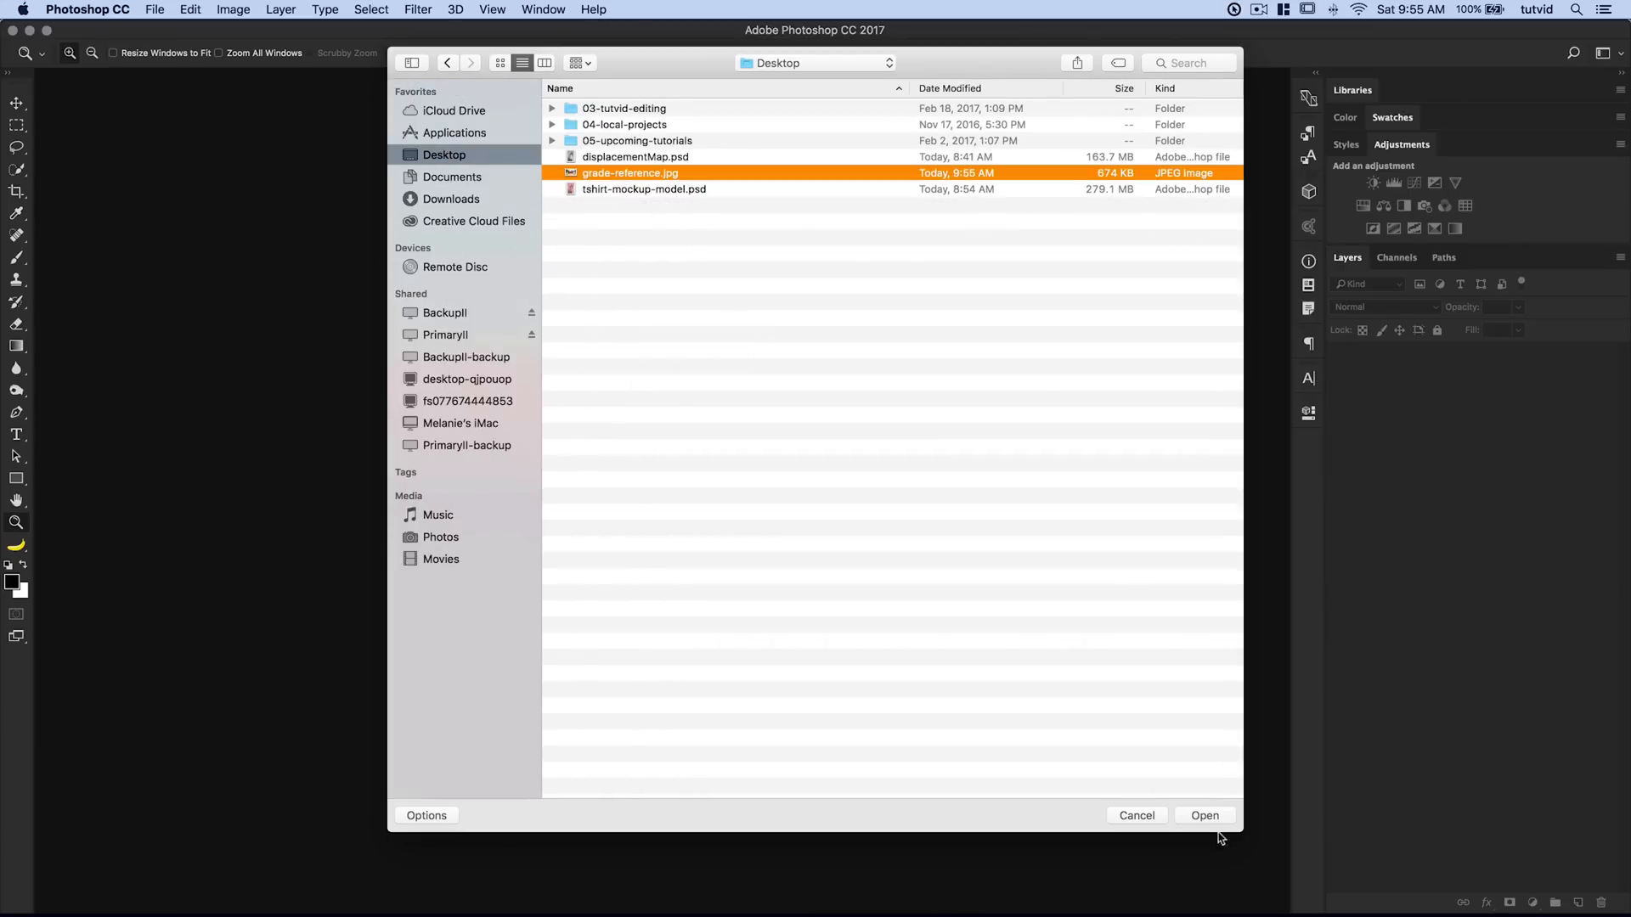
pyautogui.click(1205, 815)
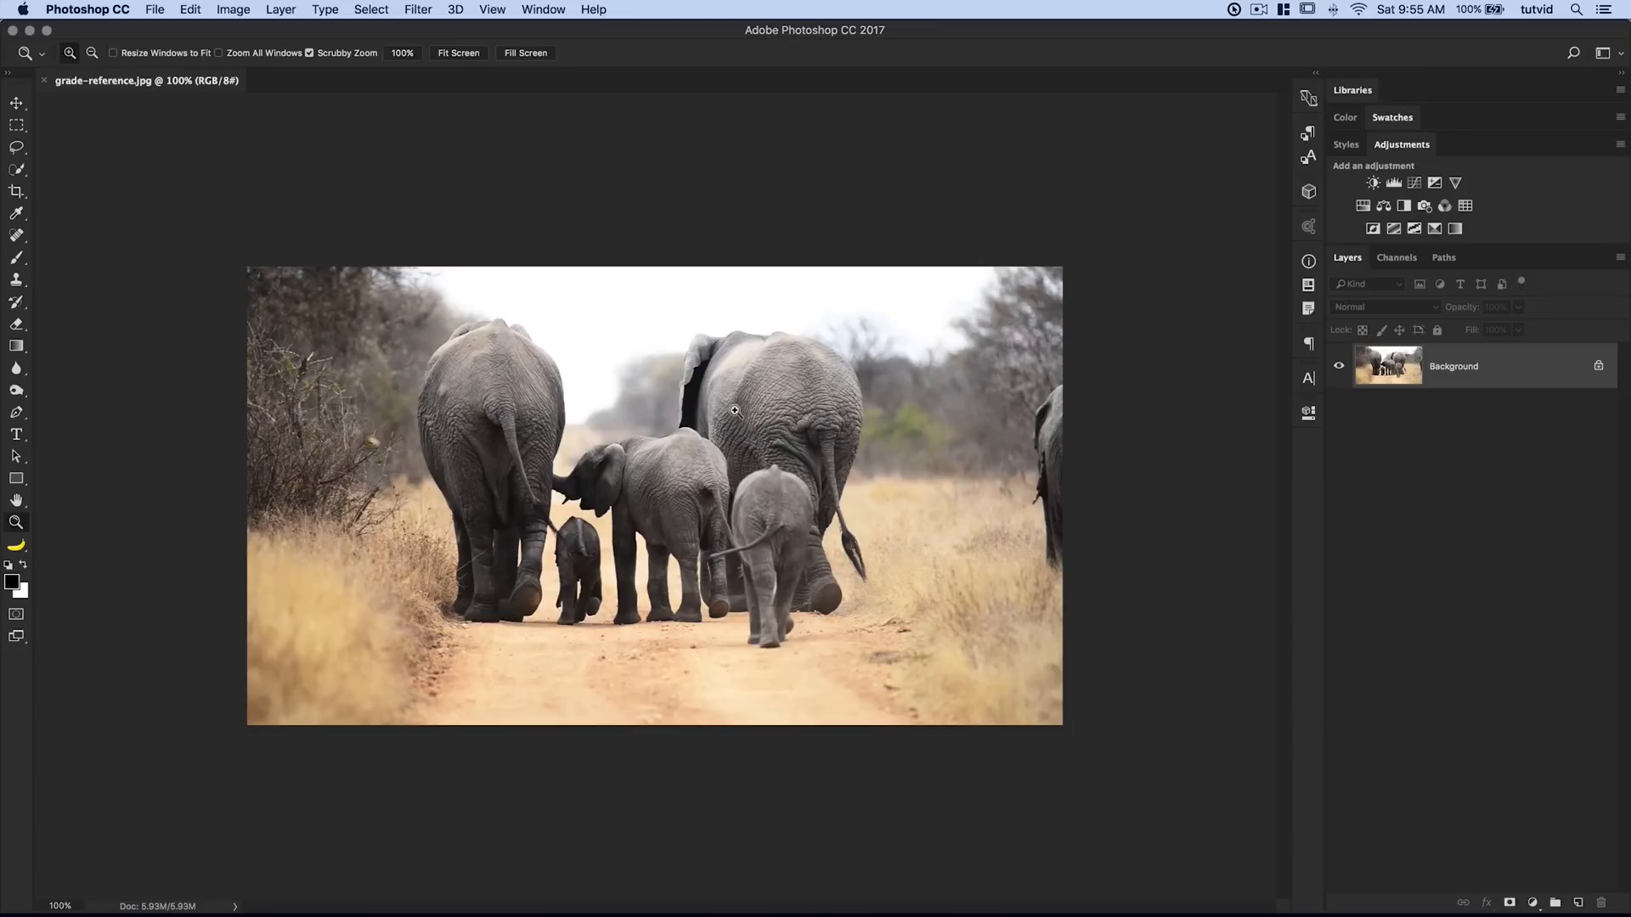
pyautogui.moveTo(792, 448)
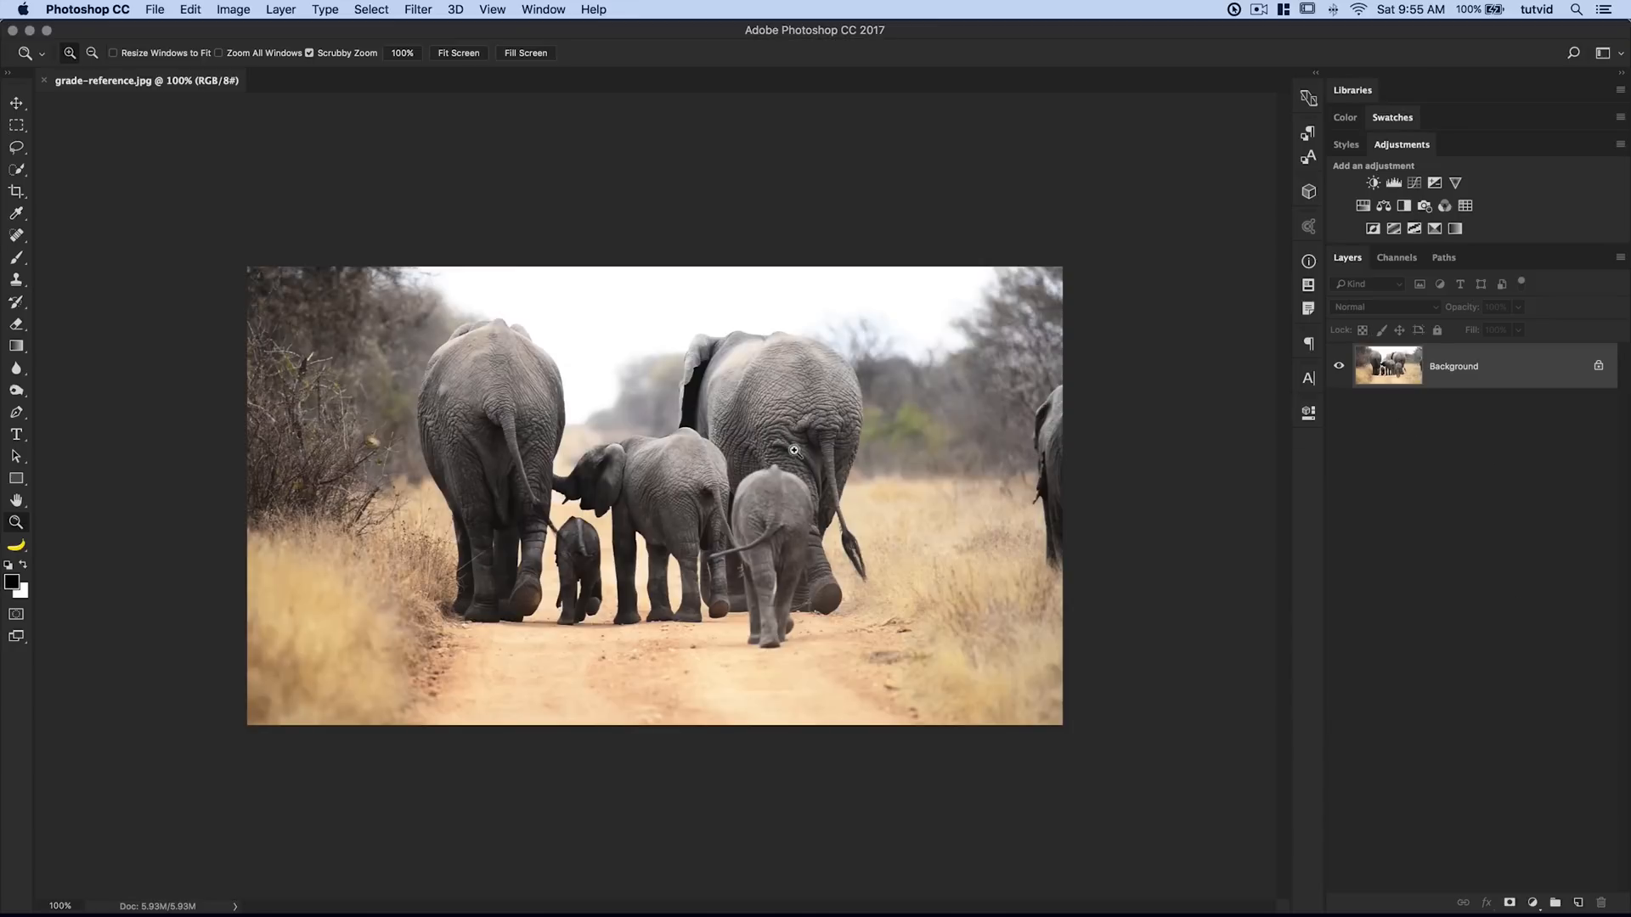
pyautogui.moveTo(1455, 389)
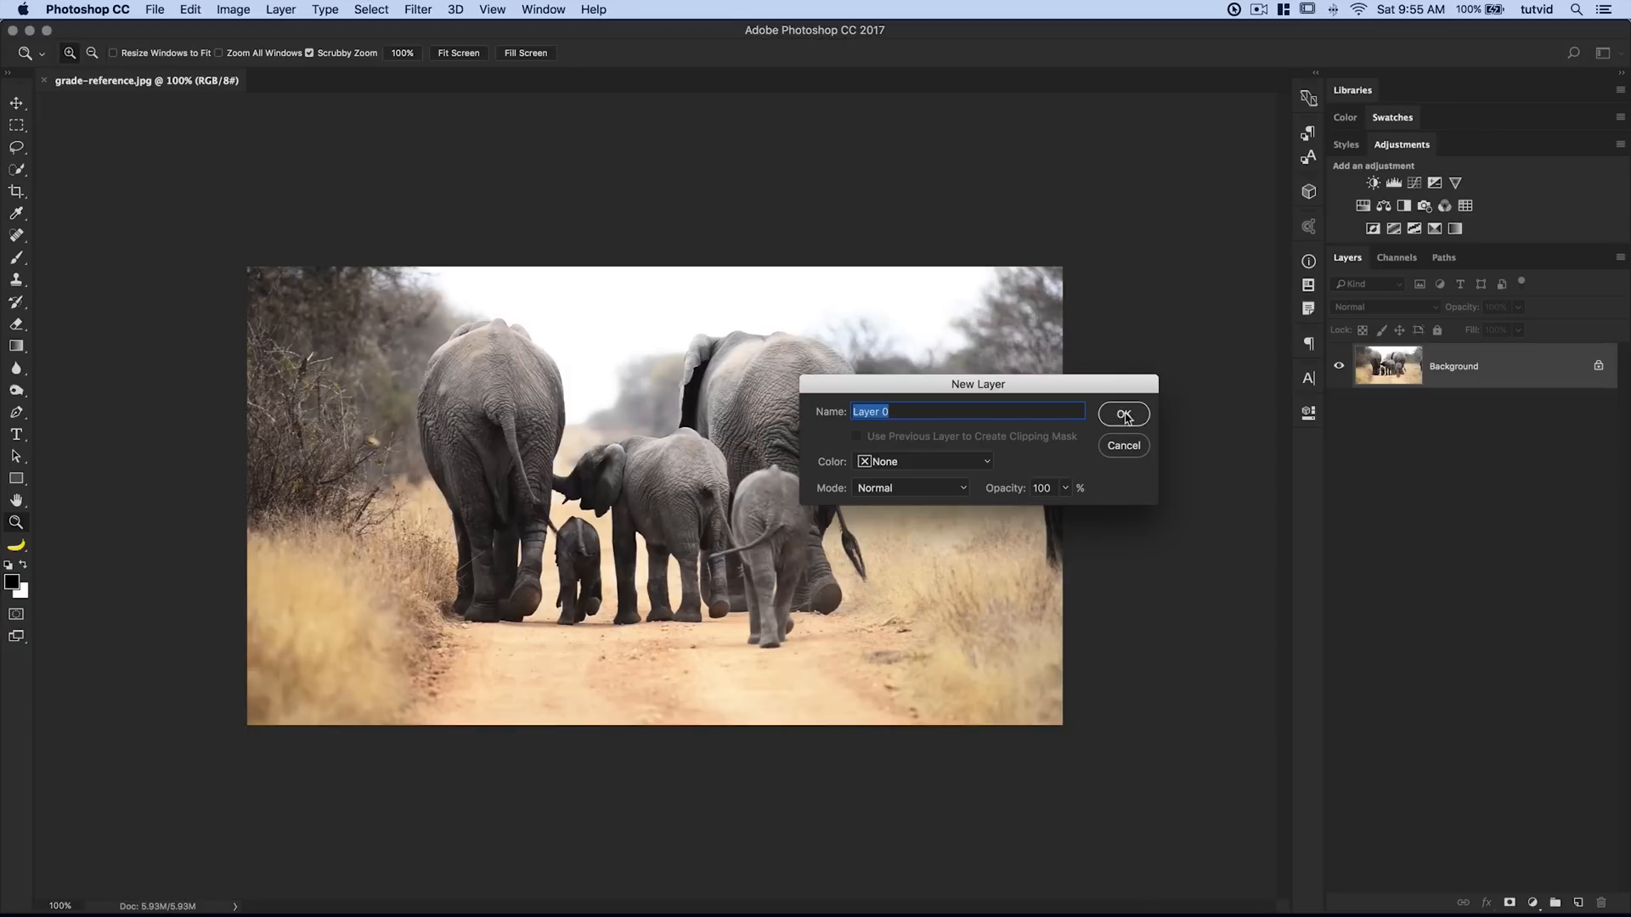
pyautogui.click(1123, 415)
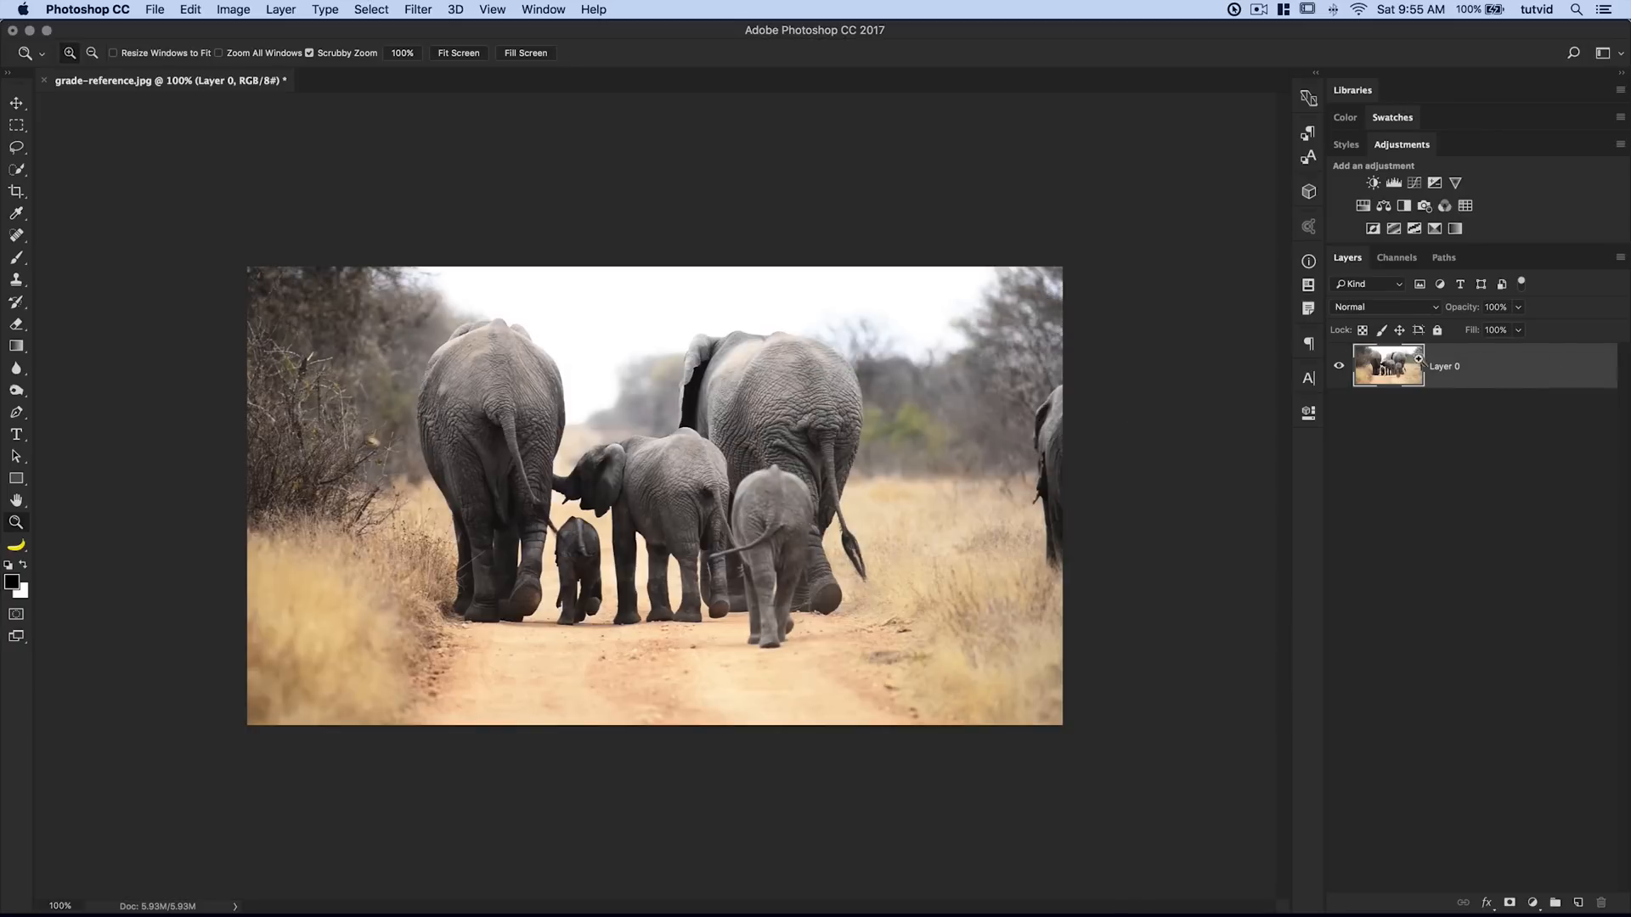
pyautogui.click(282, 10)
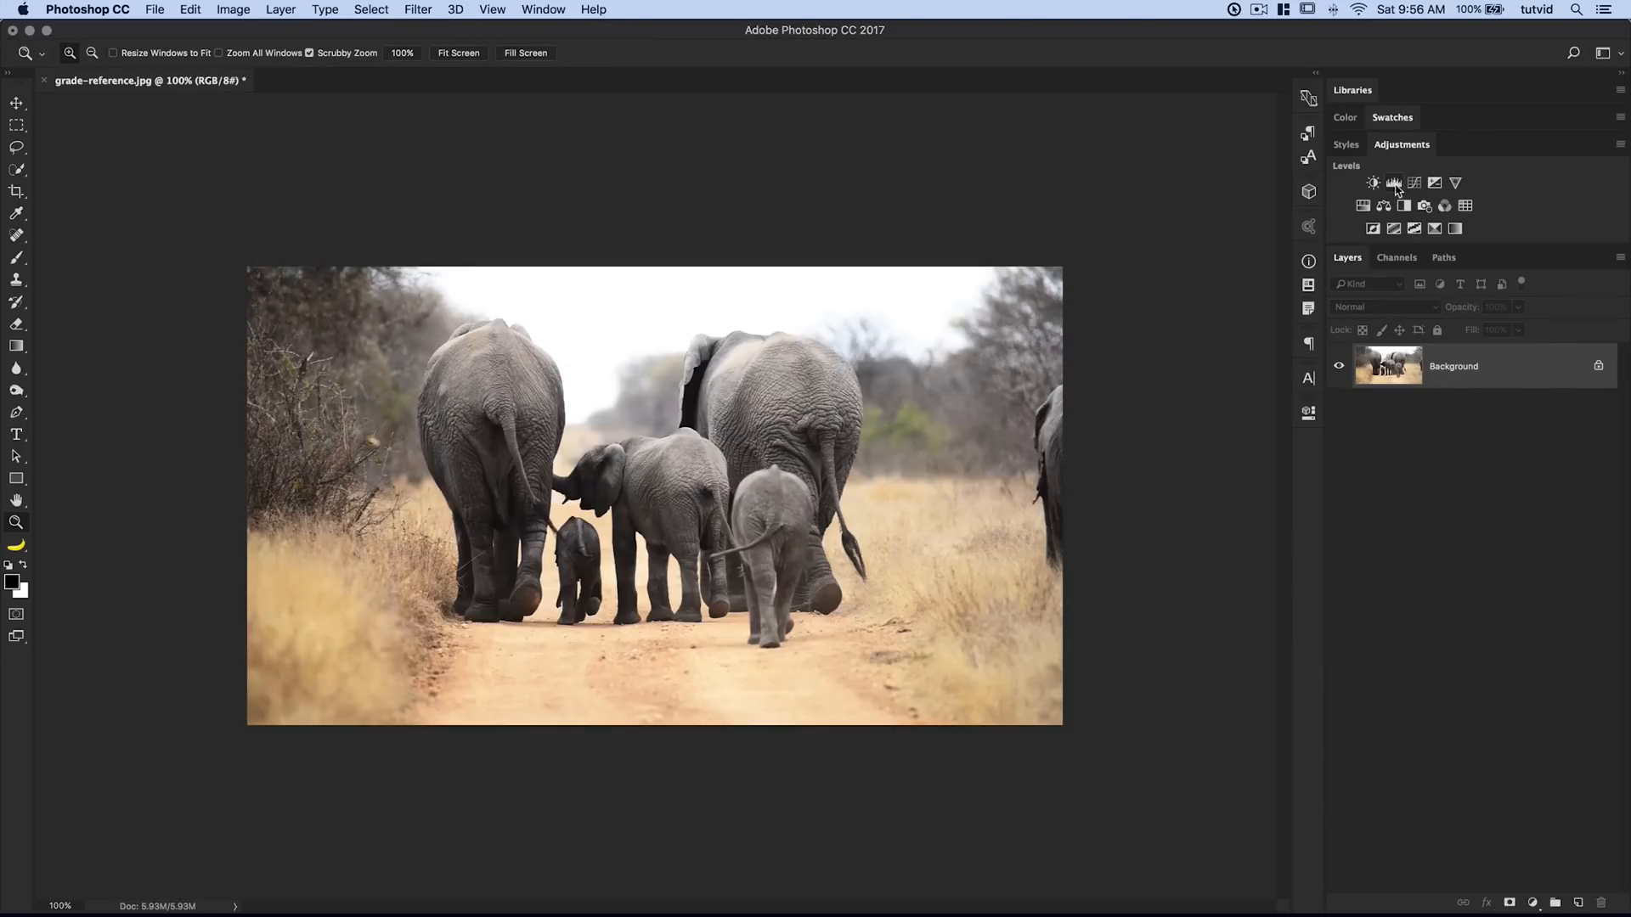
# - Add a Levels adjustment layer with output black lifted to 59
pyautogui.click(1392, 183)
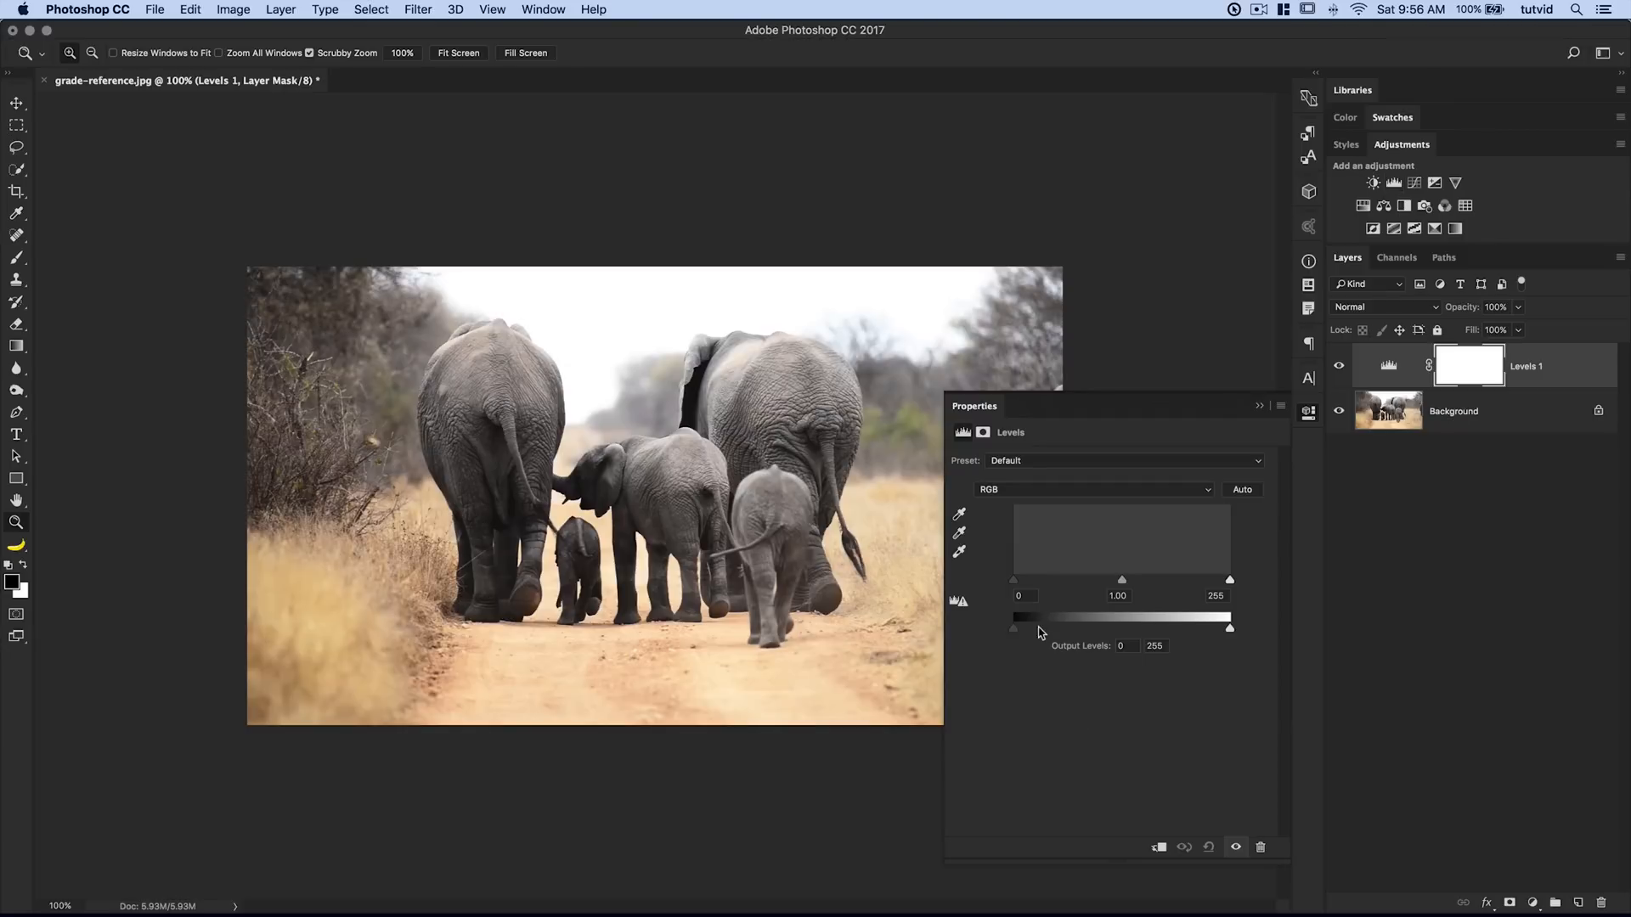
pyautogui.moveTo(1014, 629); pyautogui.dragTo(1040, 629)
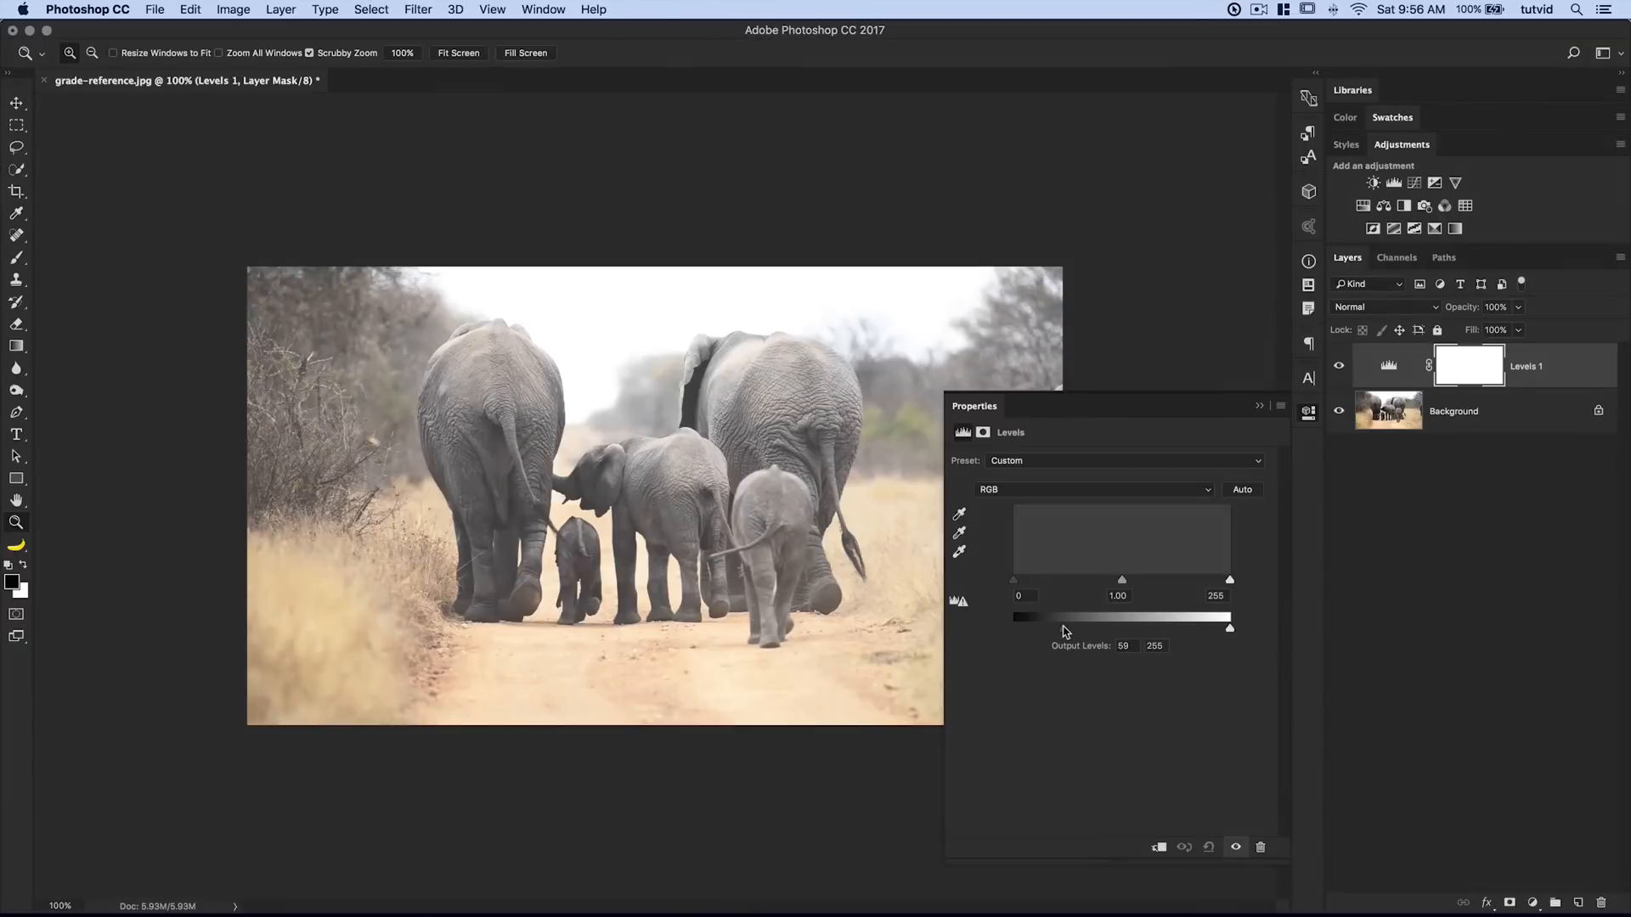
pyautogui.moveTo(1025, 630); pyautogui.dragTo(1070, 630)
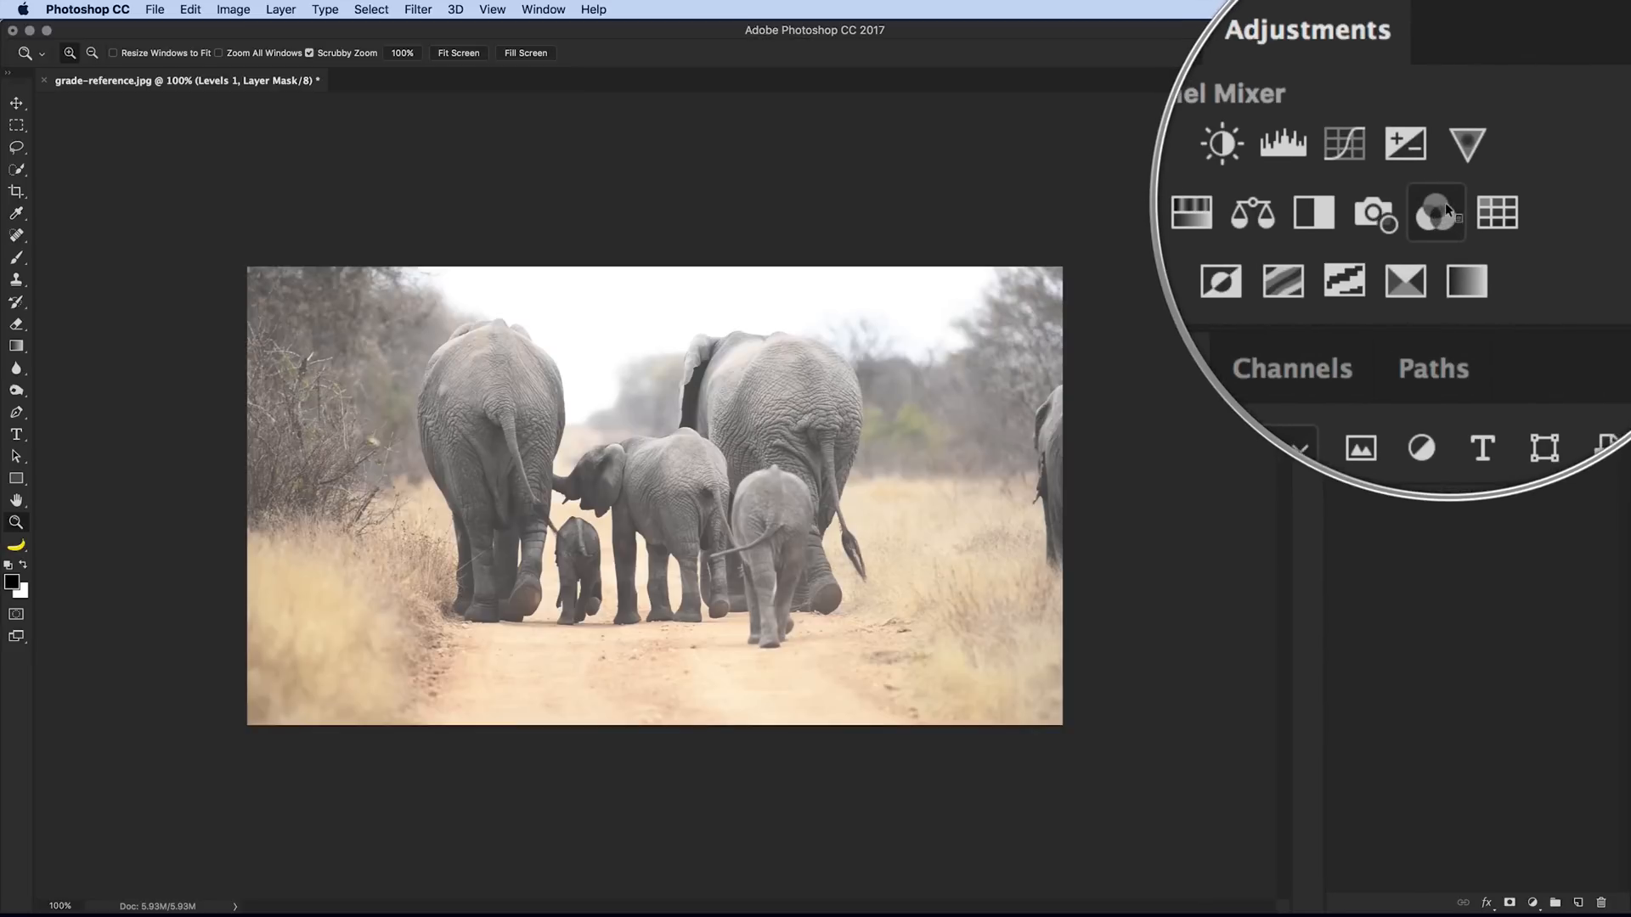
# - Add a monochrome Channel Mixer (40/40/20) in Multiply mode and re-show Levels
pyautogui.click(1437, 211)
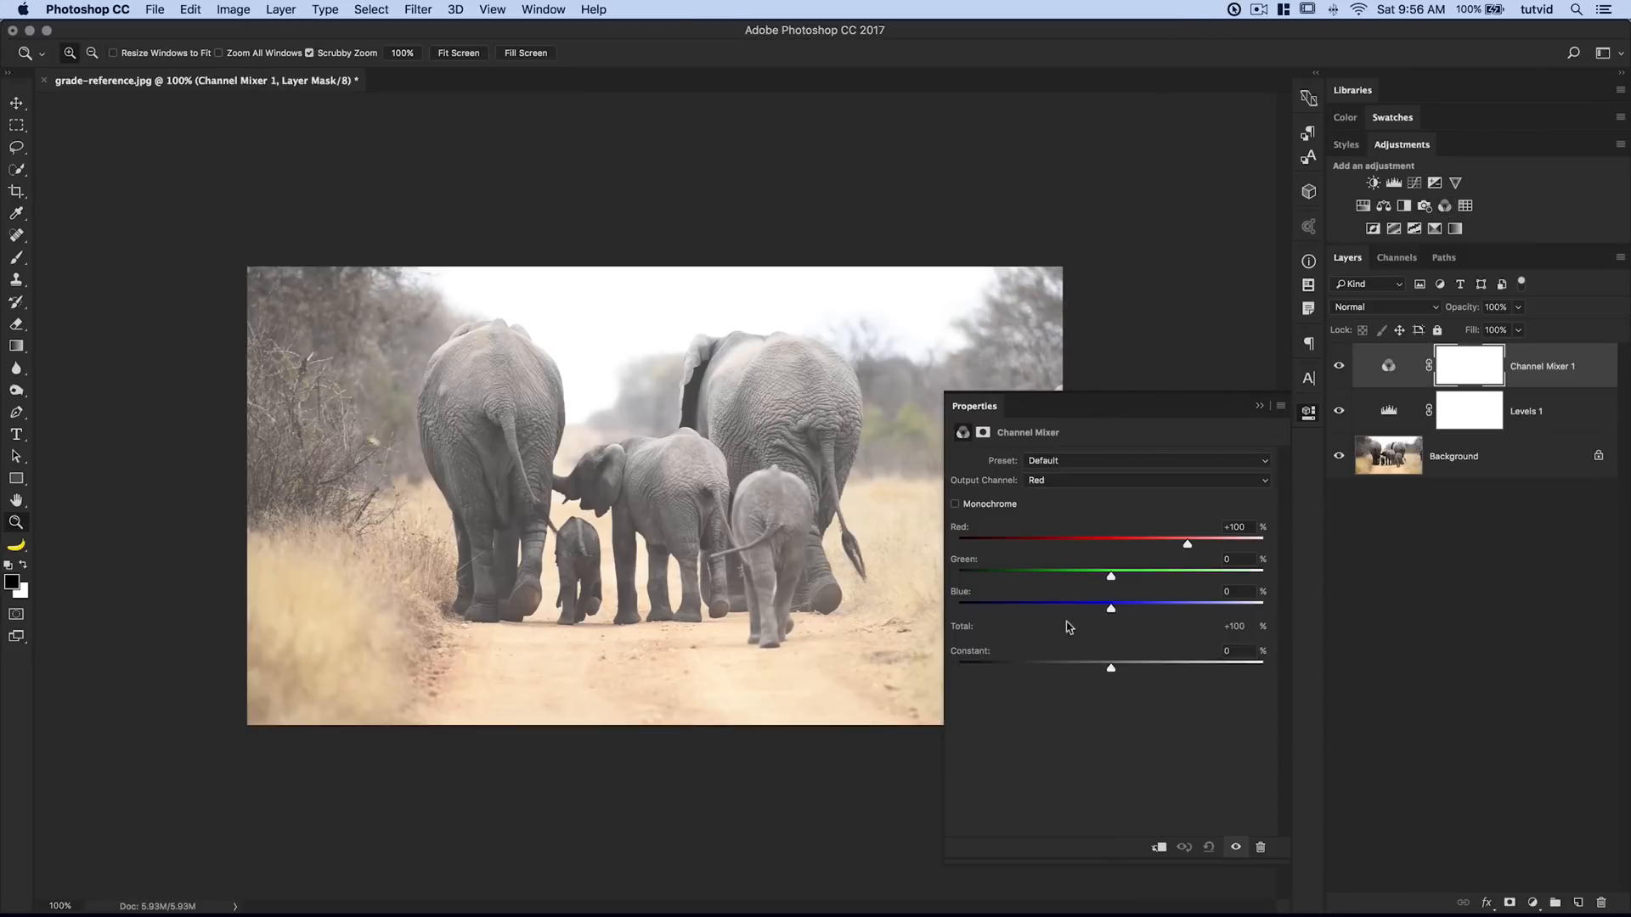
pyautogui.click(955, 503)
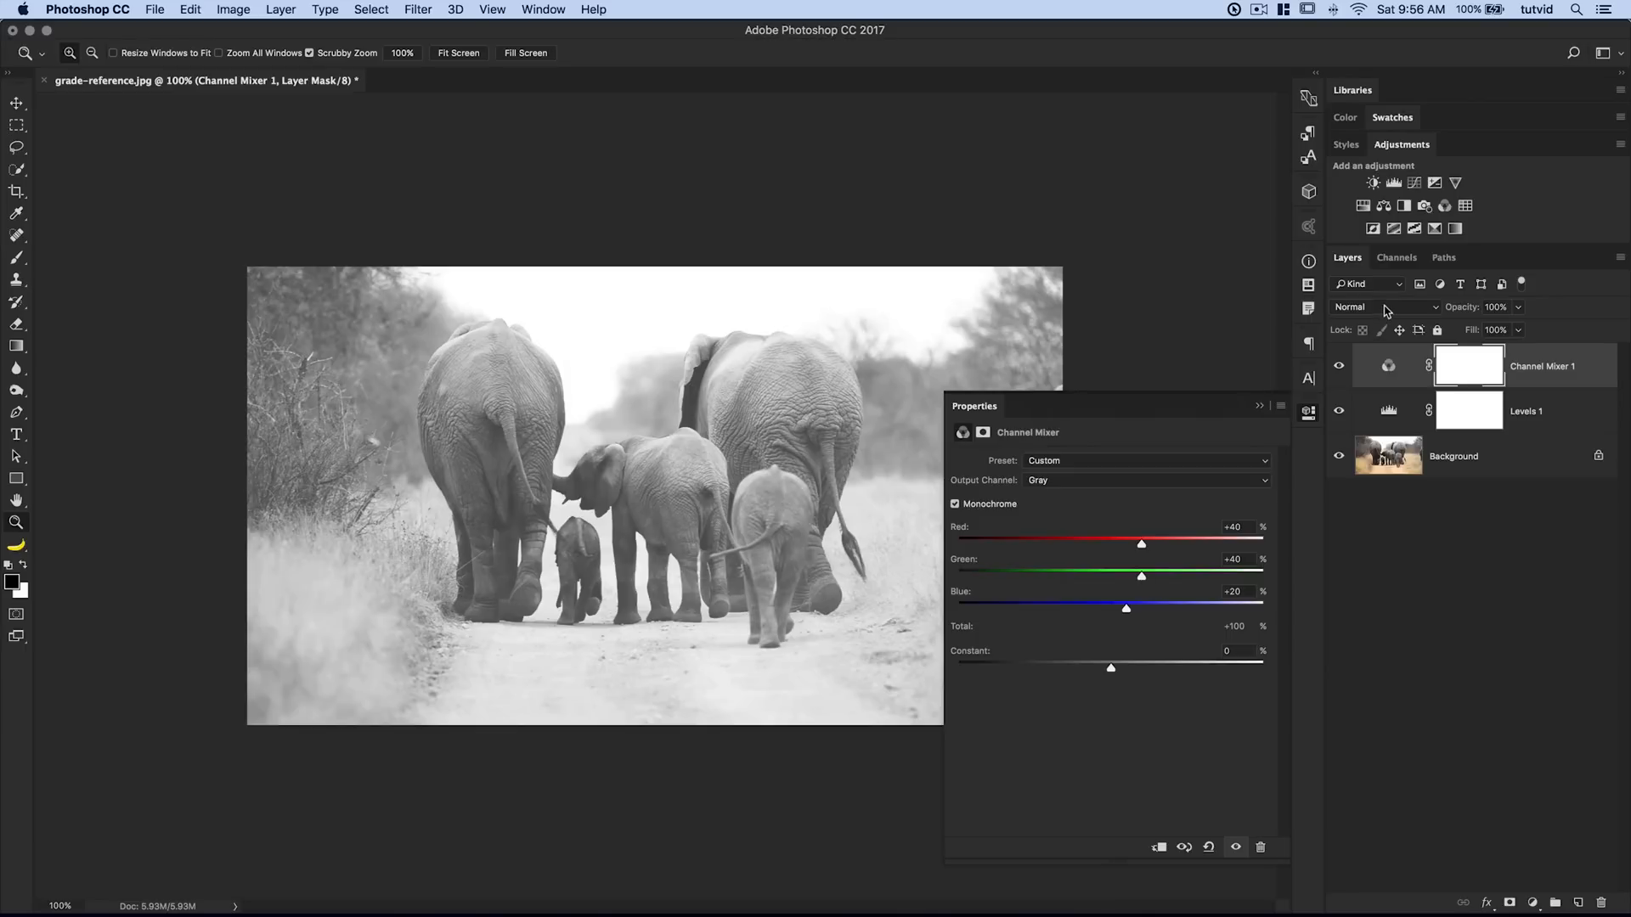
pyautogui.click(1382, 306)
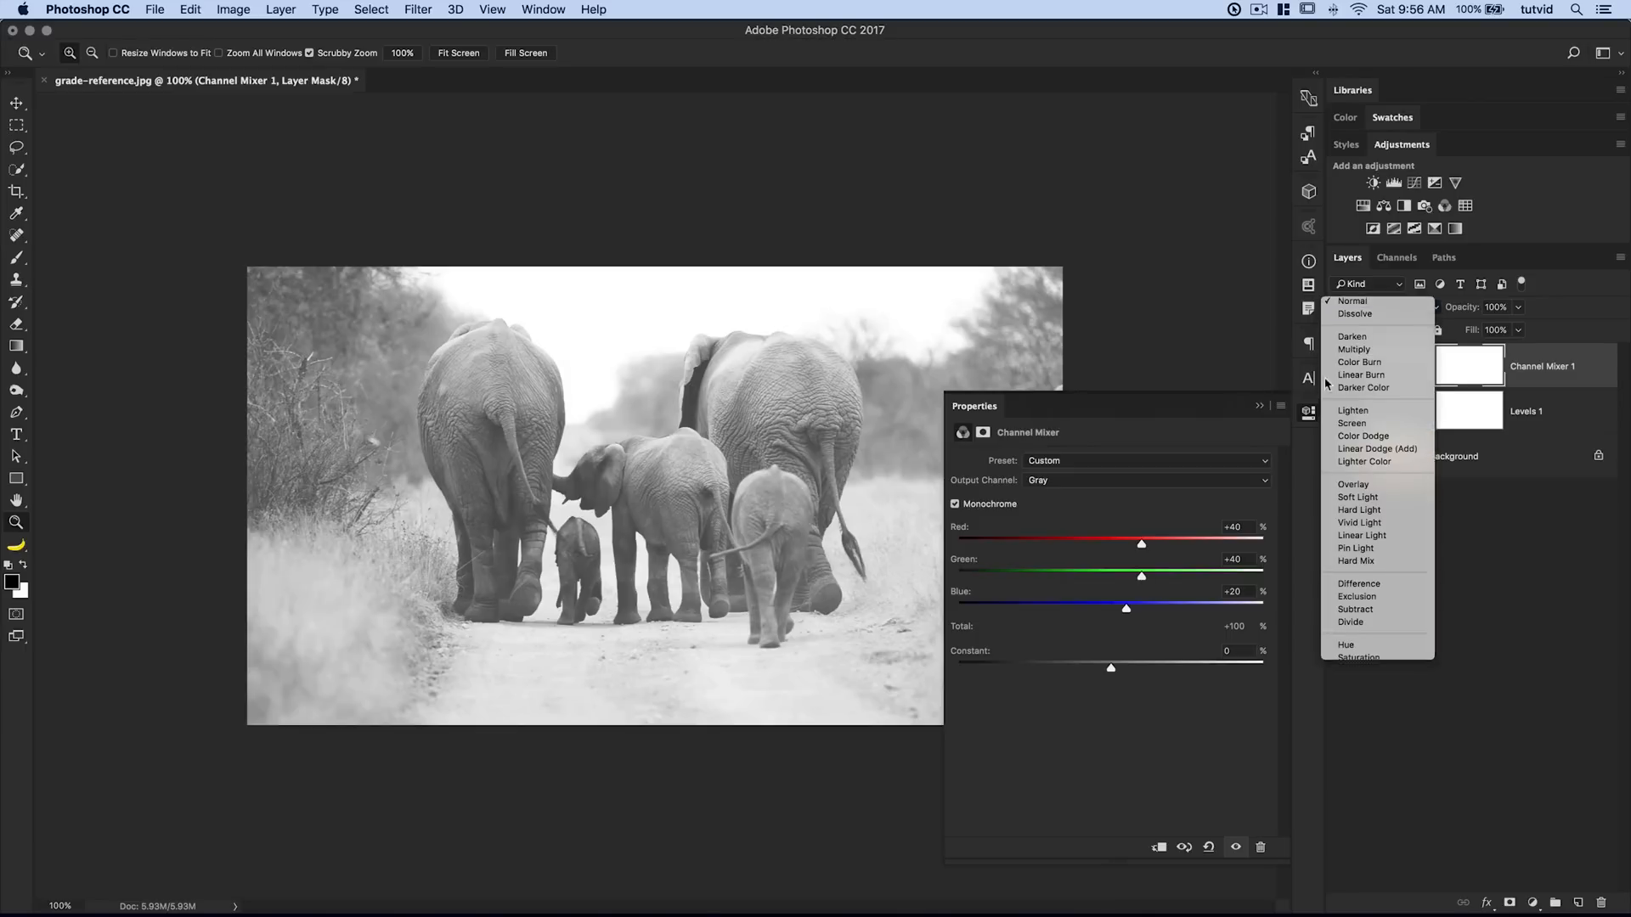
pyautogui.click(1353, 349)
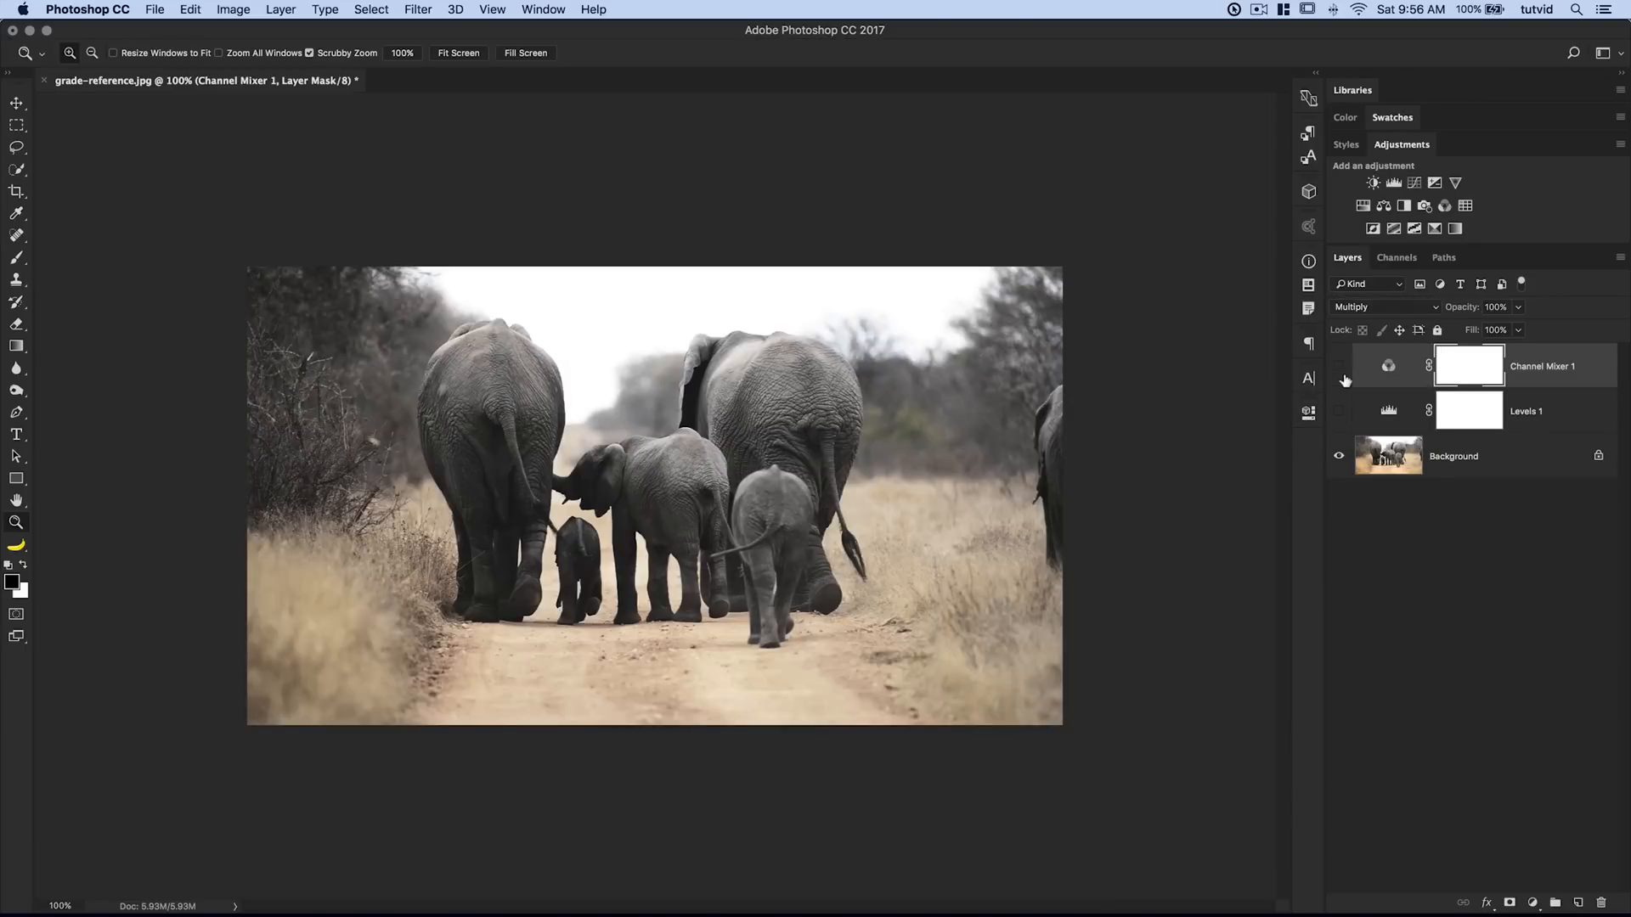
pyautogui.click(1338, 366)
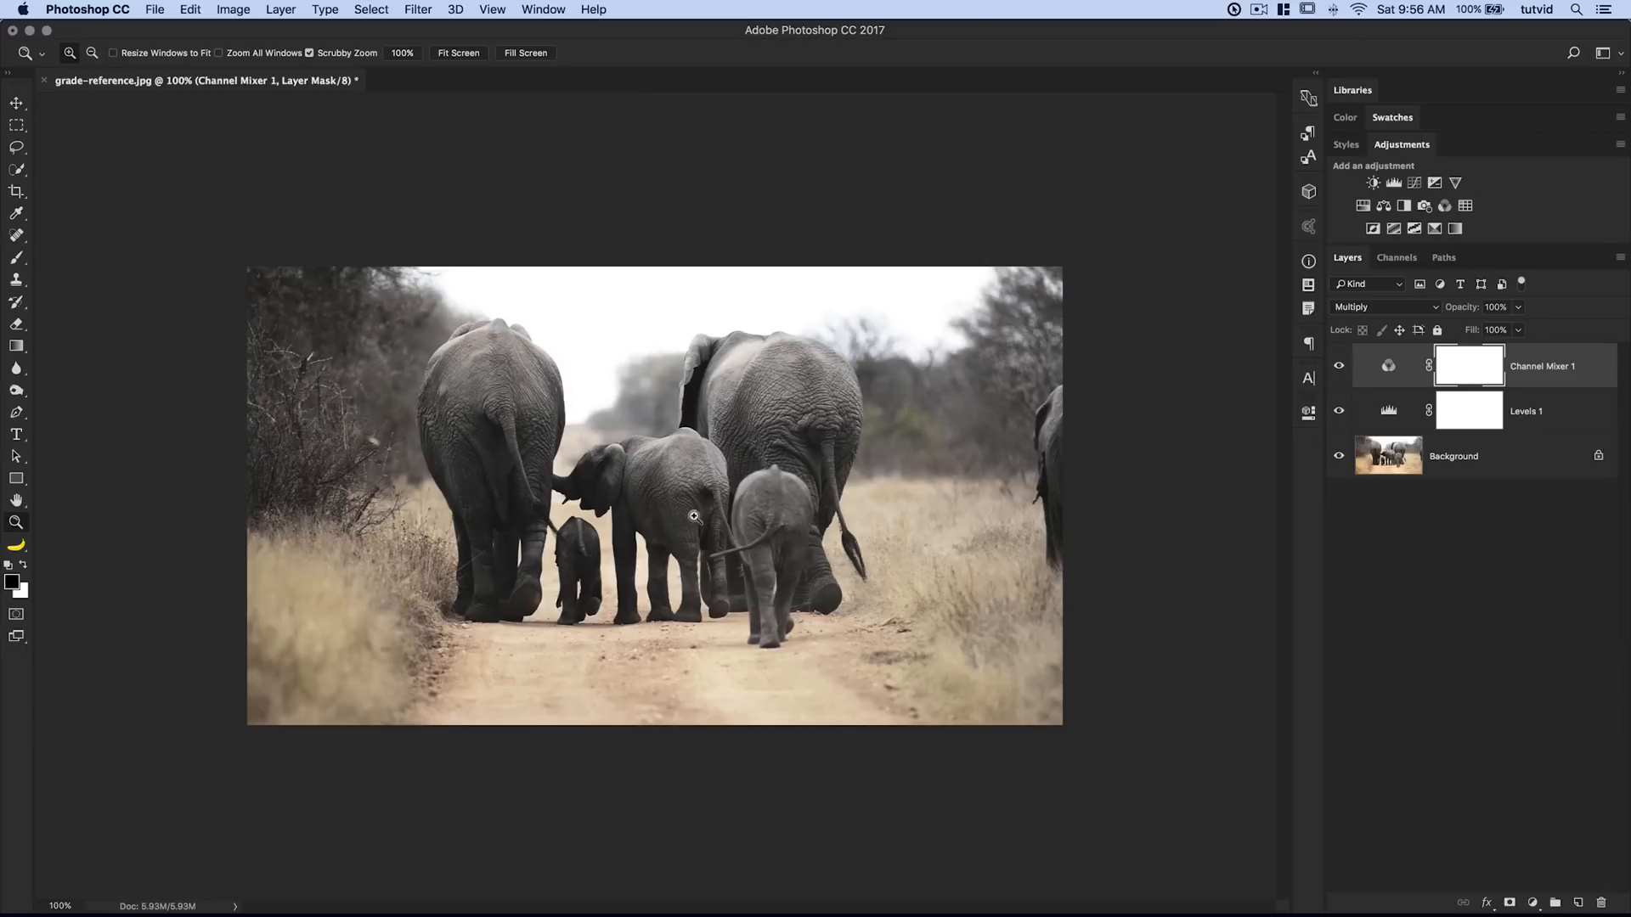
pyautogui.moveTo(1416, 351)
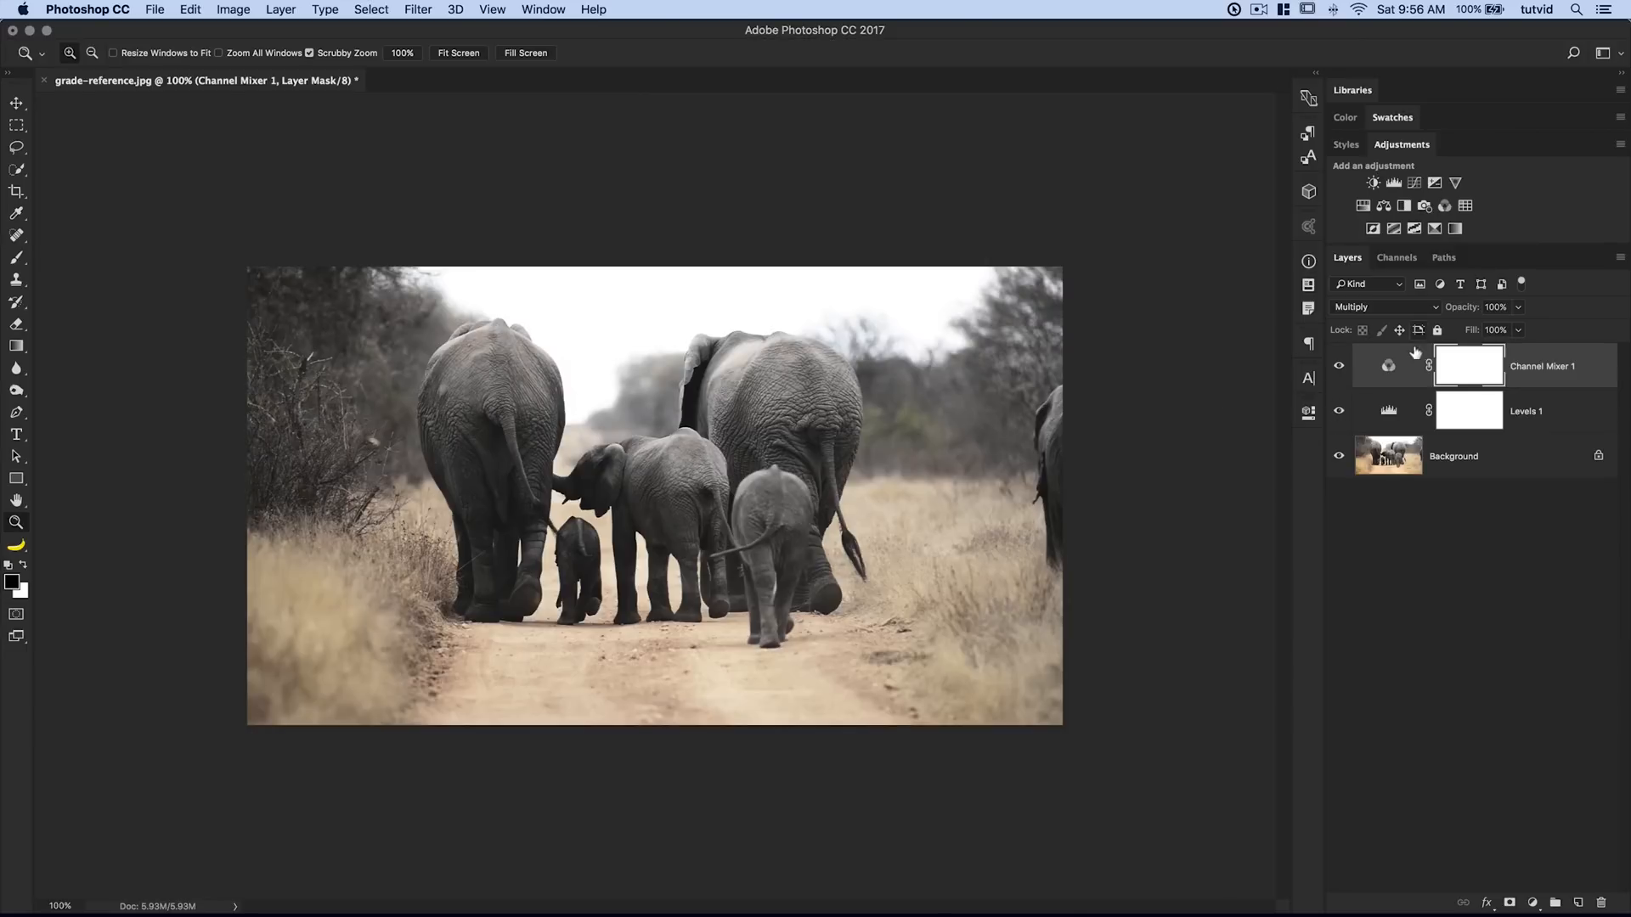
pyautogui.moveTo(1388, 411)
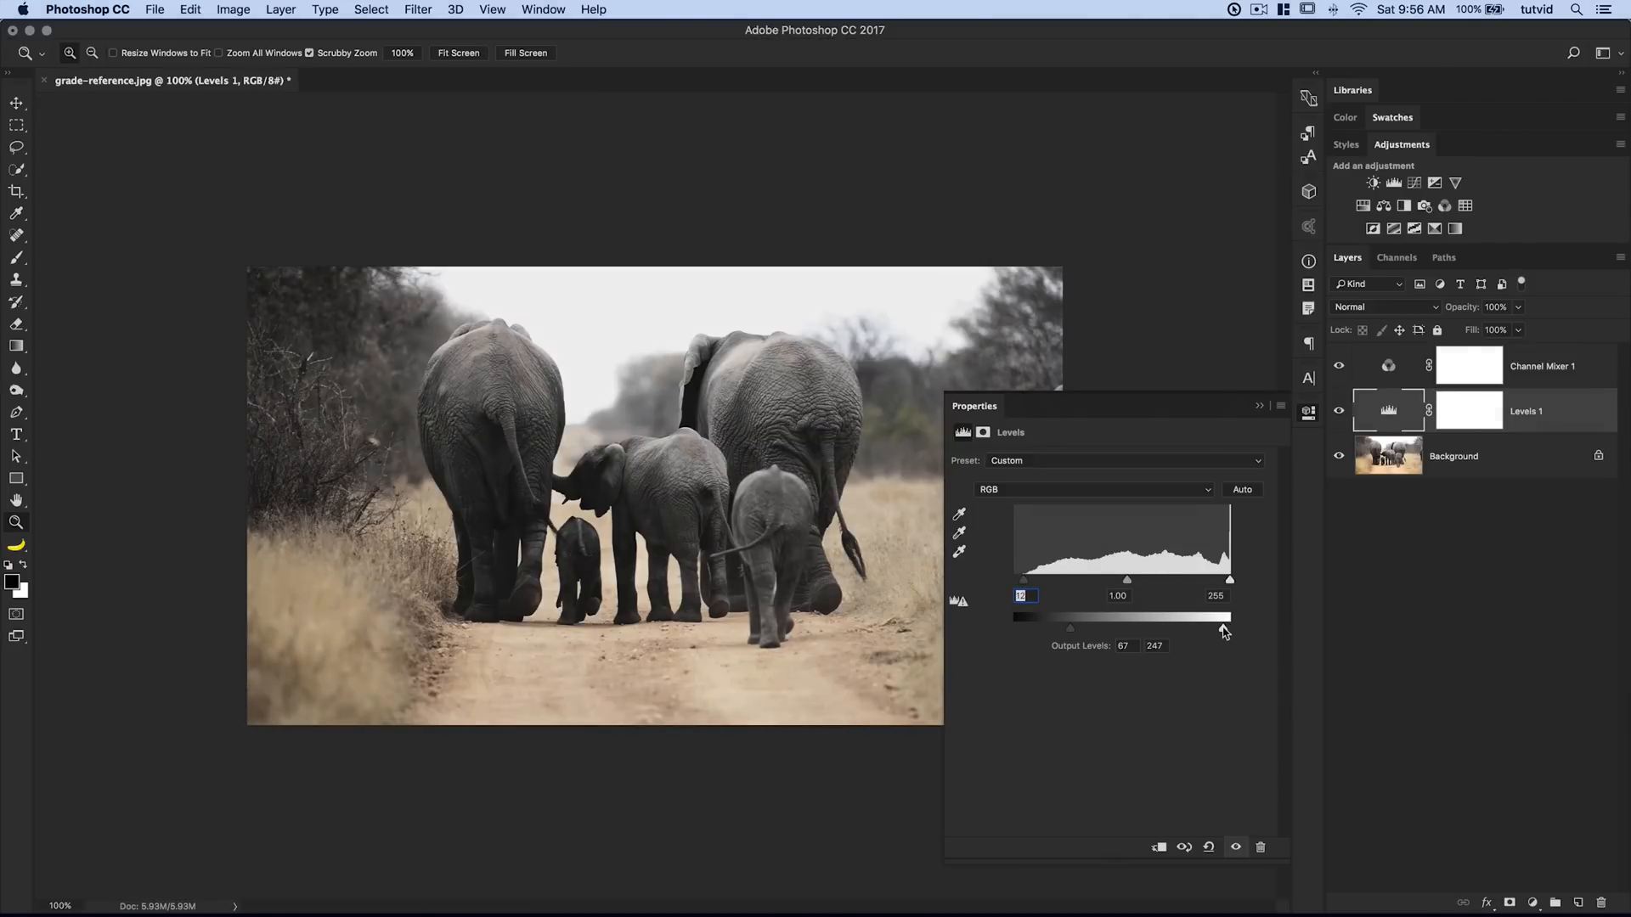
# - Set Levels 1 output to 67–250 with midtones at 0.91
pyautogui.moveTo(1126, 579); pyautogui.dragTo(1133, 583)
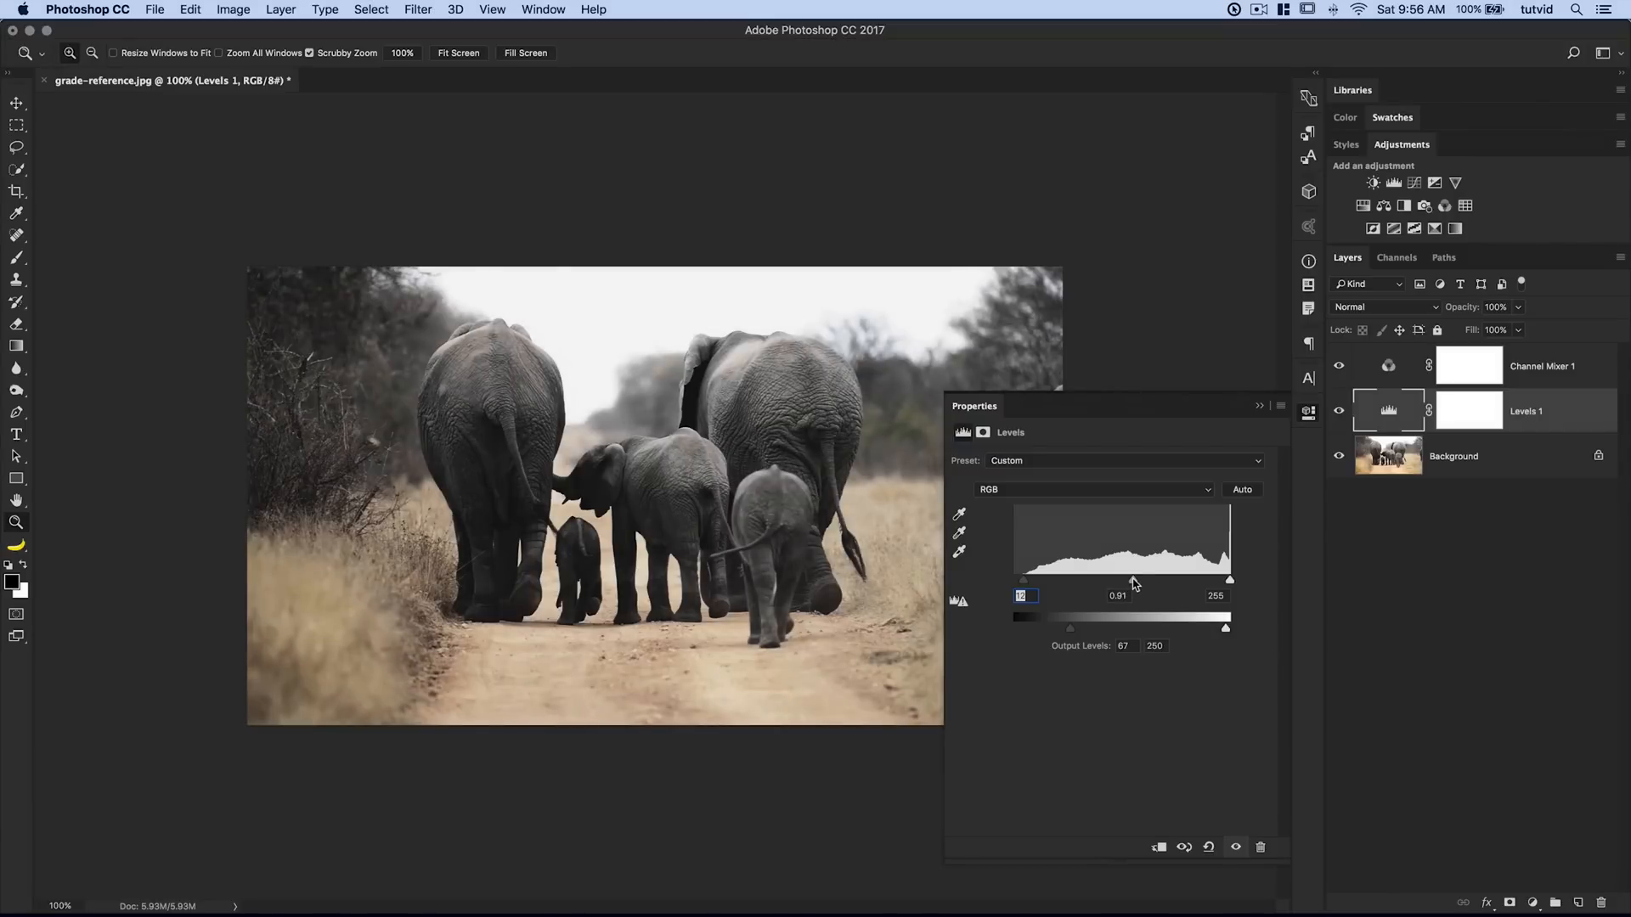
pyautogui.click(1307, 412)
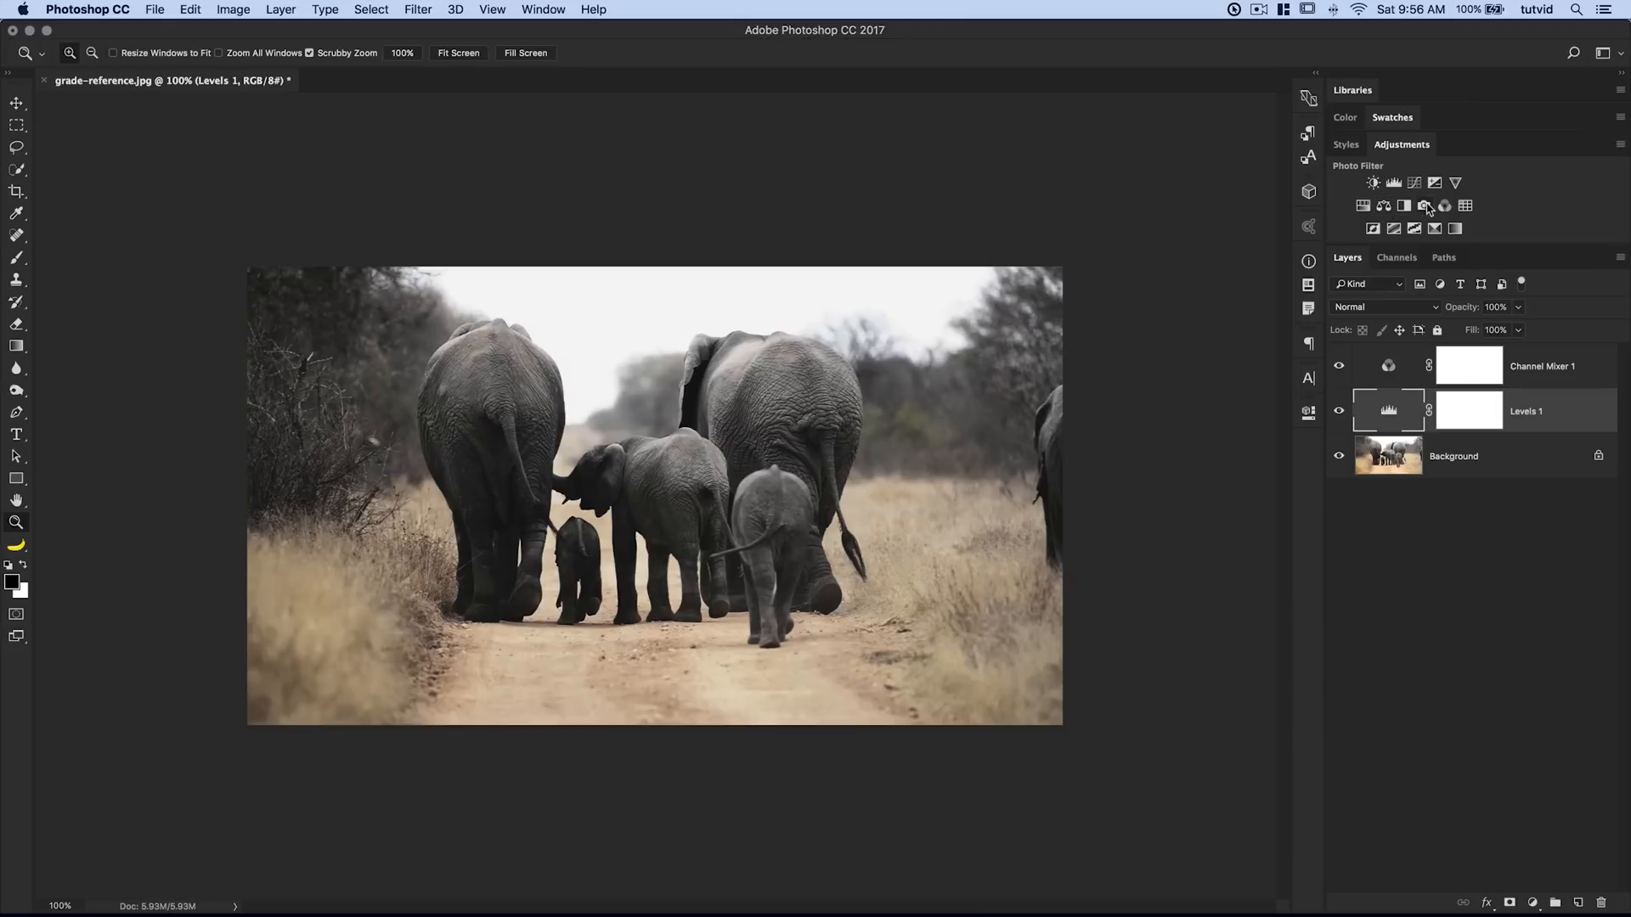
# - Add a Warming Filter (85) Photo Filter at 50% density with Preserve Luminosity
pyautogui.click(1403, 205)
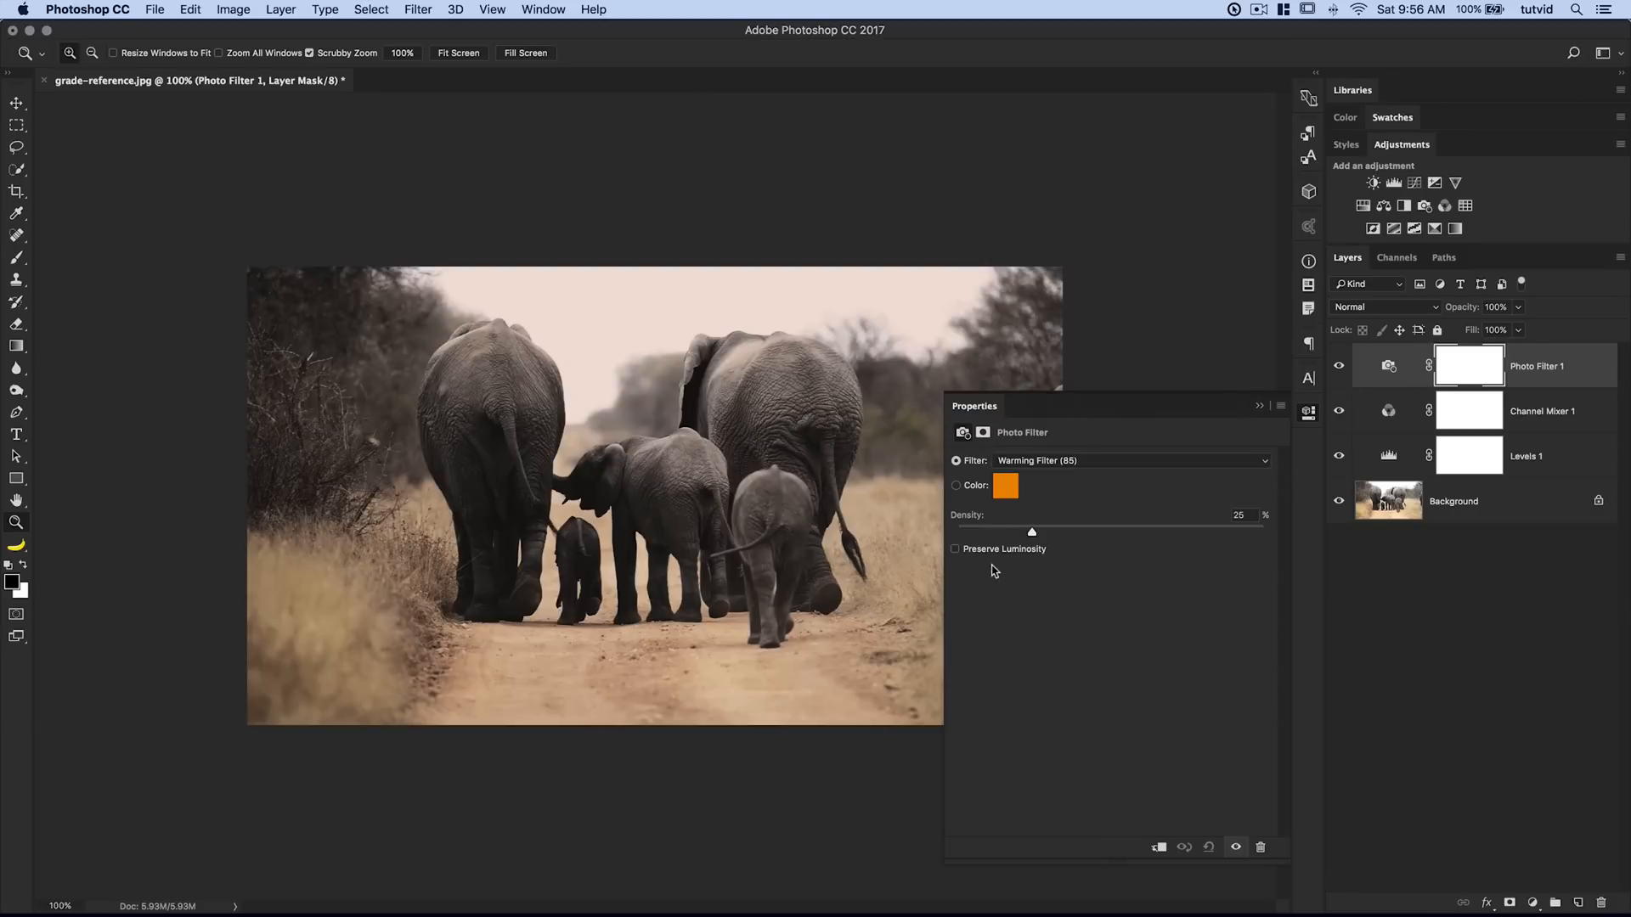
pyautogui.click(954, 549)
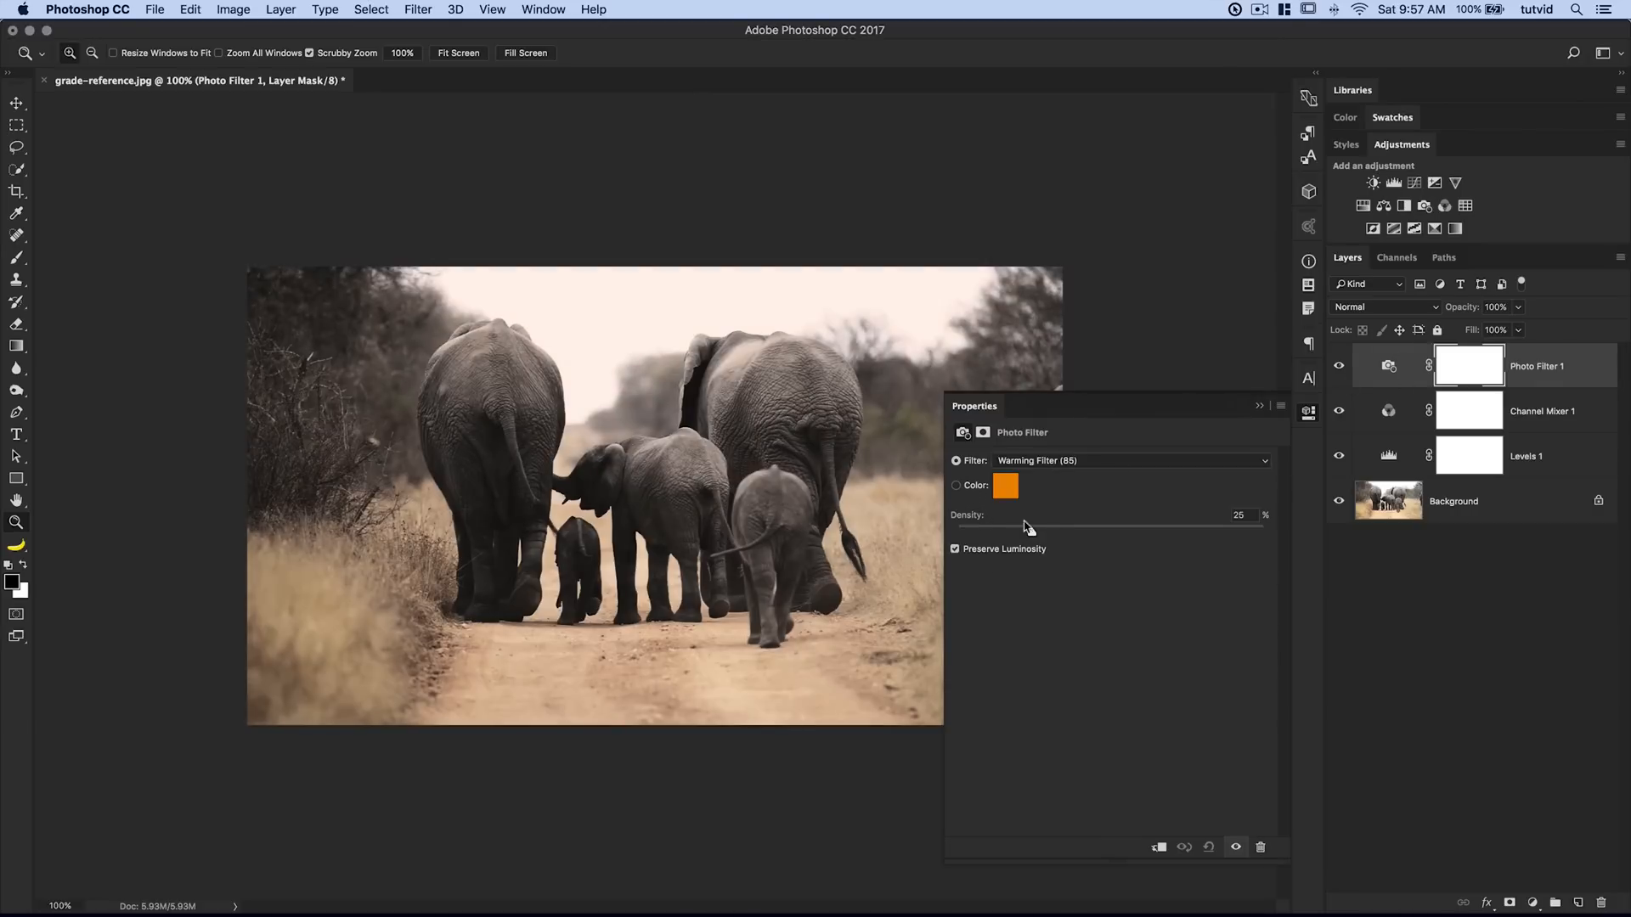
pyautogui.moveTo(1024, 528); pyautogui.dragTo(1099, 528)
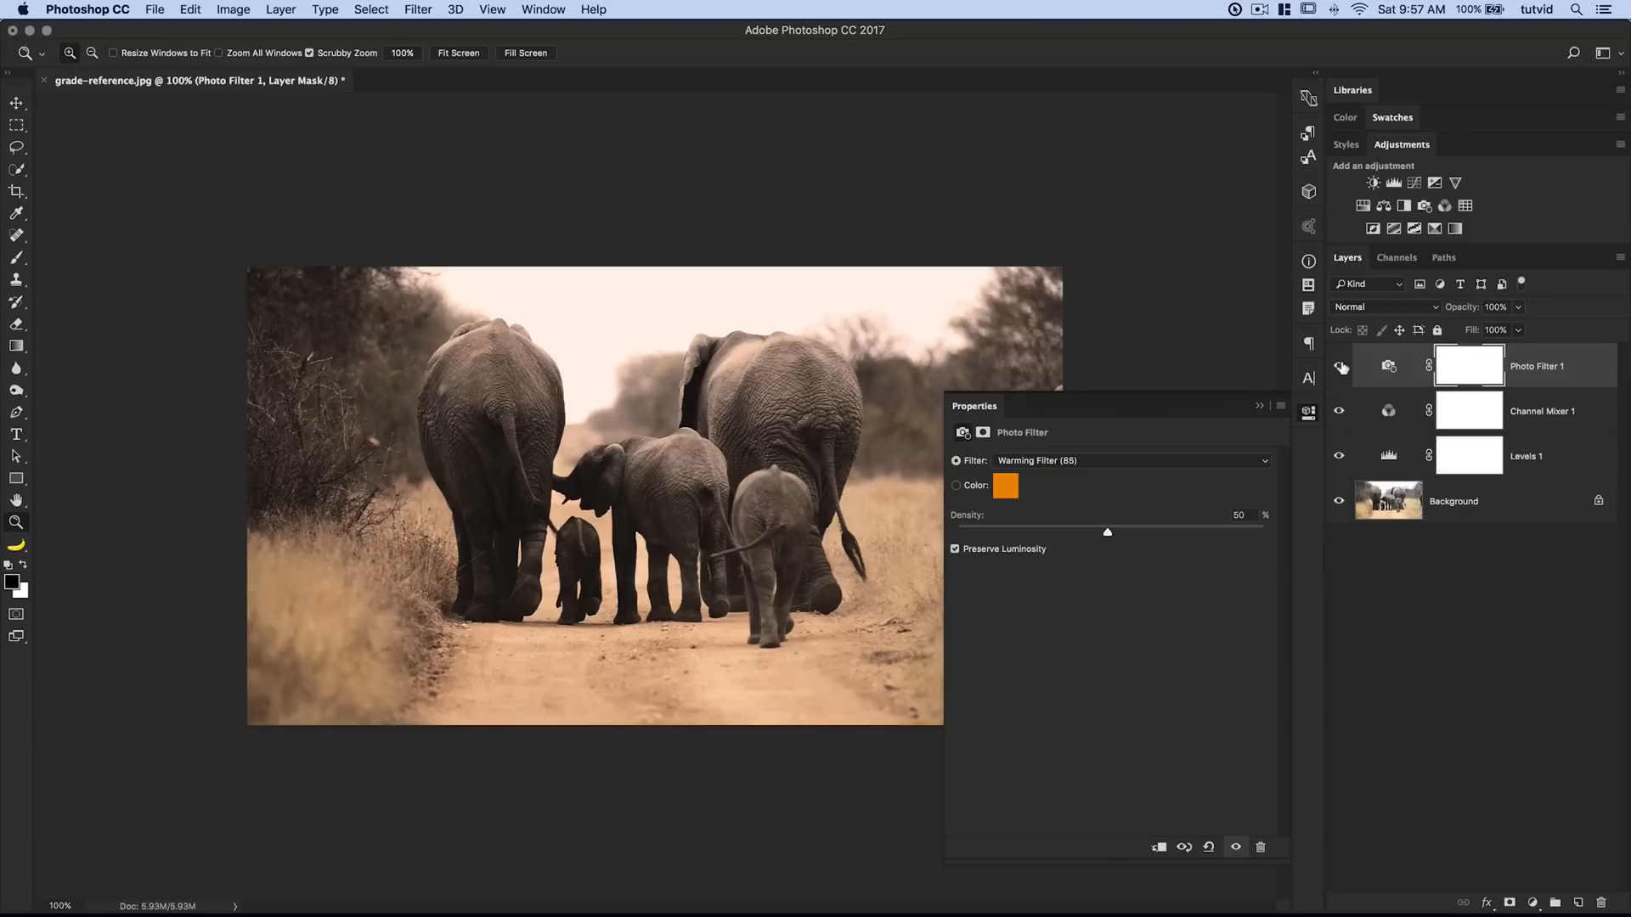
pyautogui.click(1338, 366)
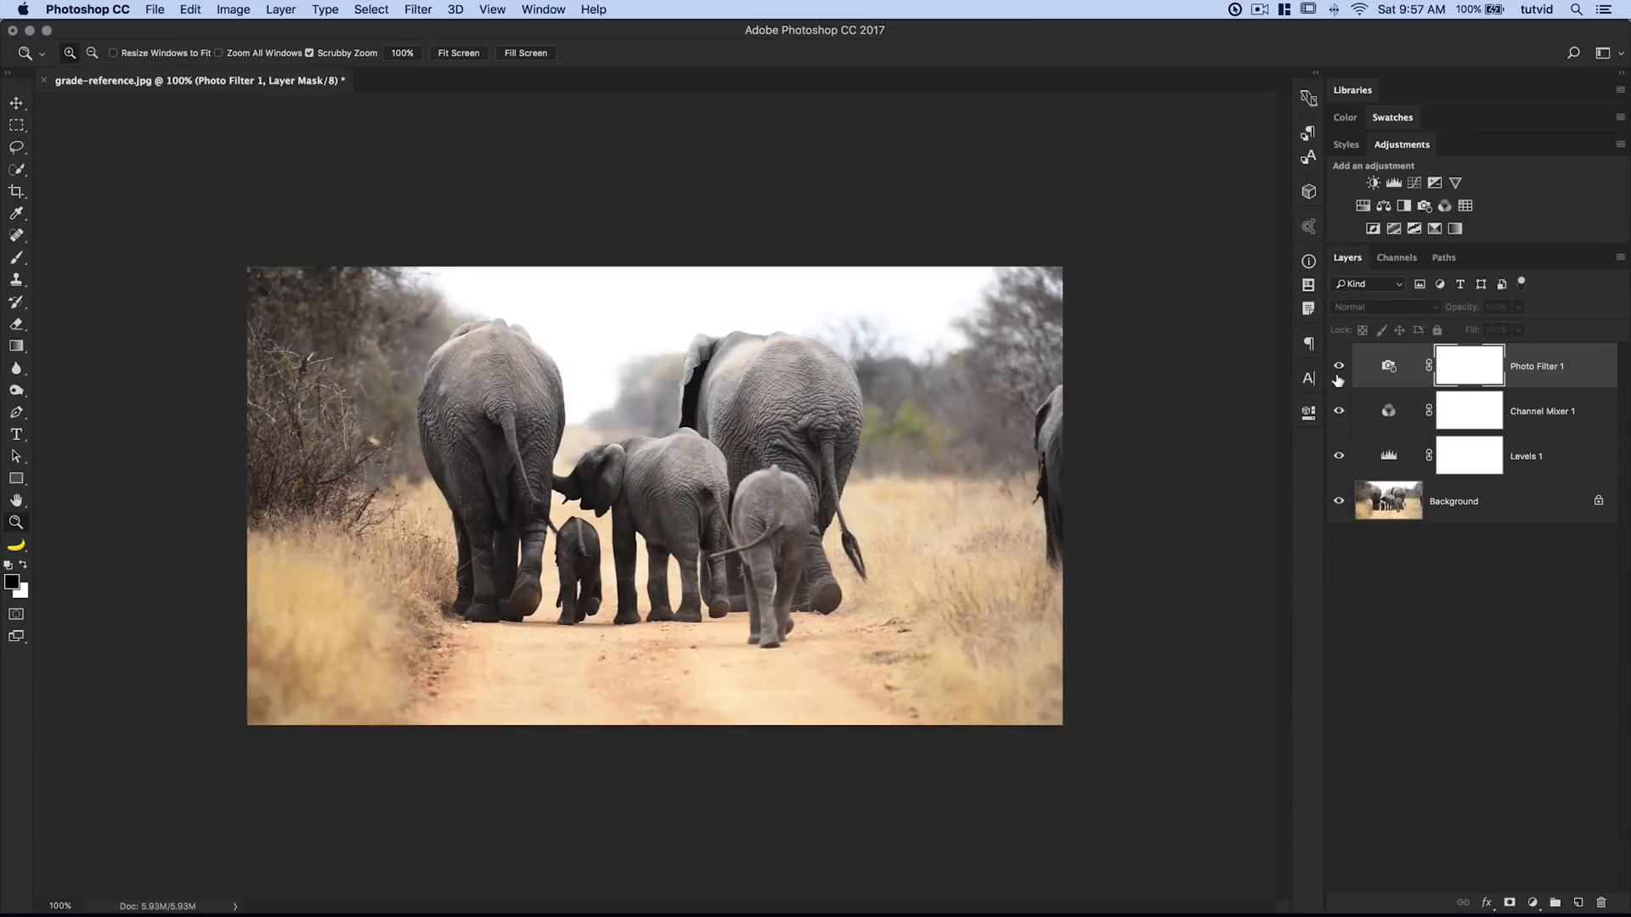
pyautogui.click(1338, 366)
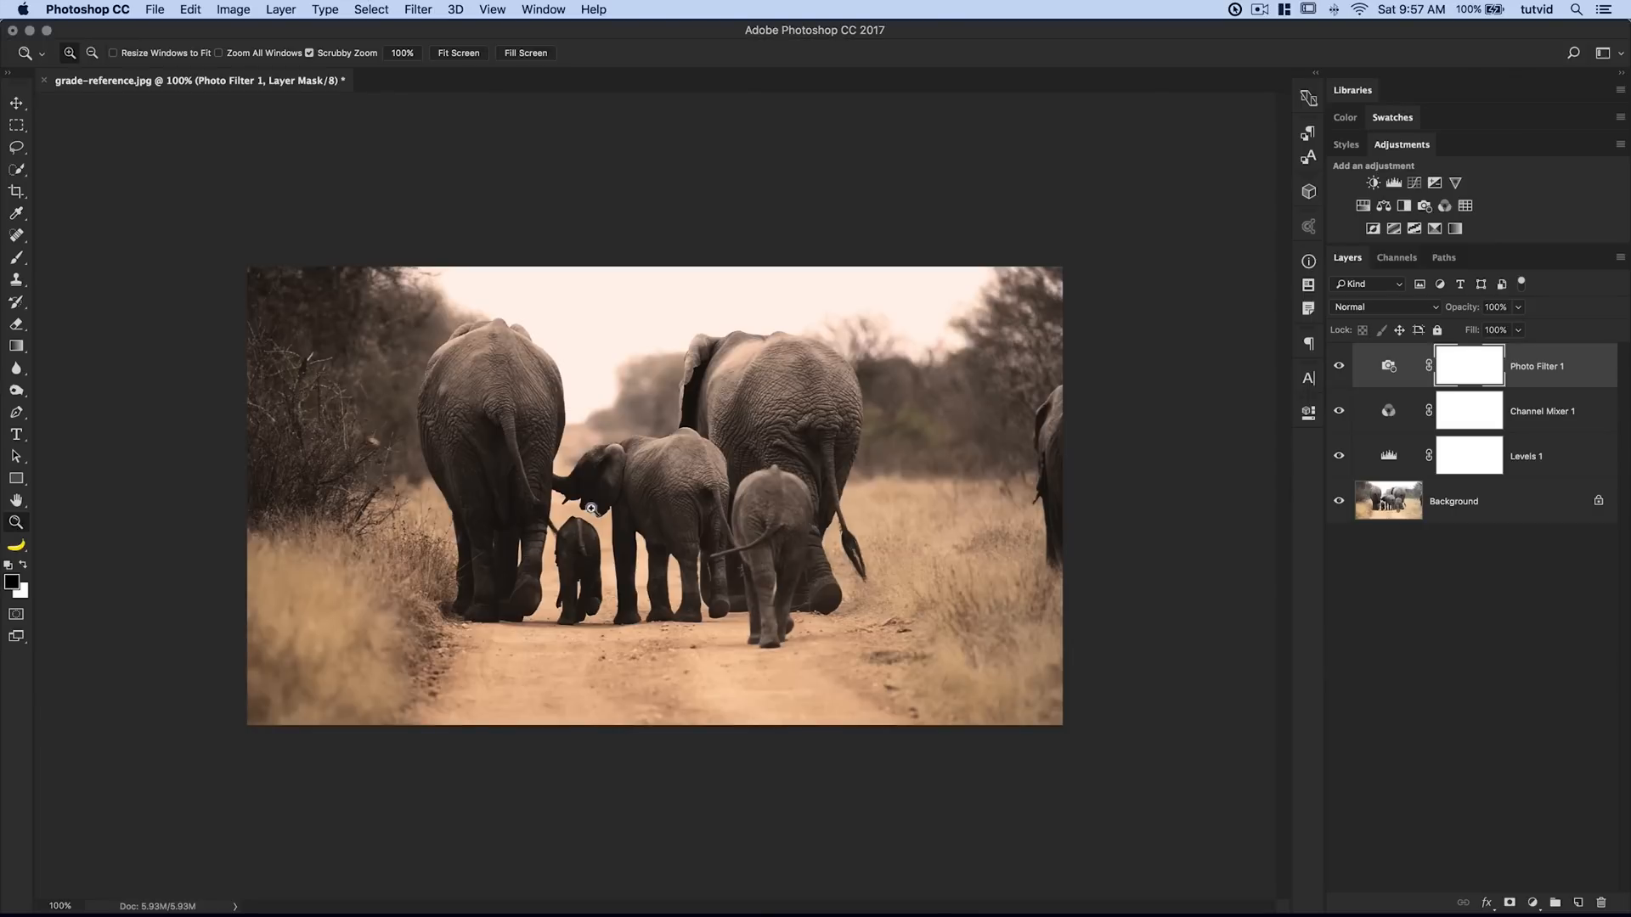
pyautogui.moveTo(908, 626)
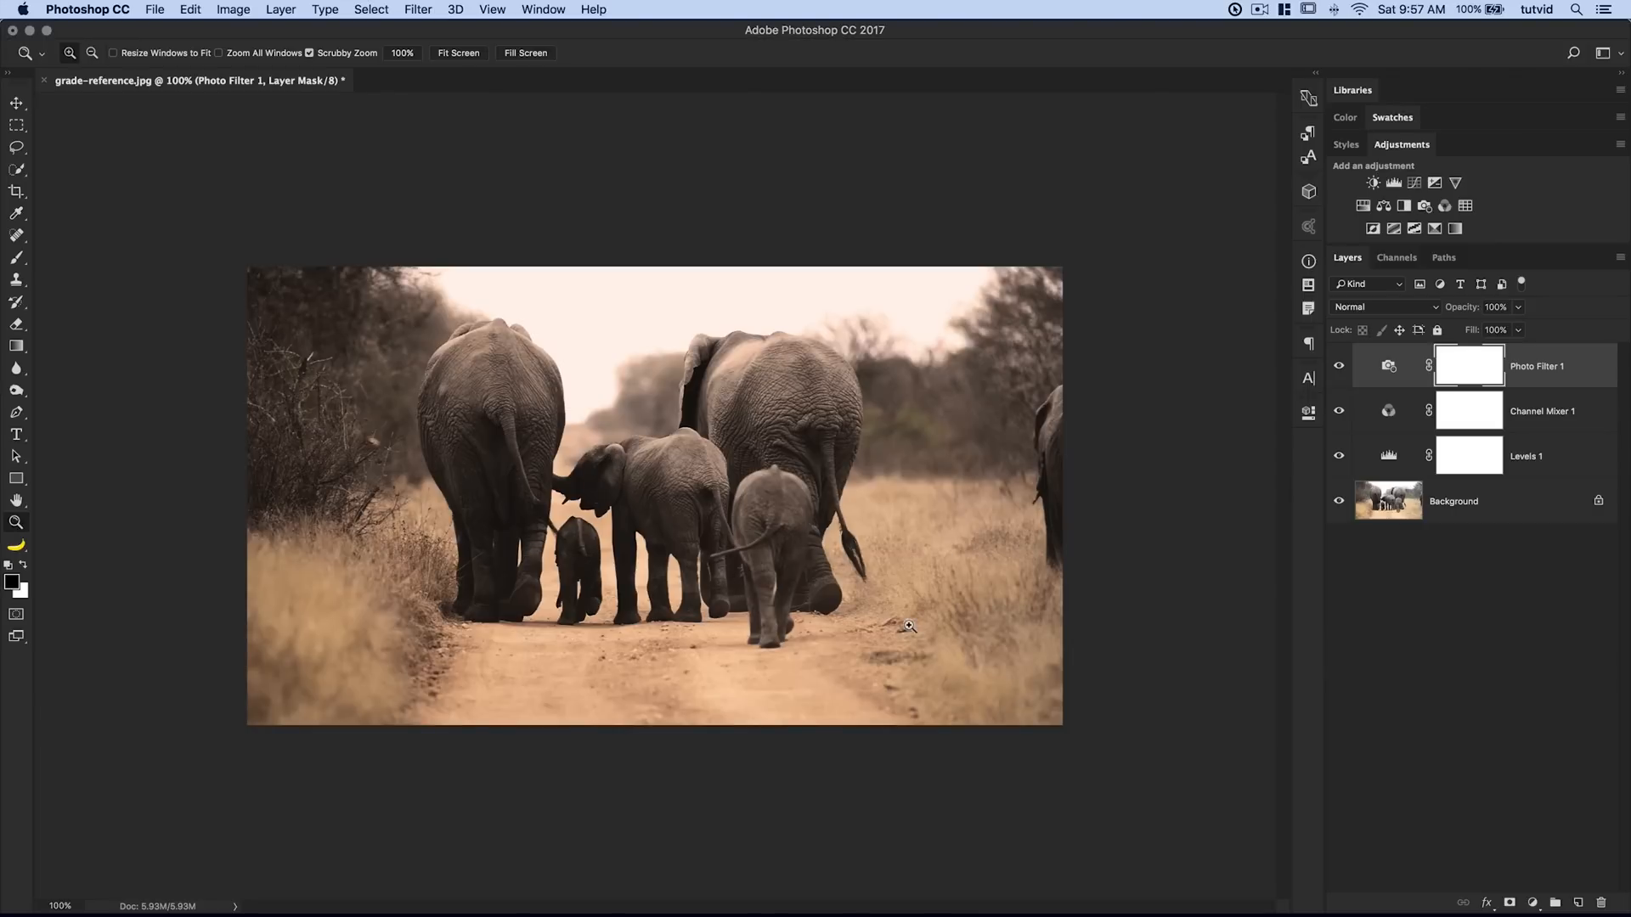
pyautogui.moveTo(934, 614)
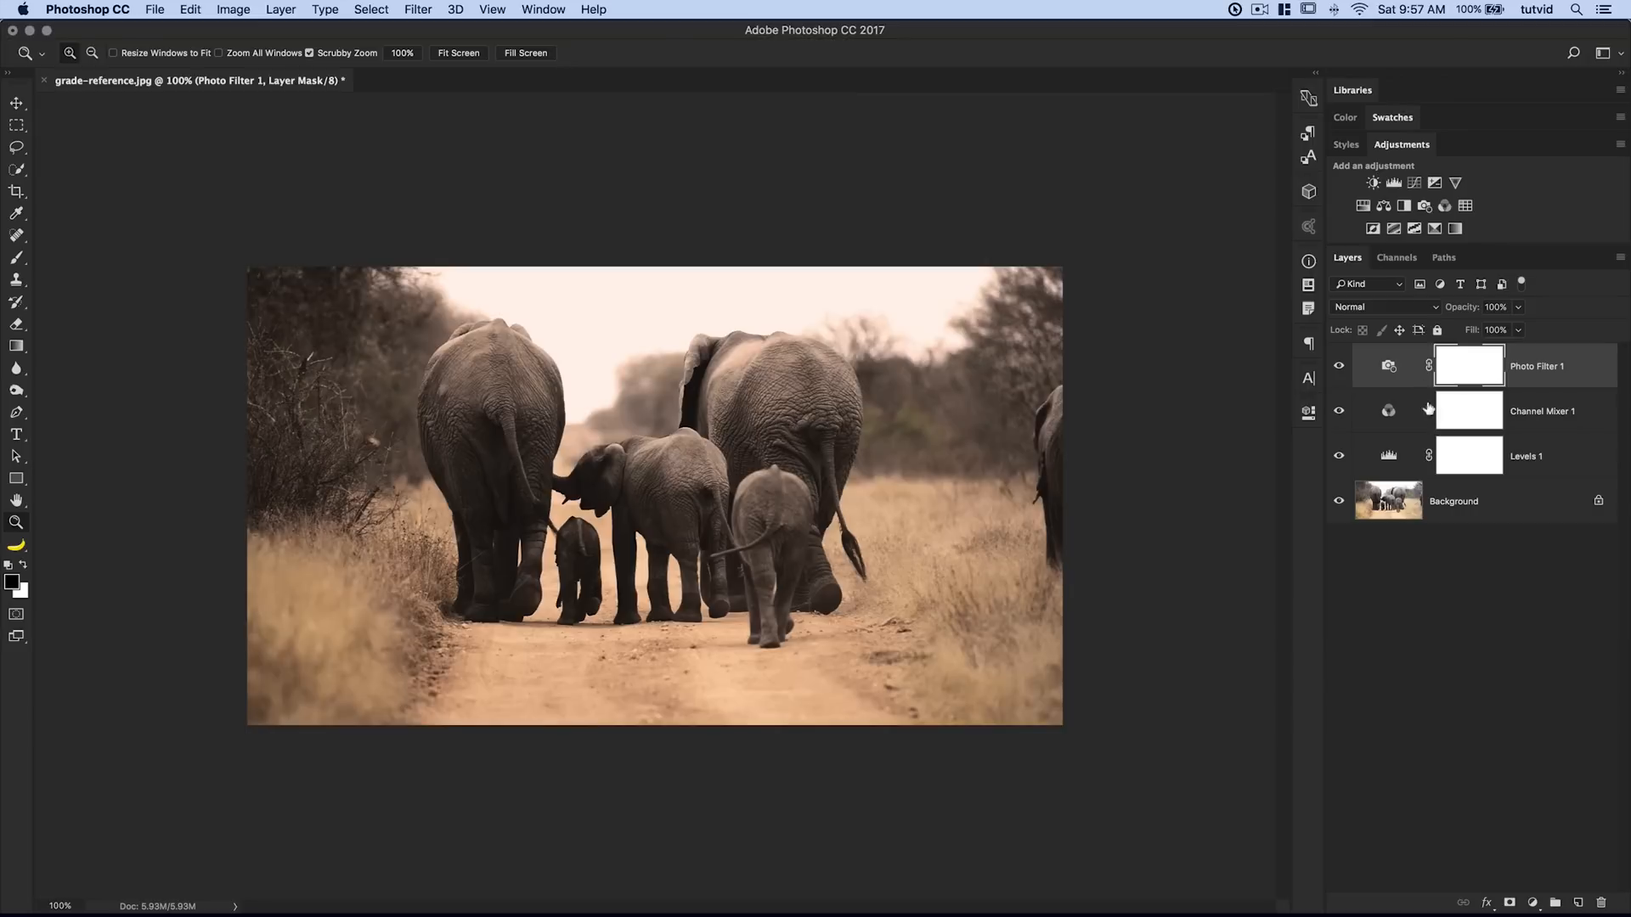
pyautogui.moveTo(781, 543)
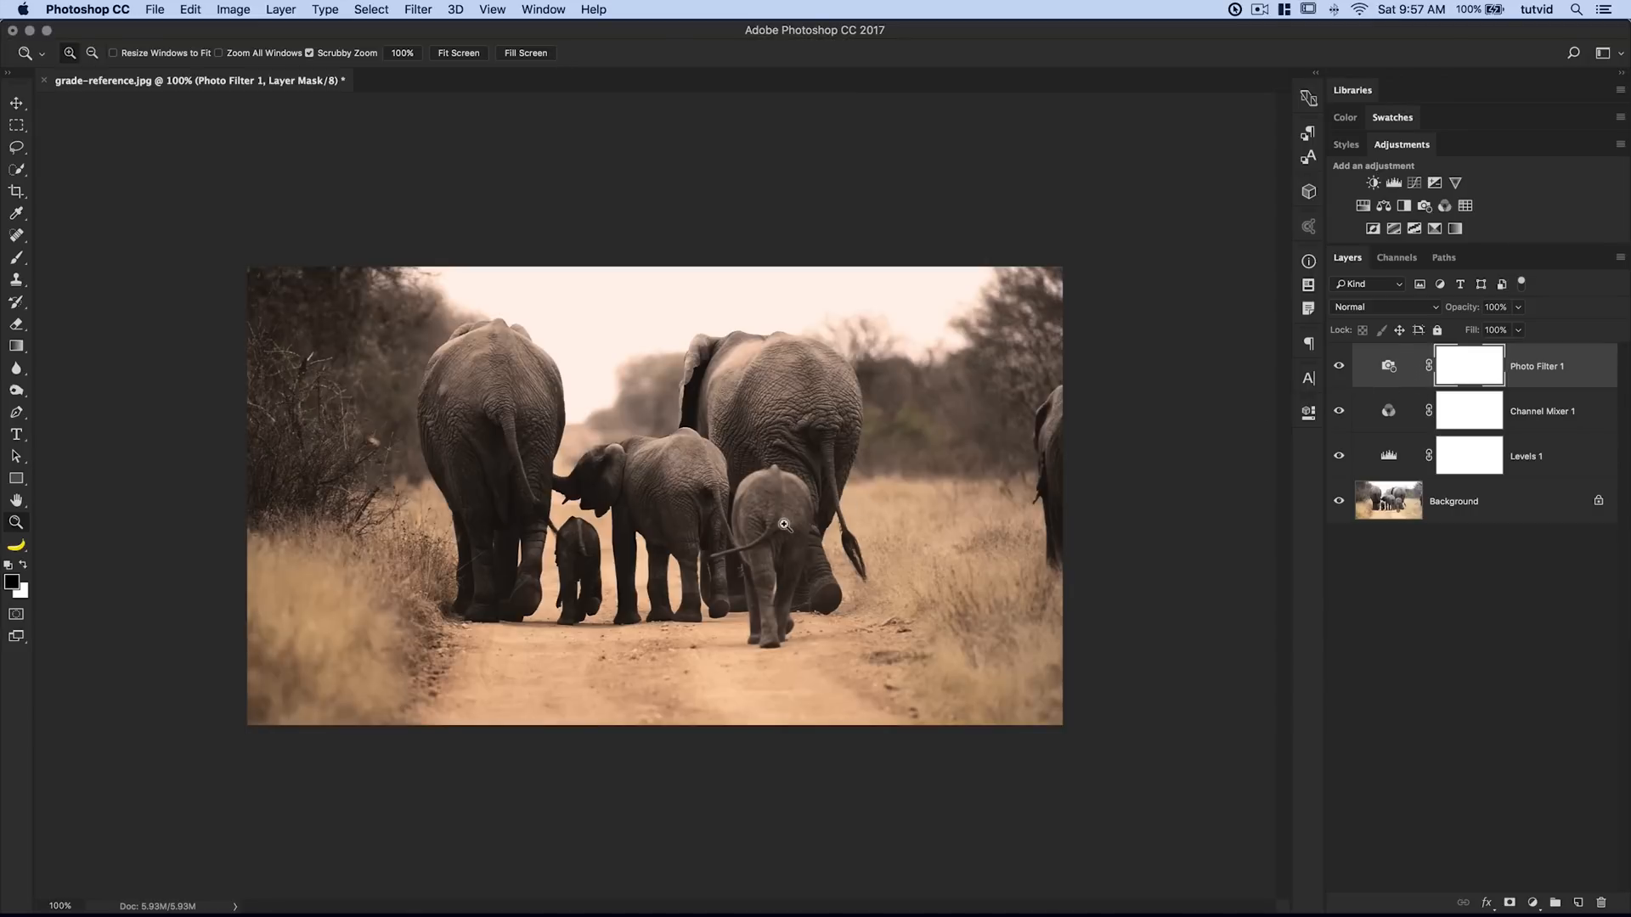
pyautogui.moveTo(767, 474)
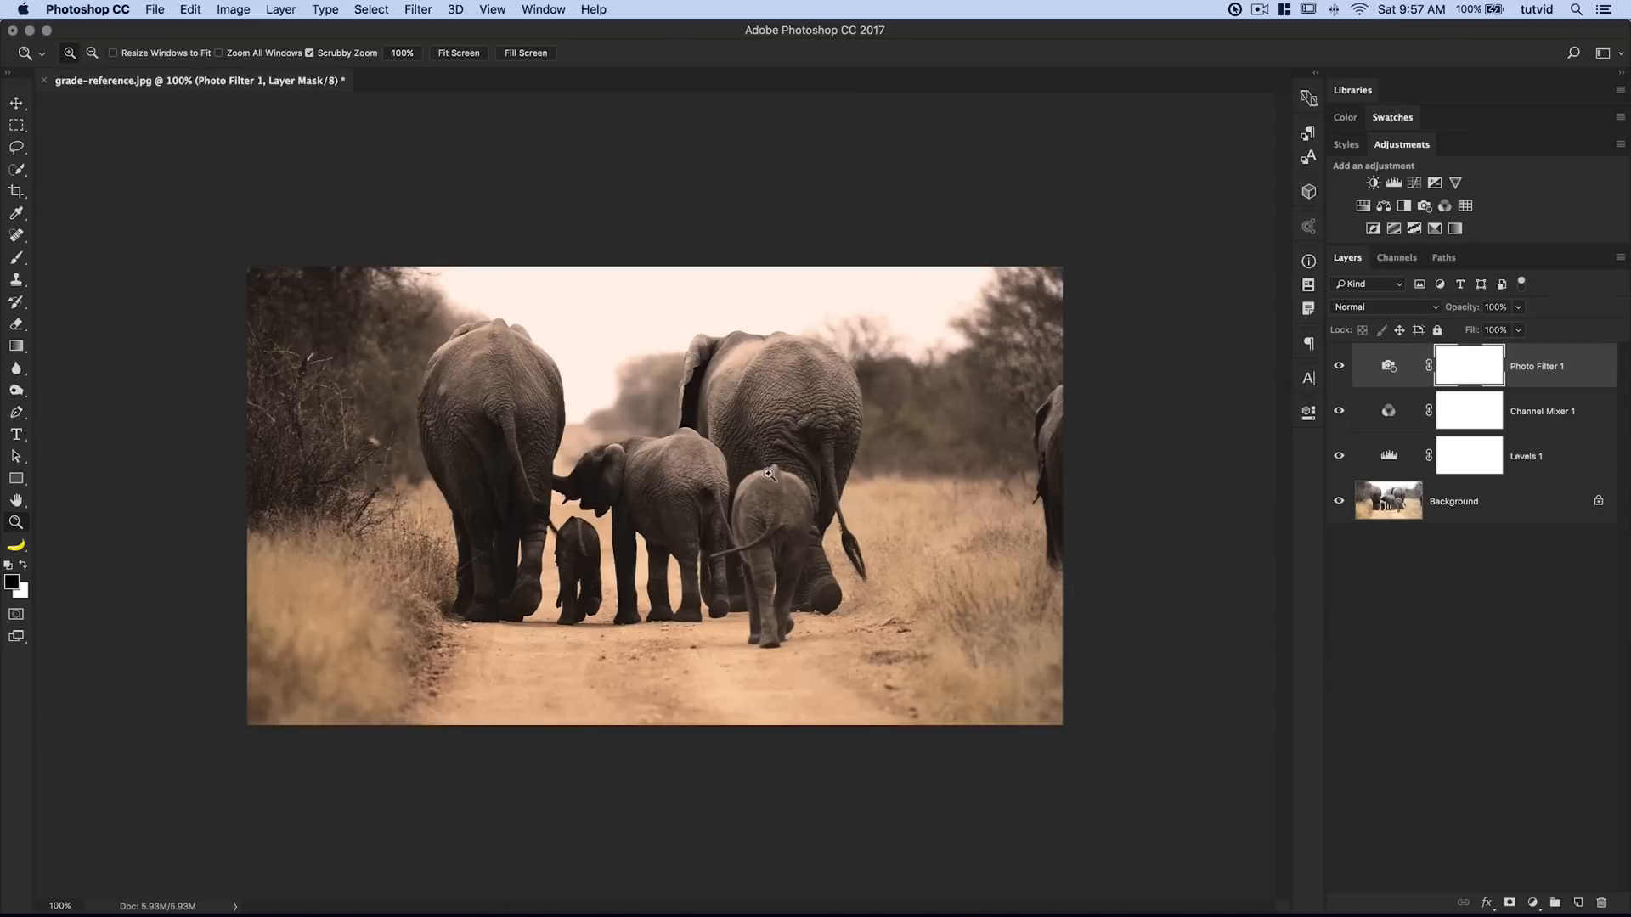
pyautogui.moveTo(1565, 376)
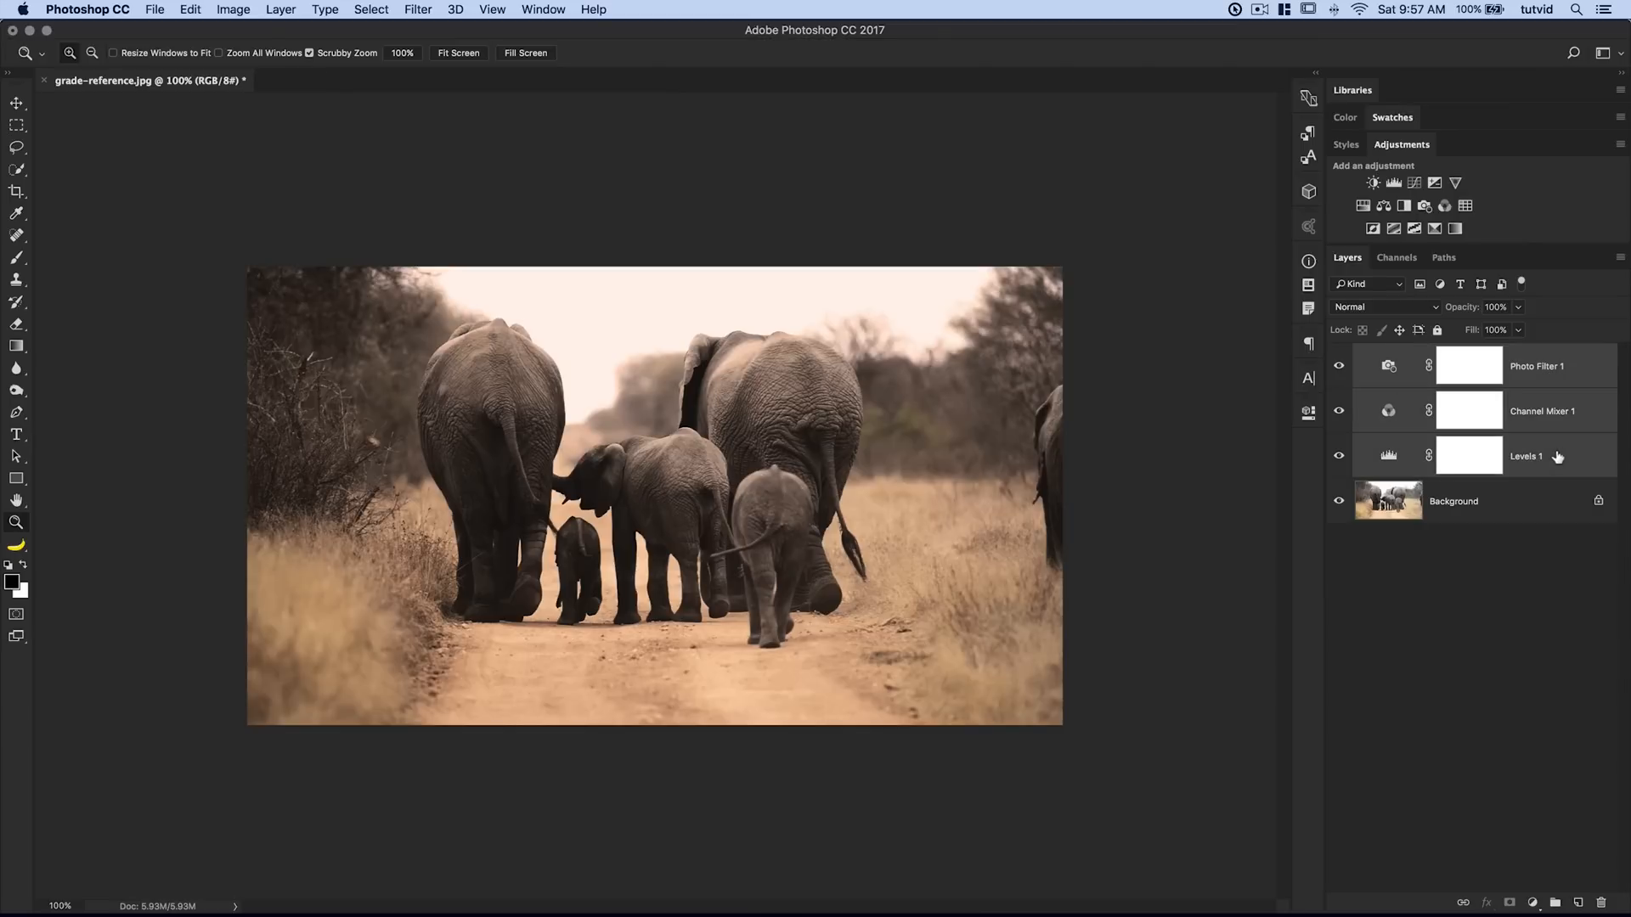
pyautogui.moveTo(1549, 515)
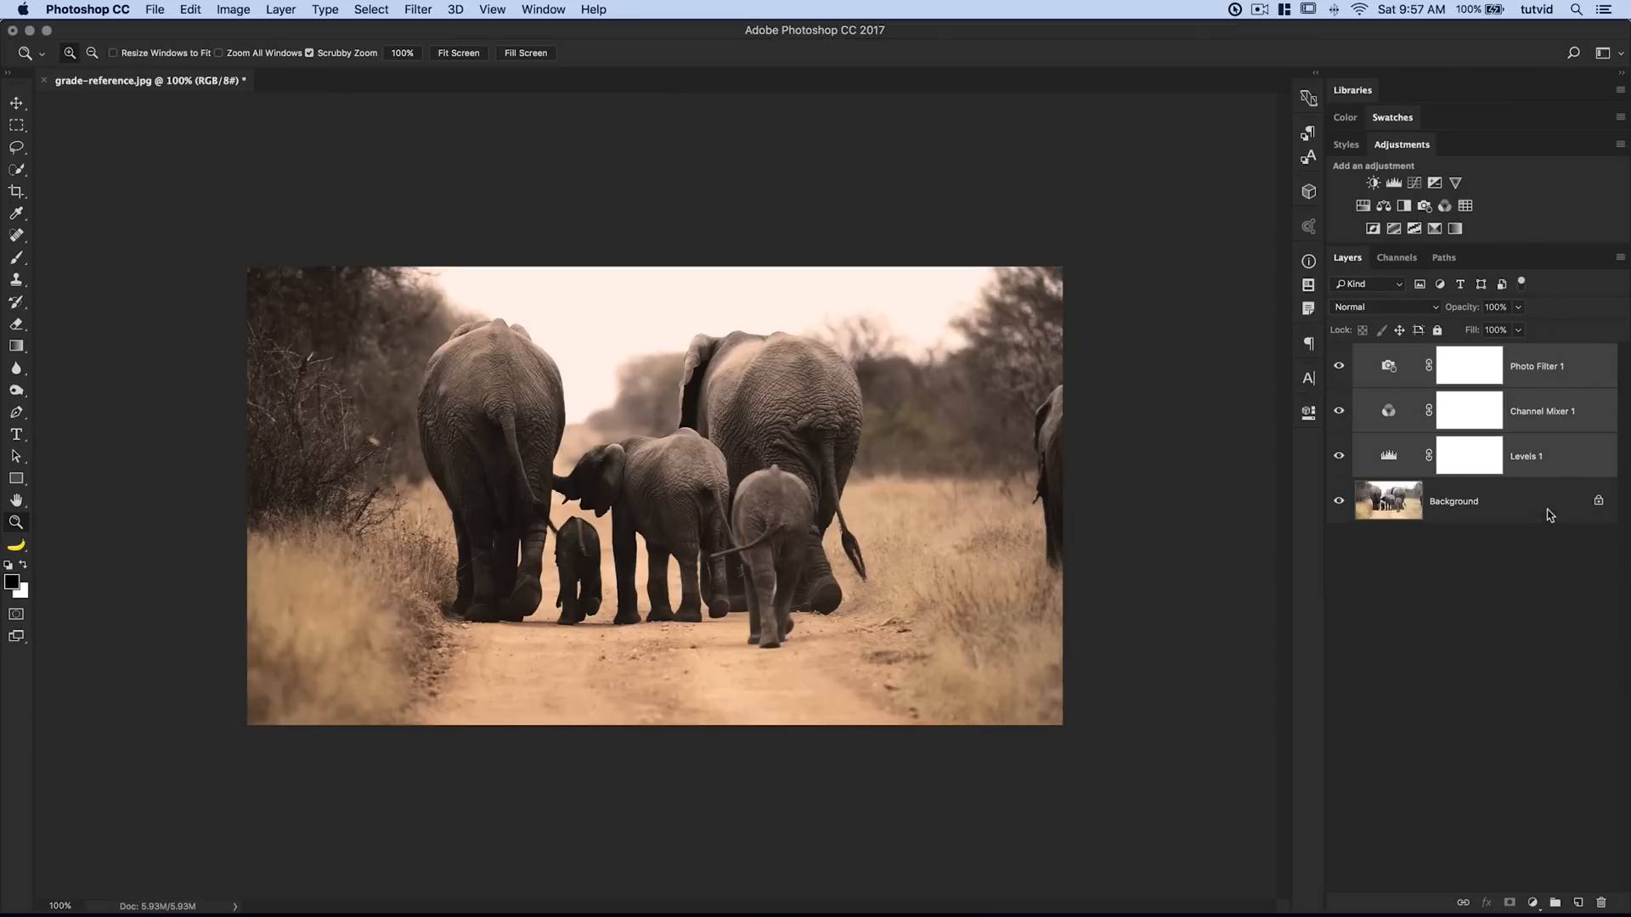
pyautogui.moveTo(610, 328)
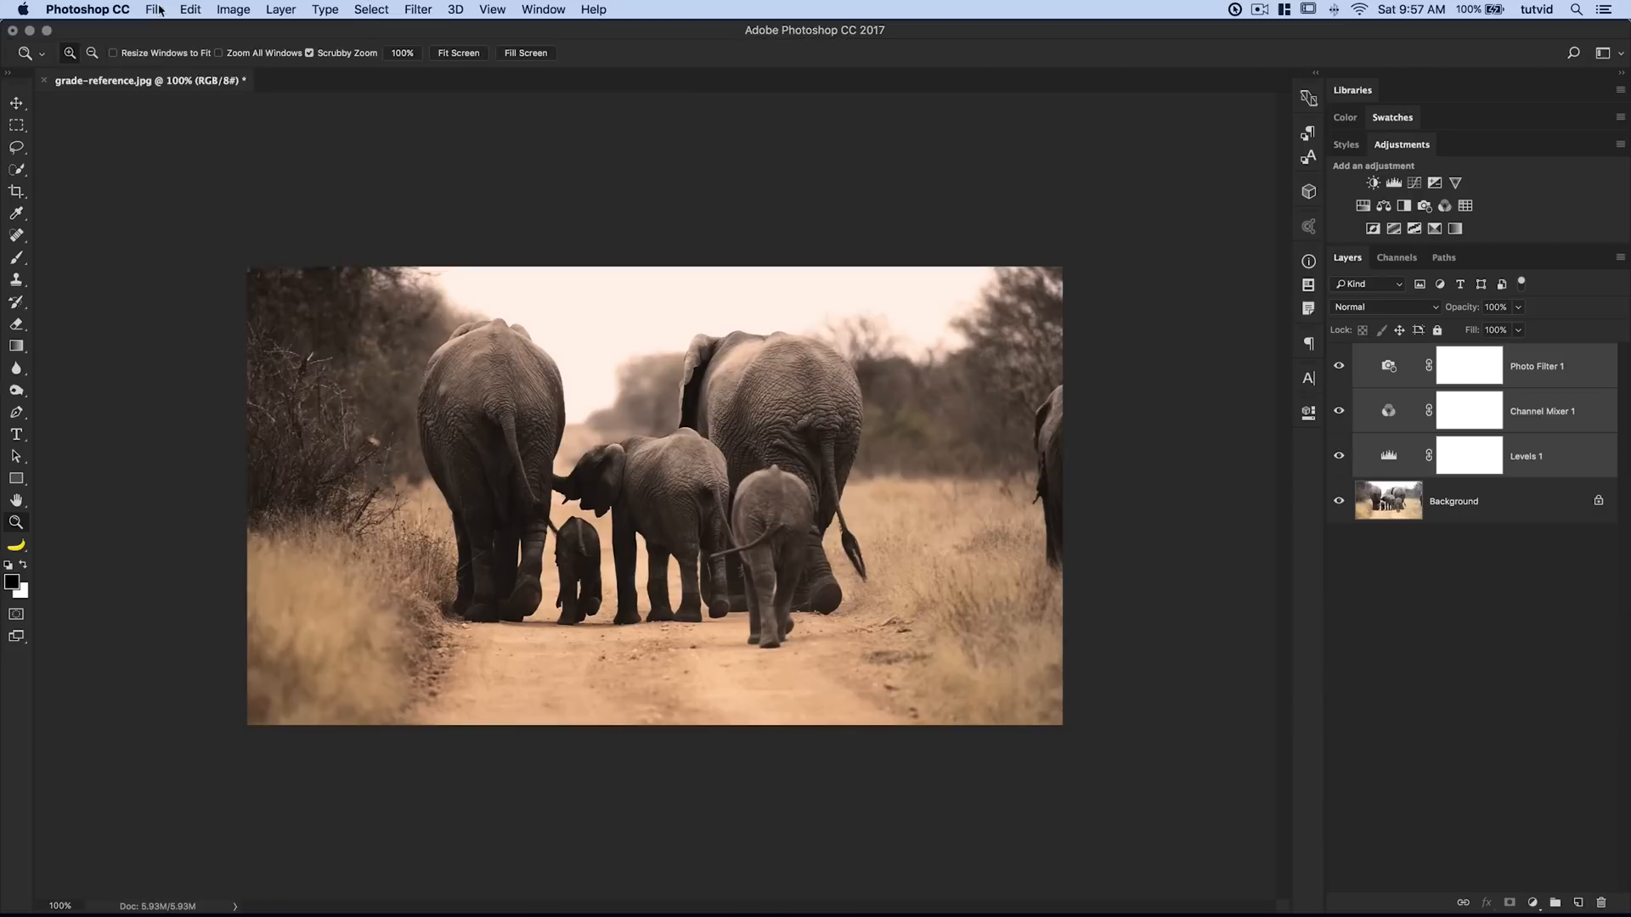
# - Export Color Lookup Tables with 3DL and CUBE formats checked and confirm
pyautogui.click(156, 9)
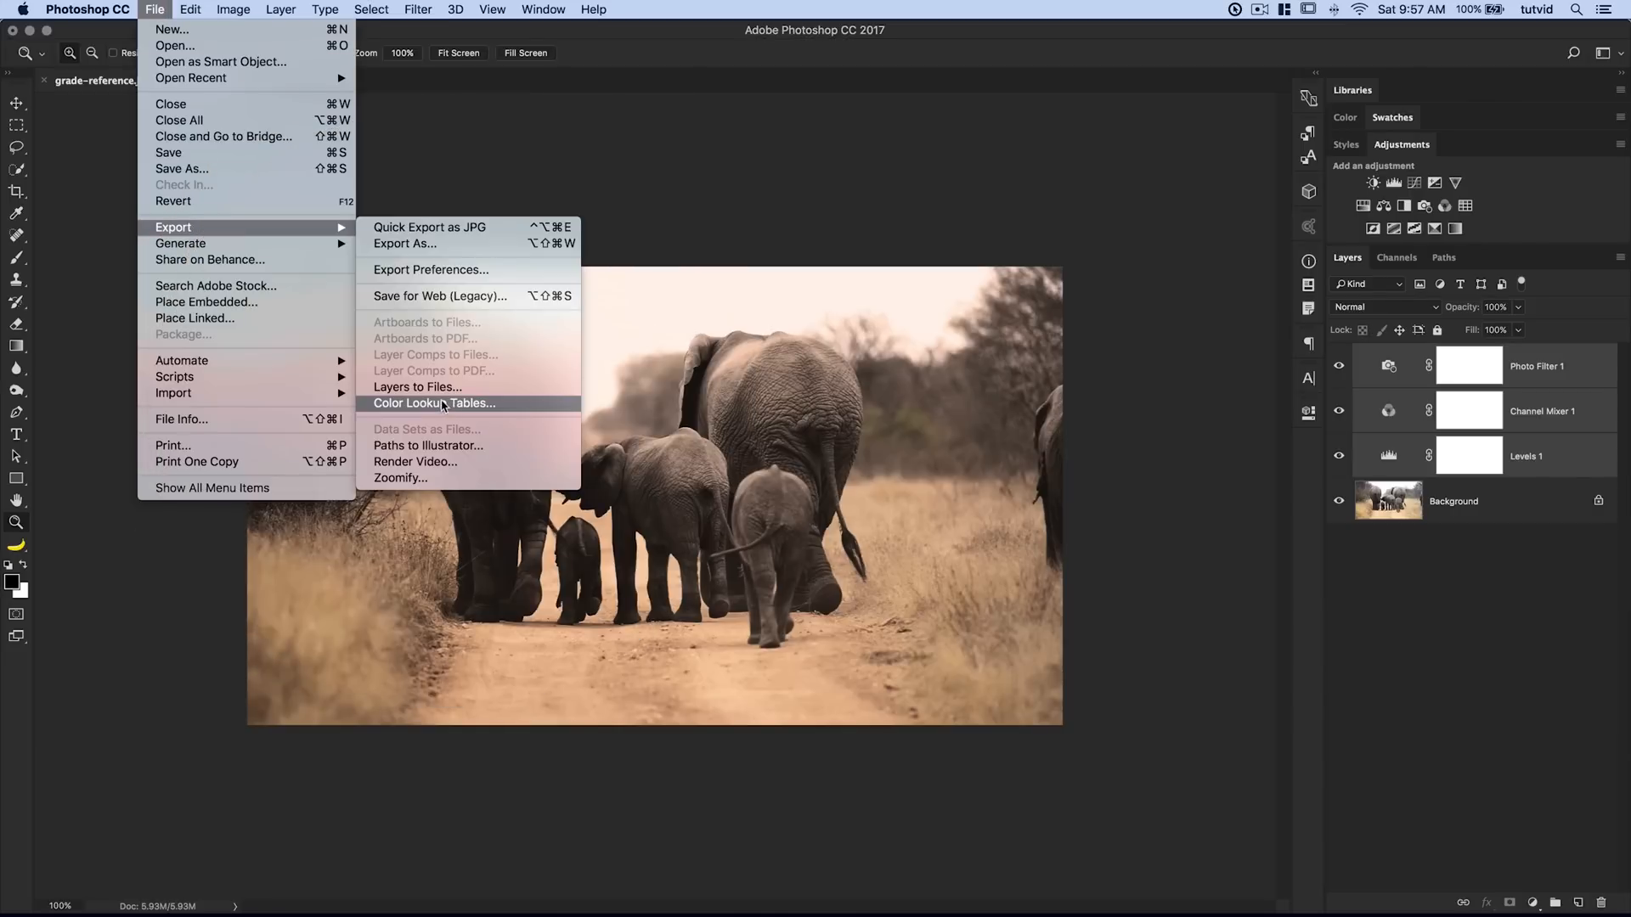
pyautogui.click(434, 403)
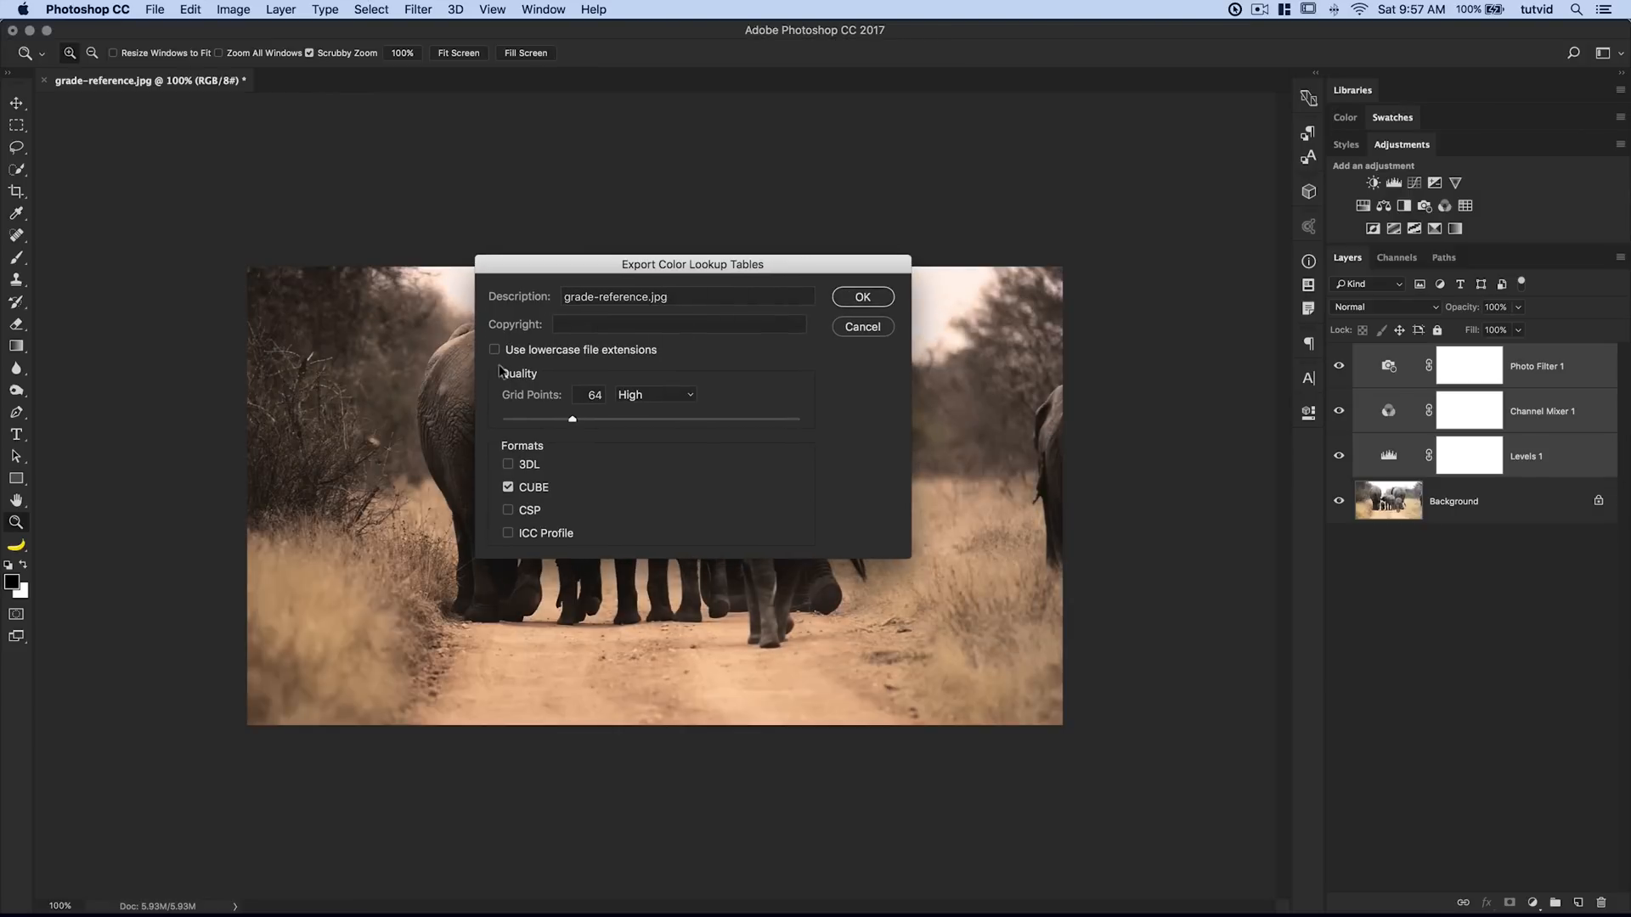
pyautogui.click(507, 463)
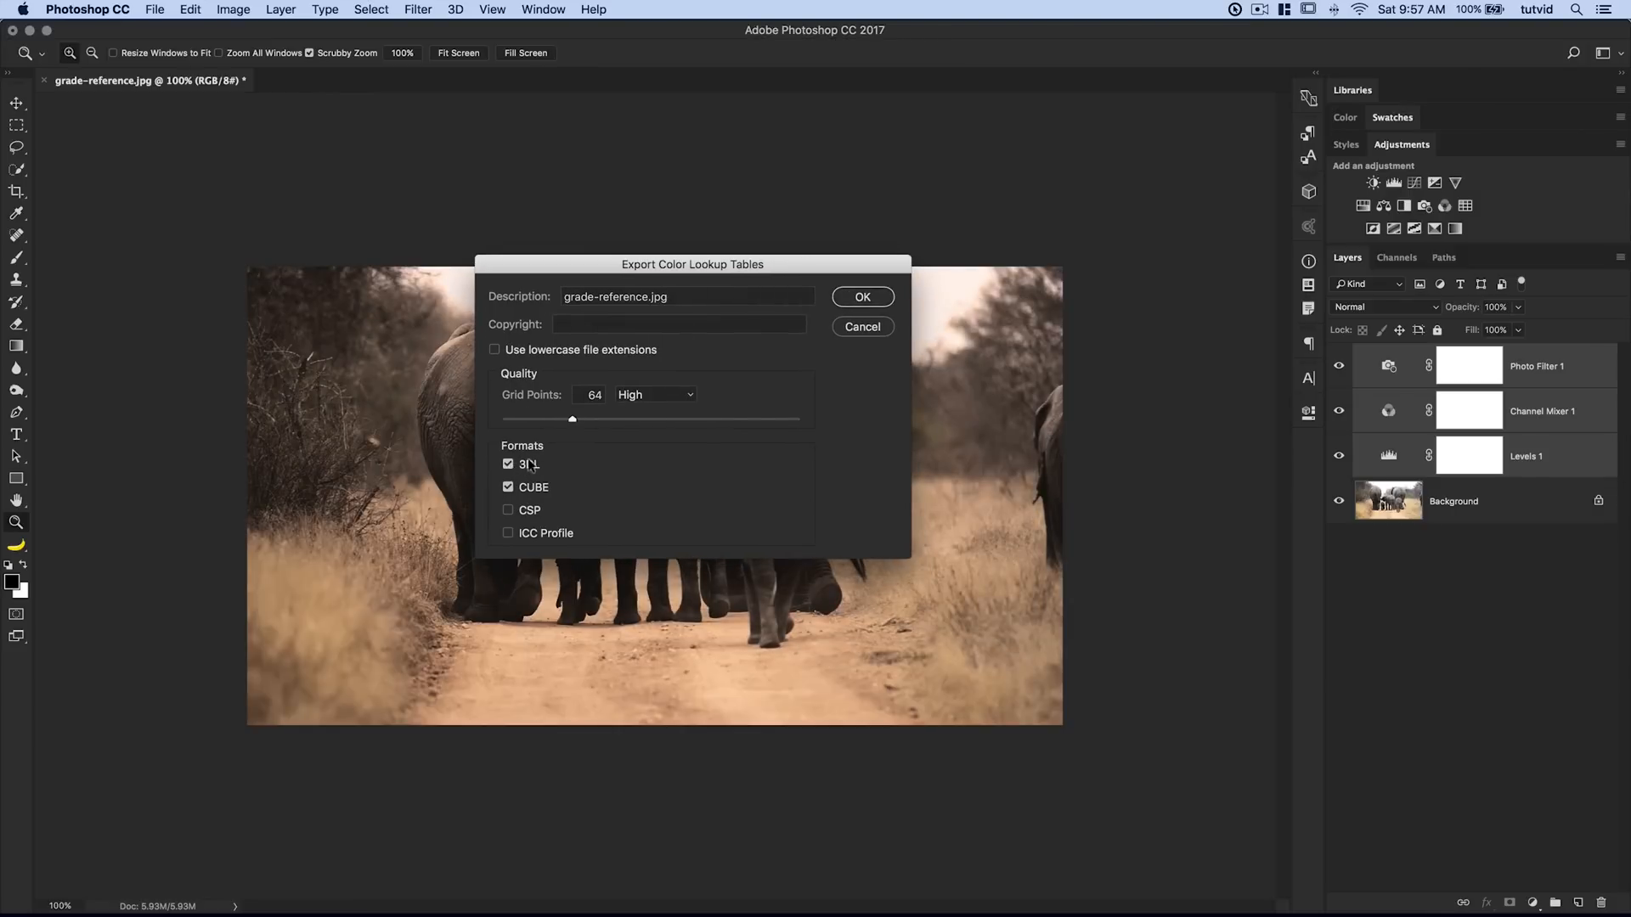
pyautogui.click(508, 486)
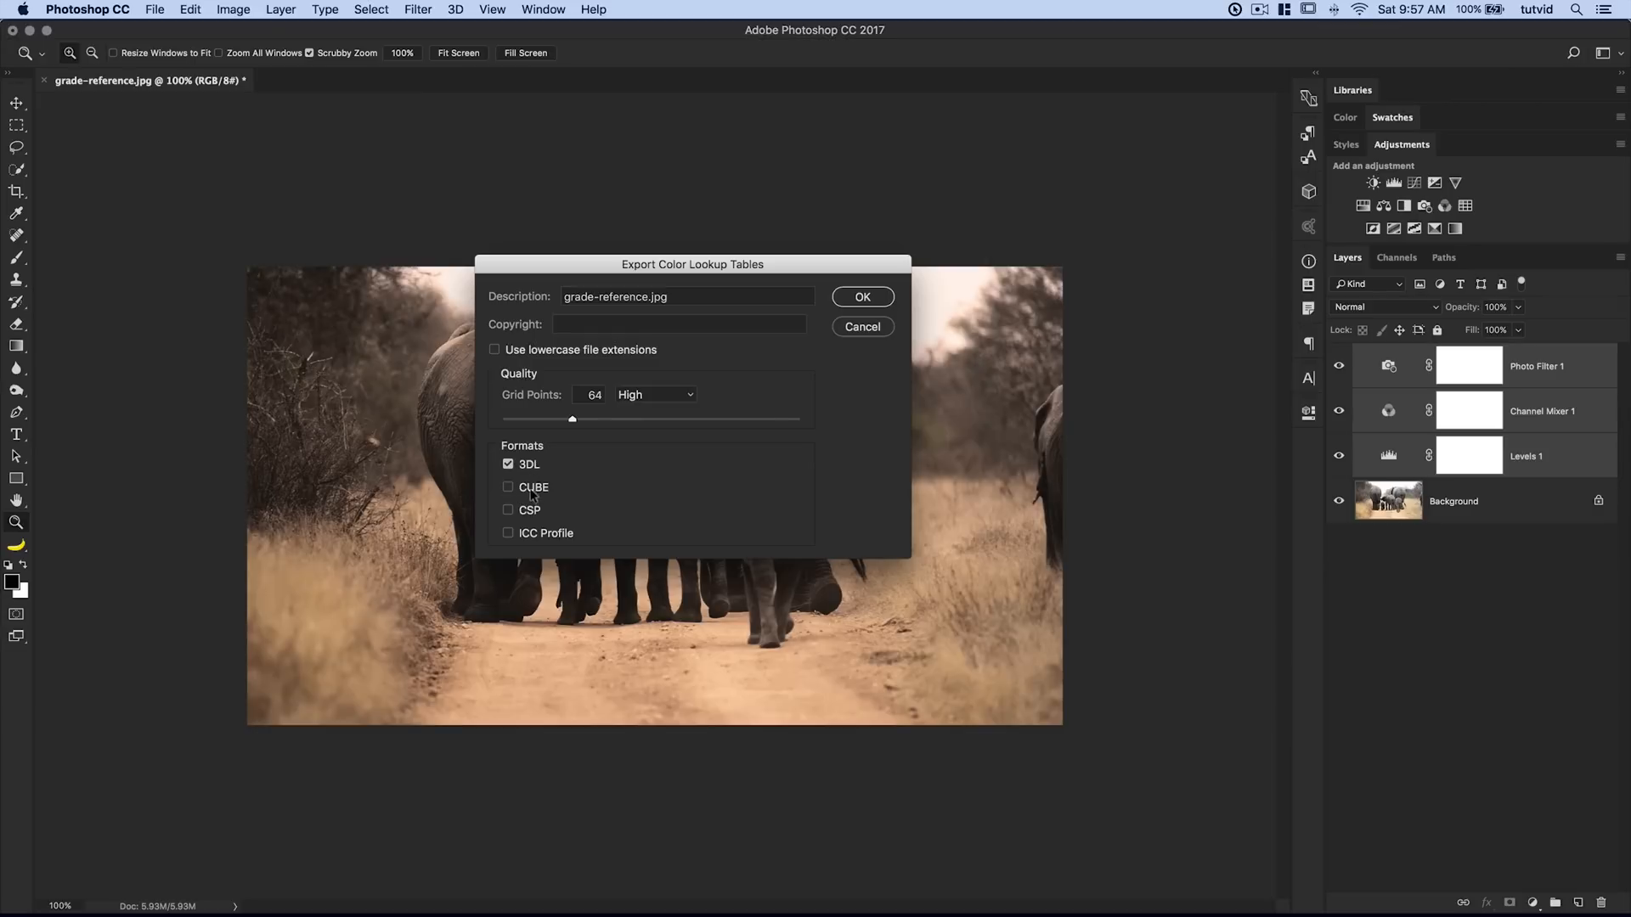
pyautogui.click(508, 486)
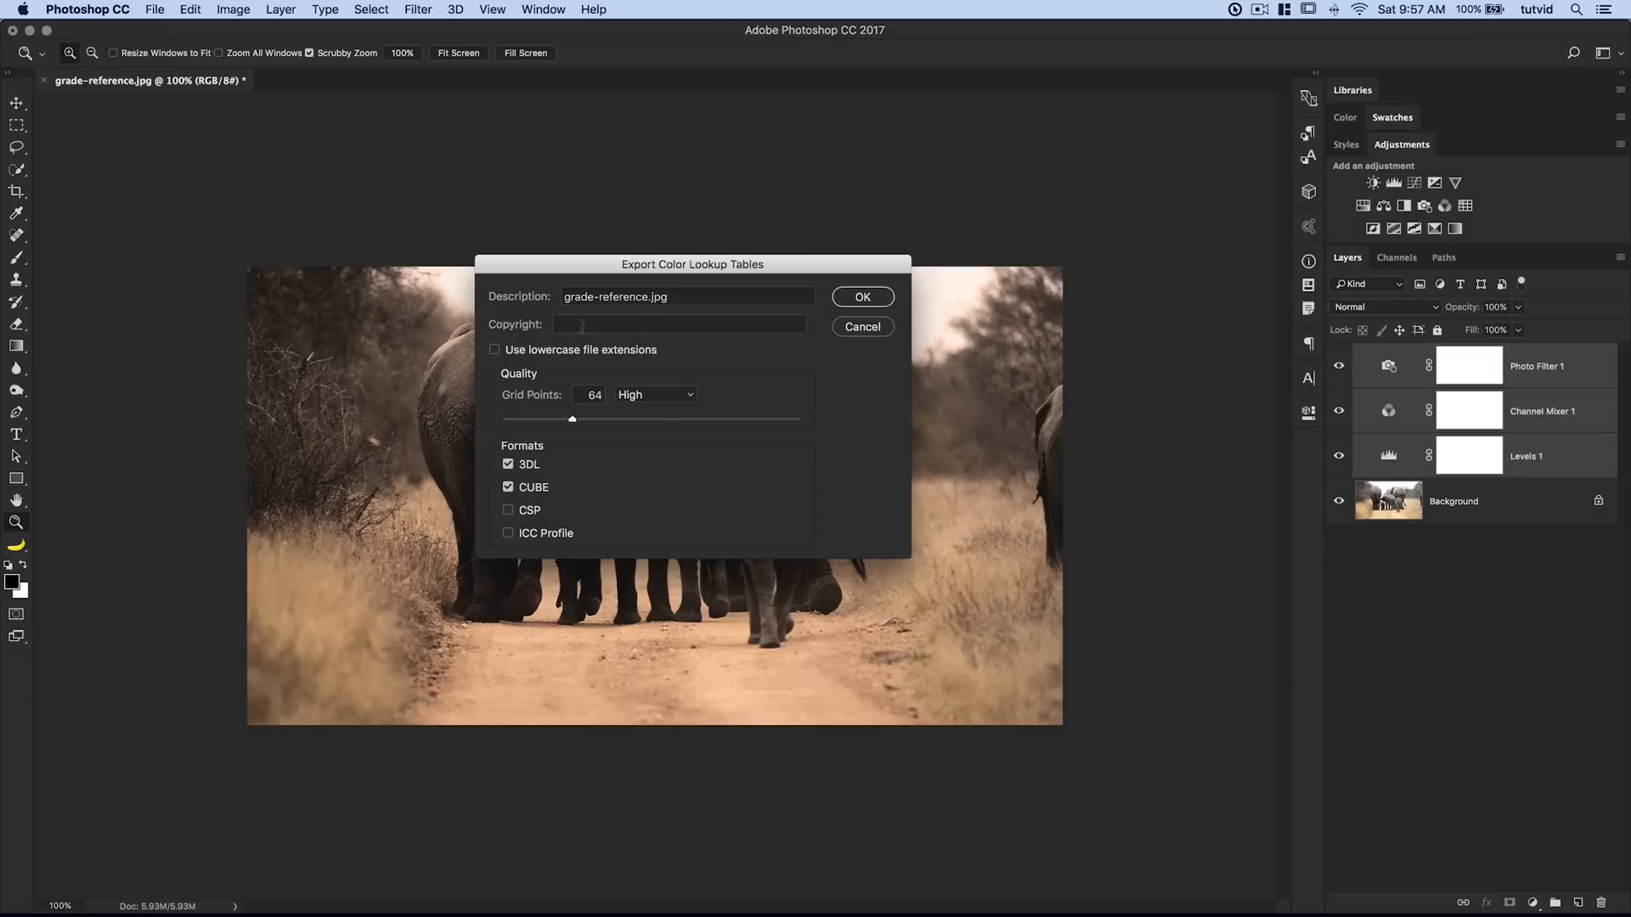
pyautogui.click(679, 323)
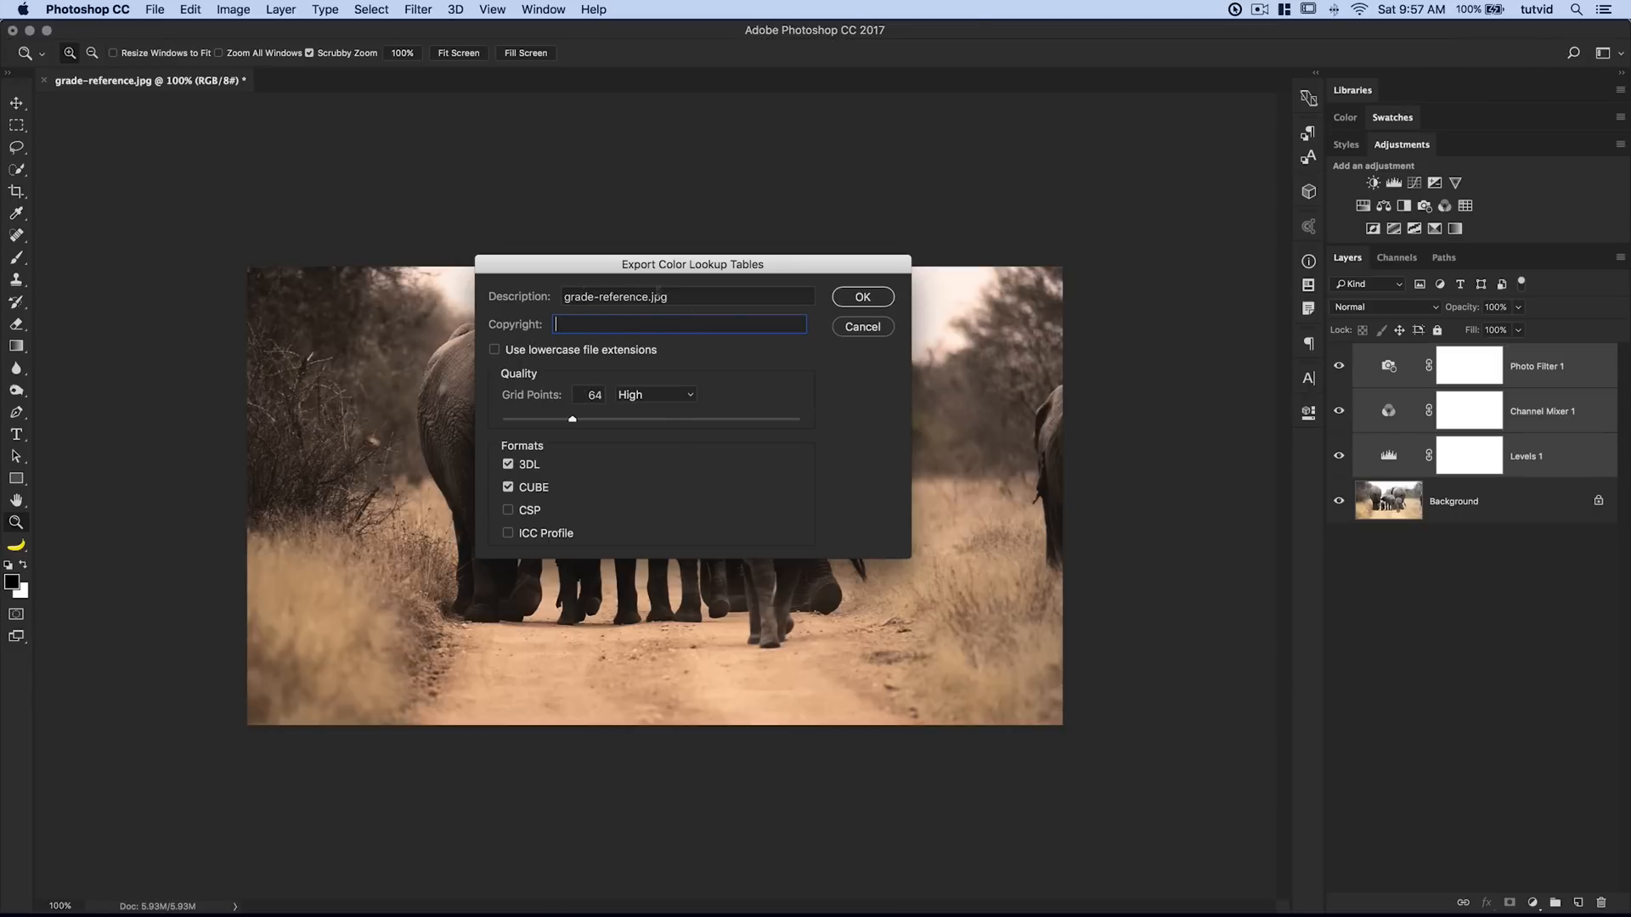
pyautogui.click(862, 296)
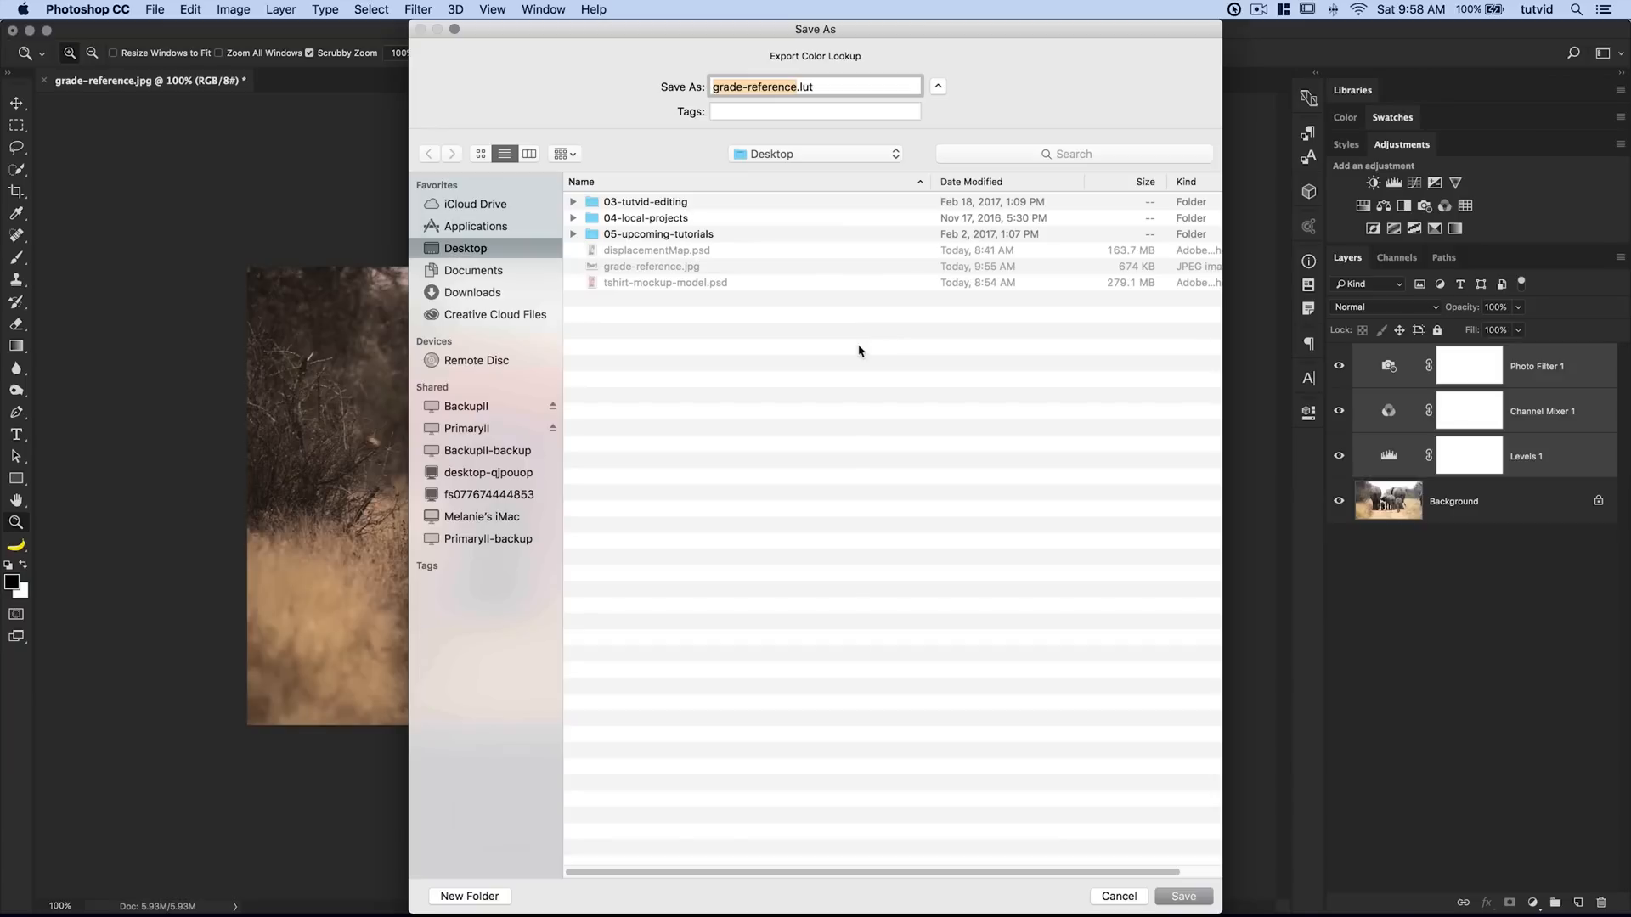
pyautogui.moveTo(778, 408)
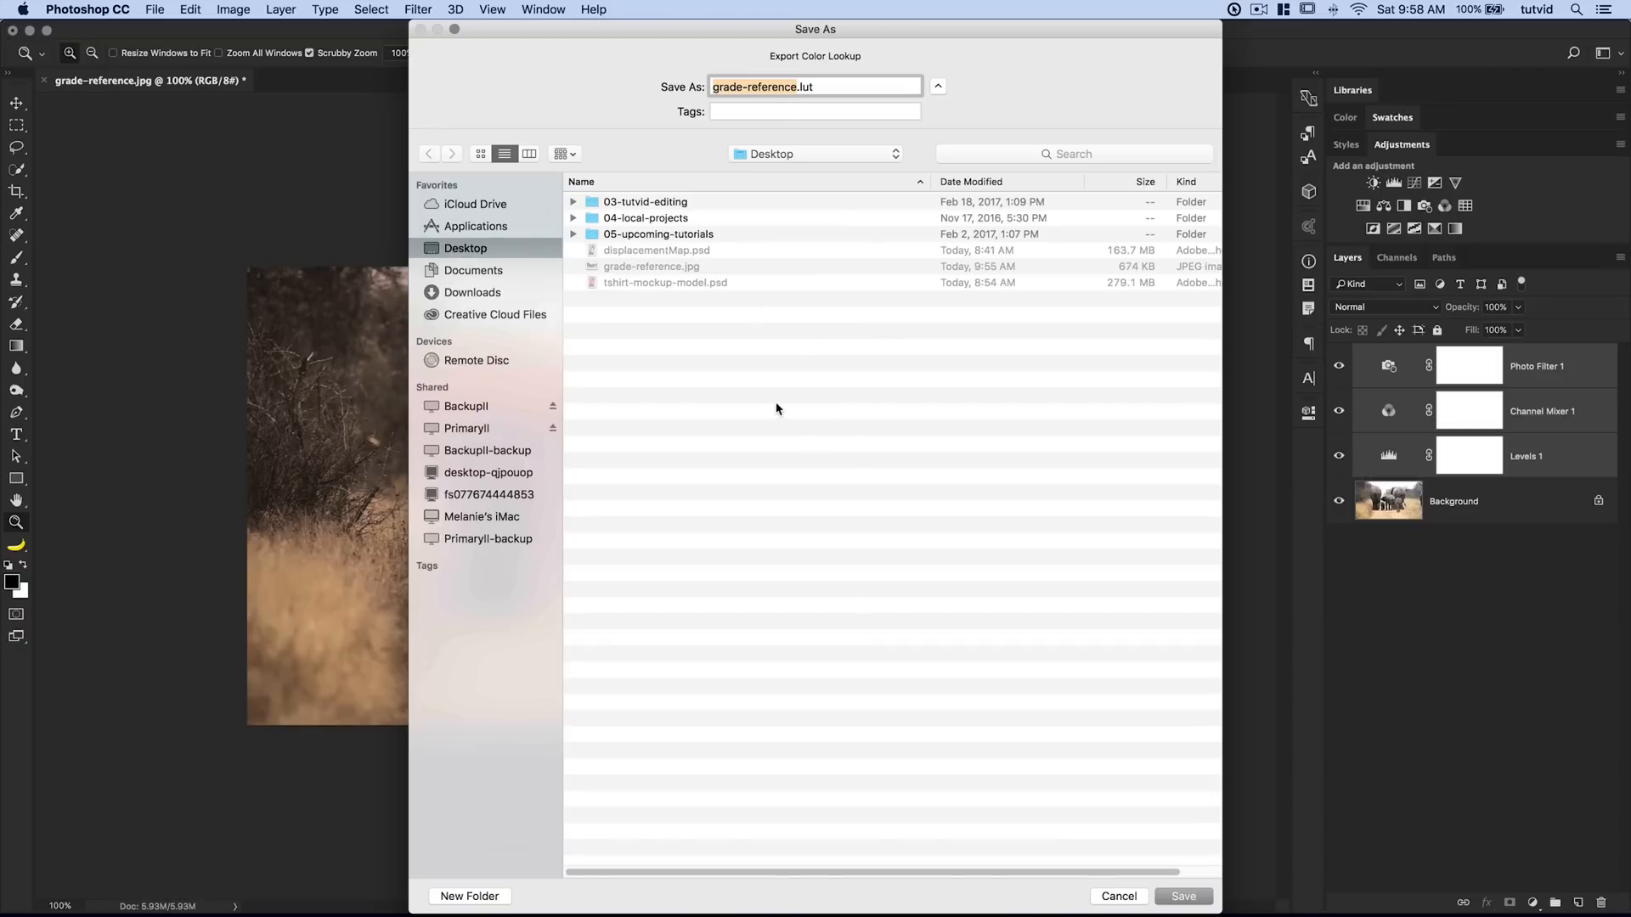
# - Save the lookup tables to the Desktop as elephant-colors
pyautogui.write('elephant-colors.lut')
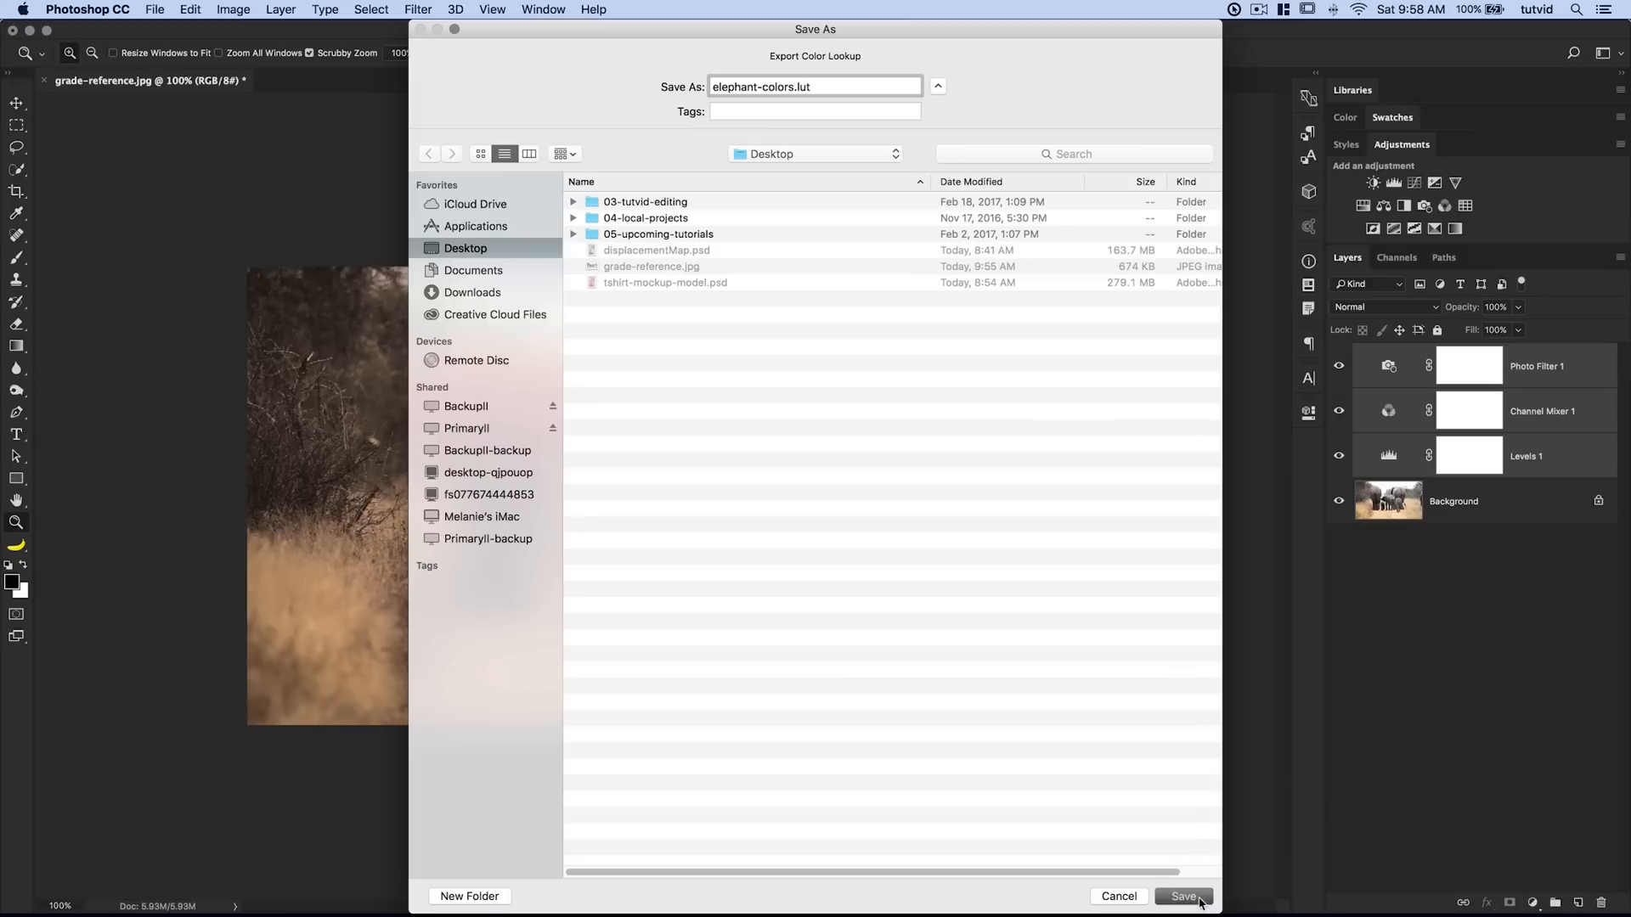
pyautogui.click(1182, 897)
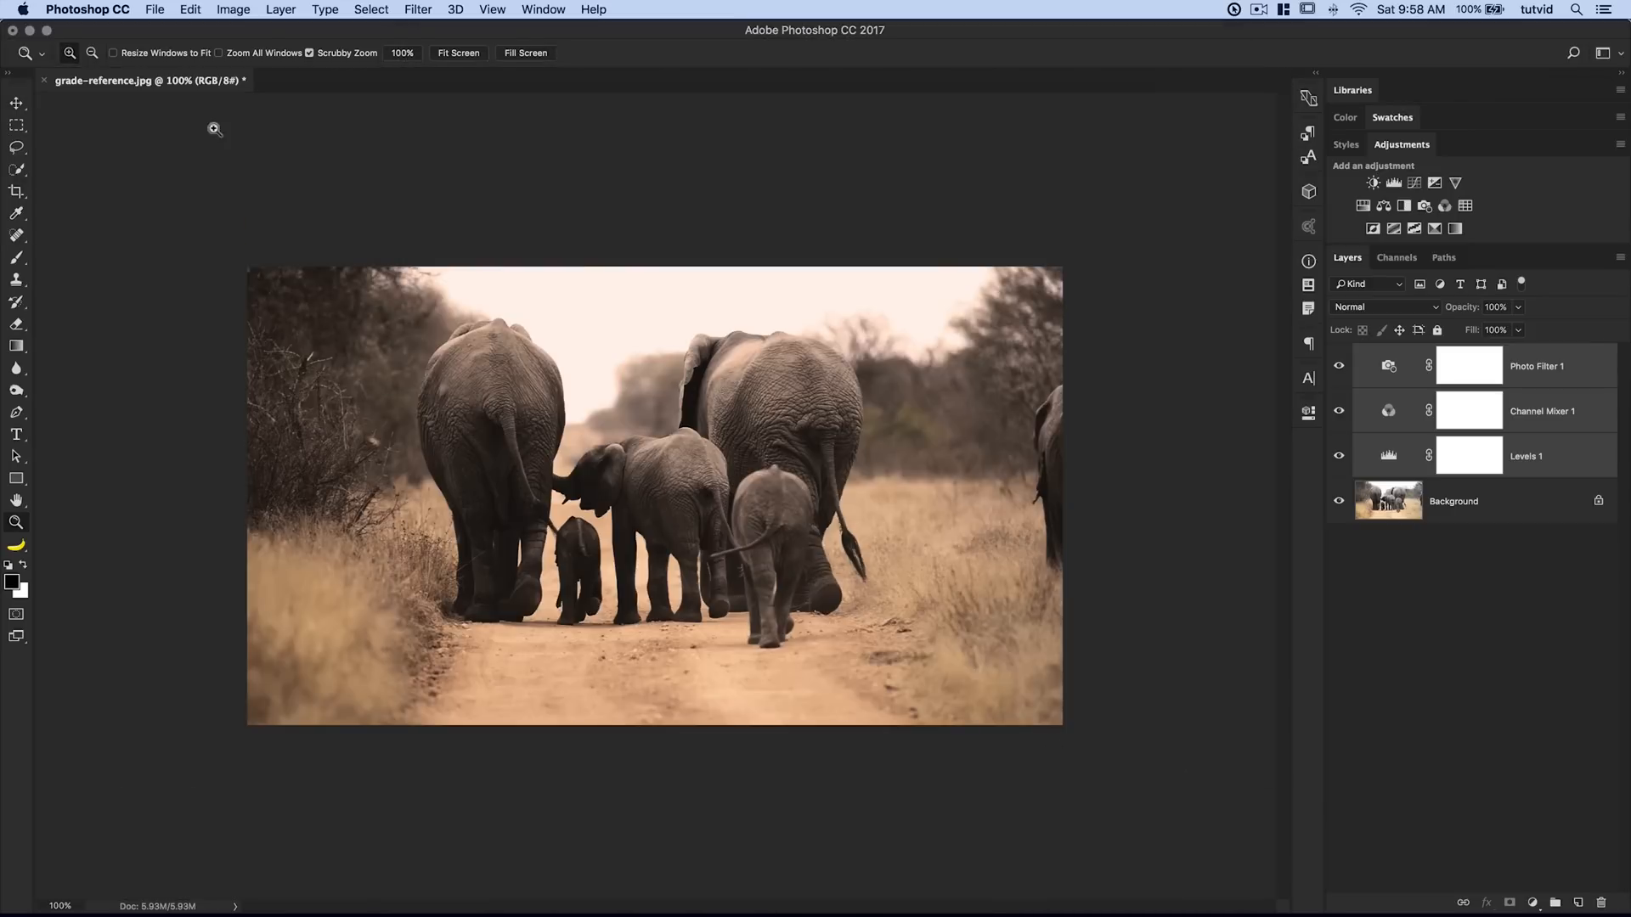
pyautogui.moveTo(935, 518)
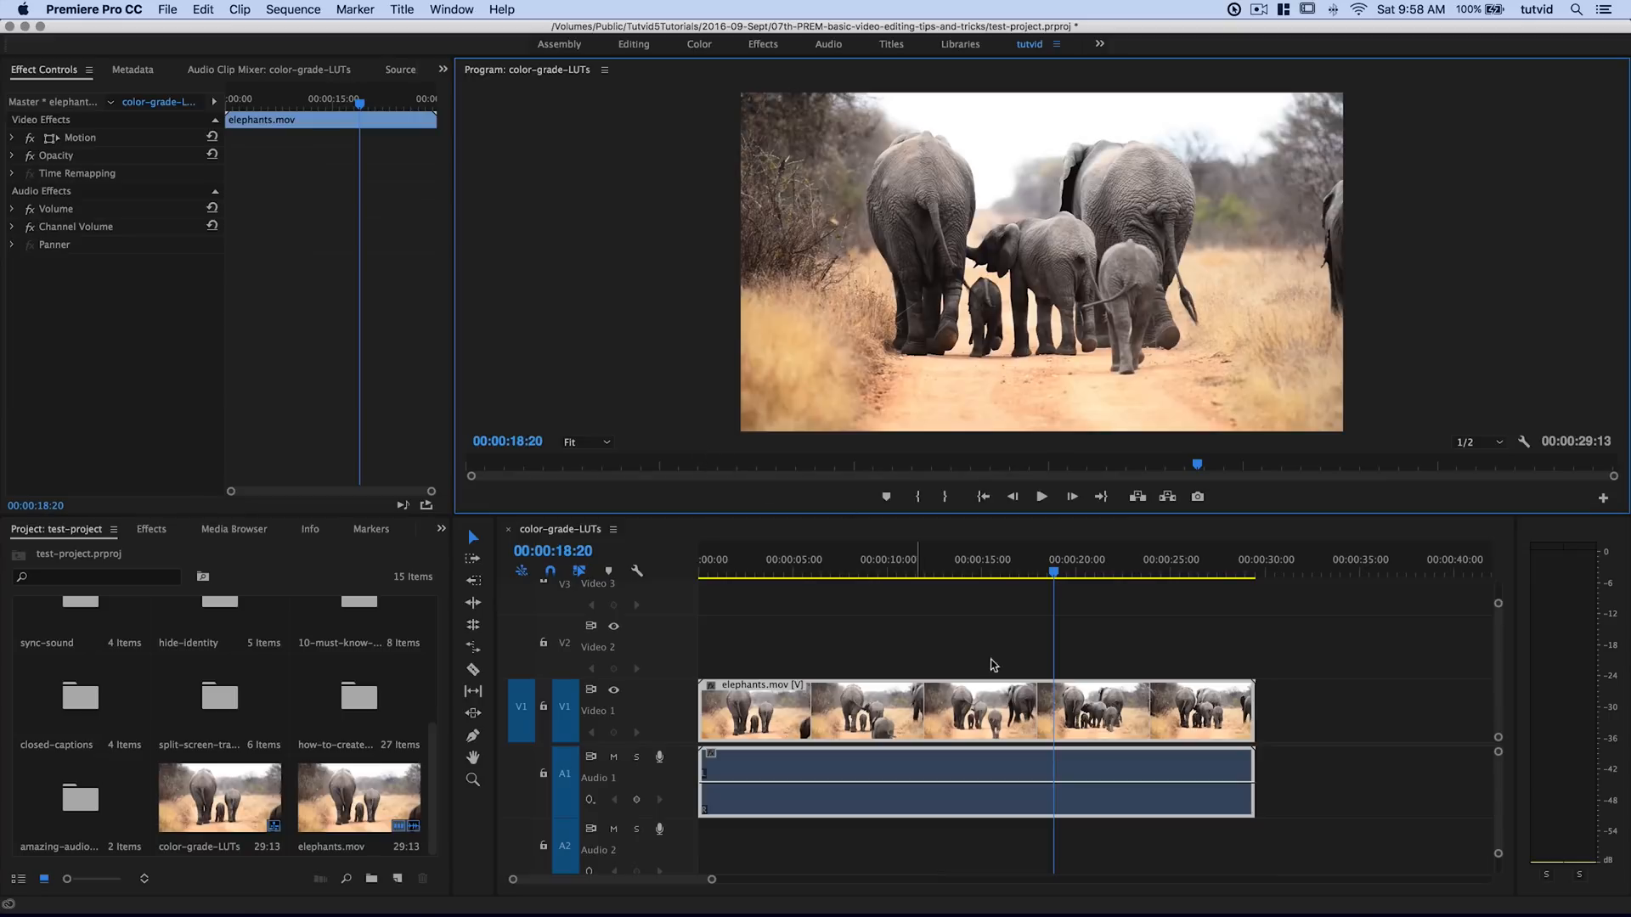
# - Move the playhead to 00:00:04:02 and switch to the Color workspace
pyautogui.click(774, 572)
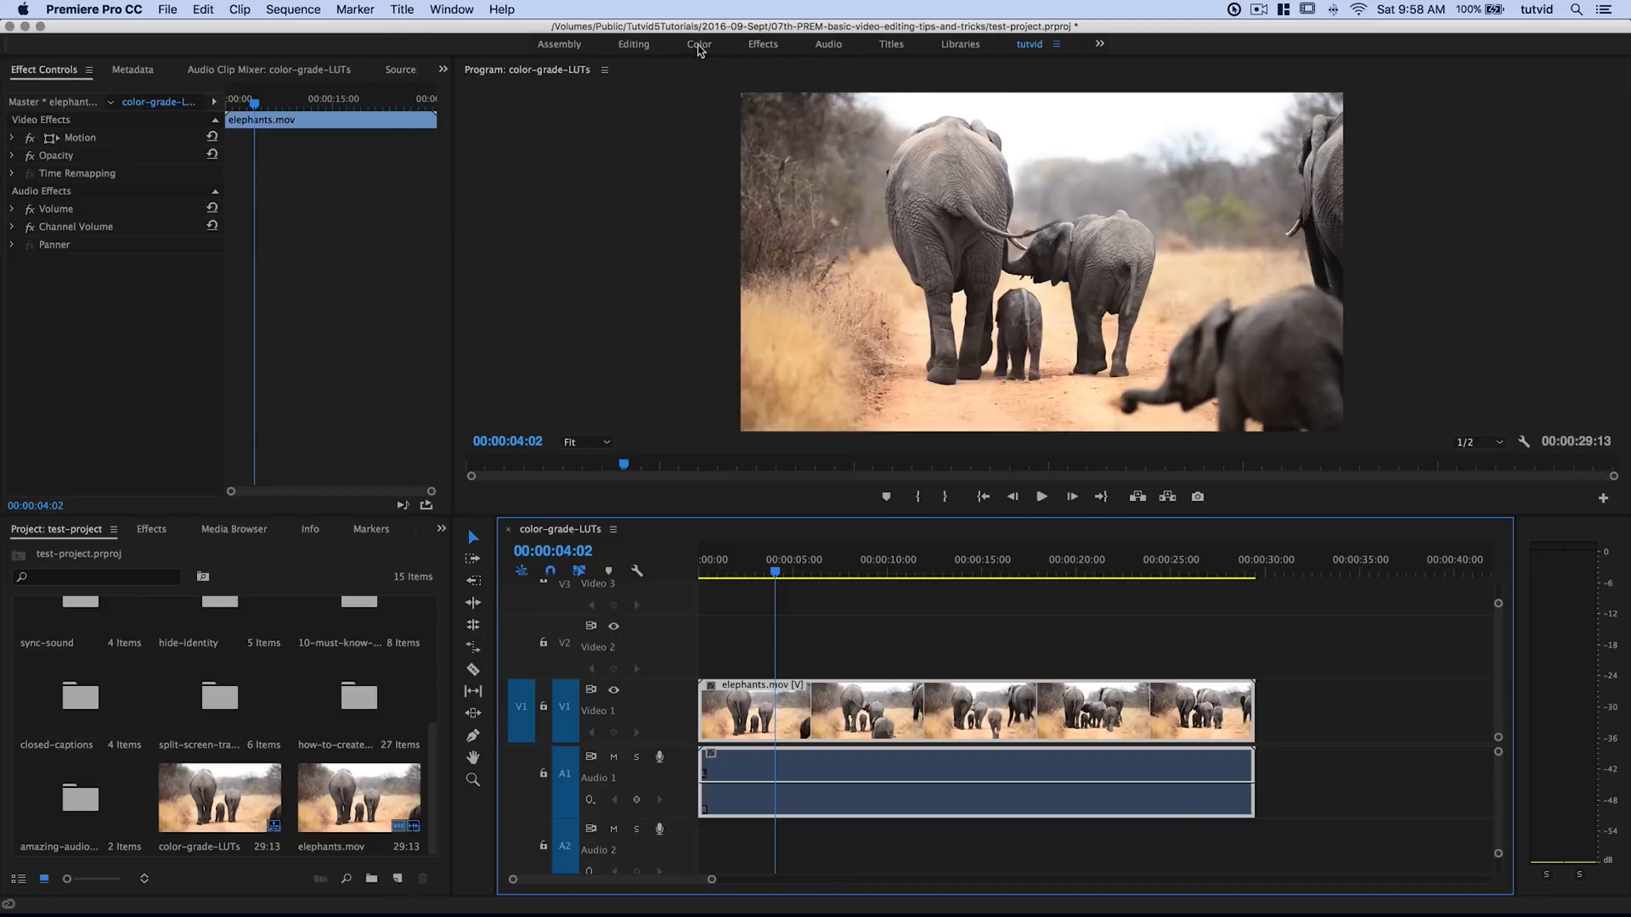
pyautogui.moveTo(698, 54)
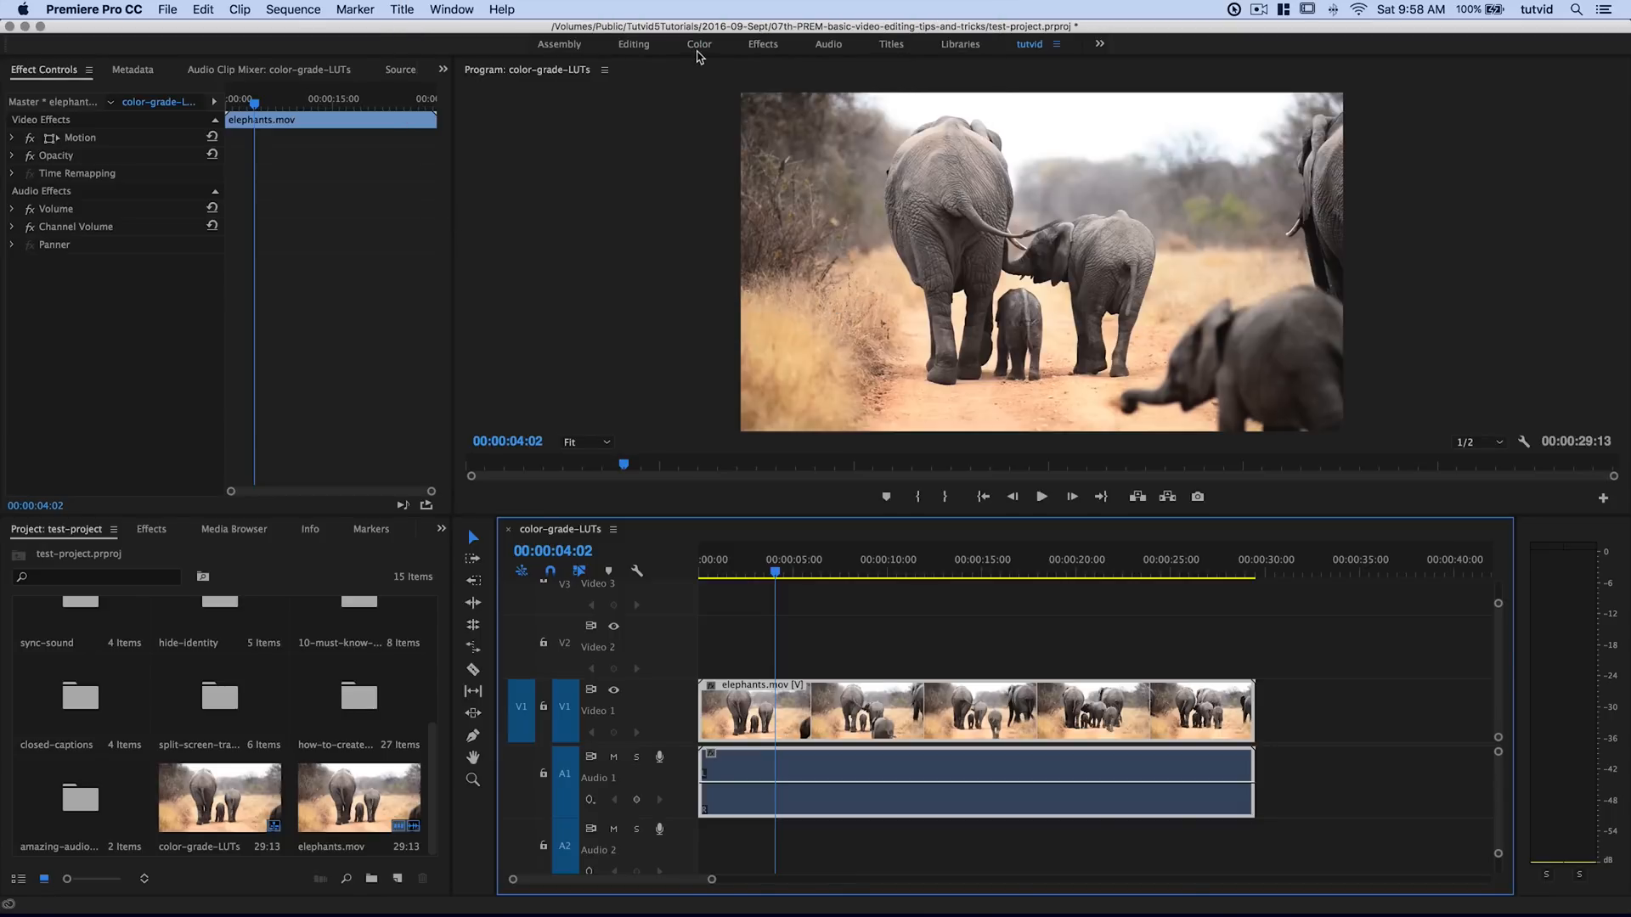
pyautogui.click(699, 44)
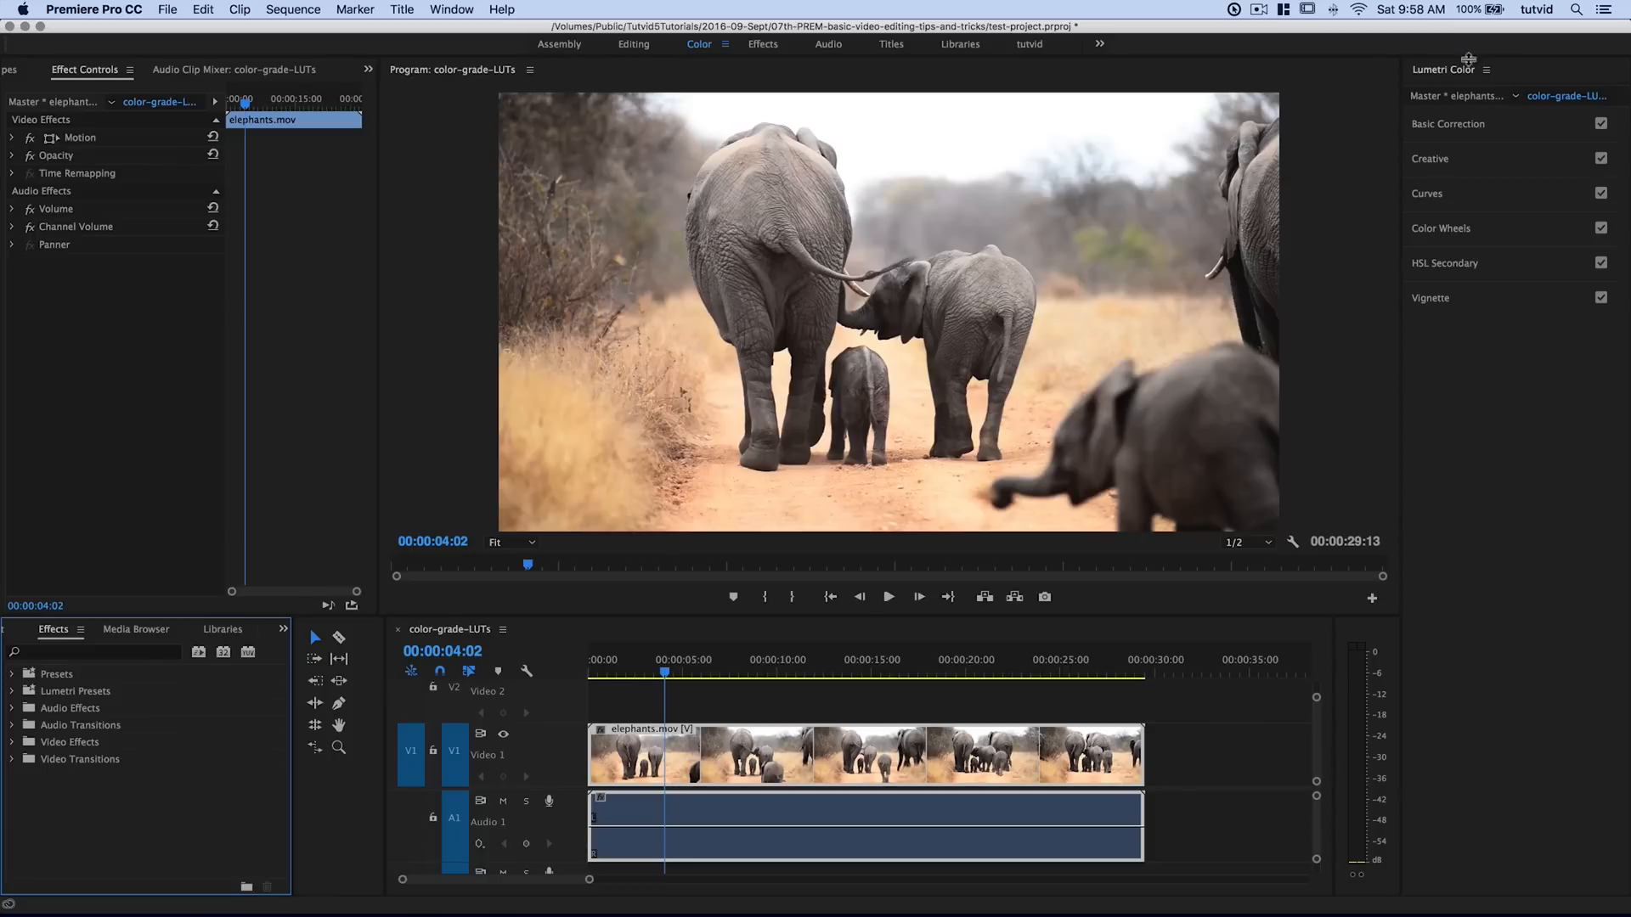
pyautogui.moveTo(1474, 277)
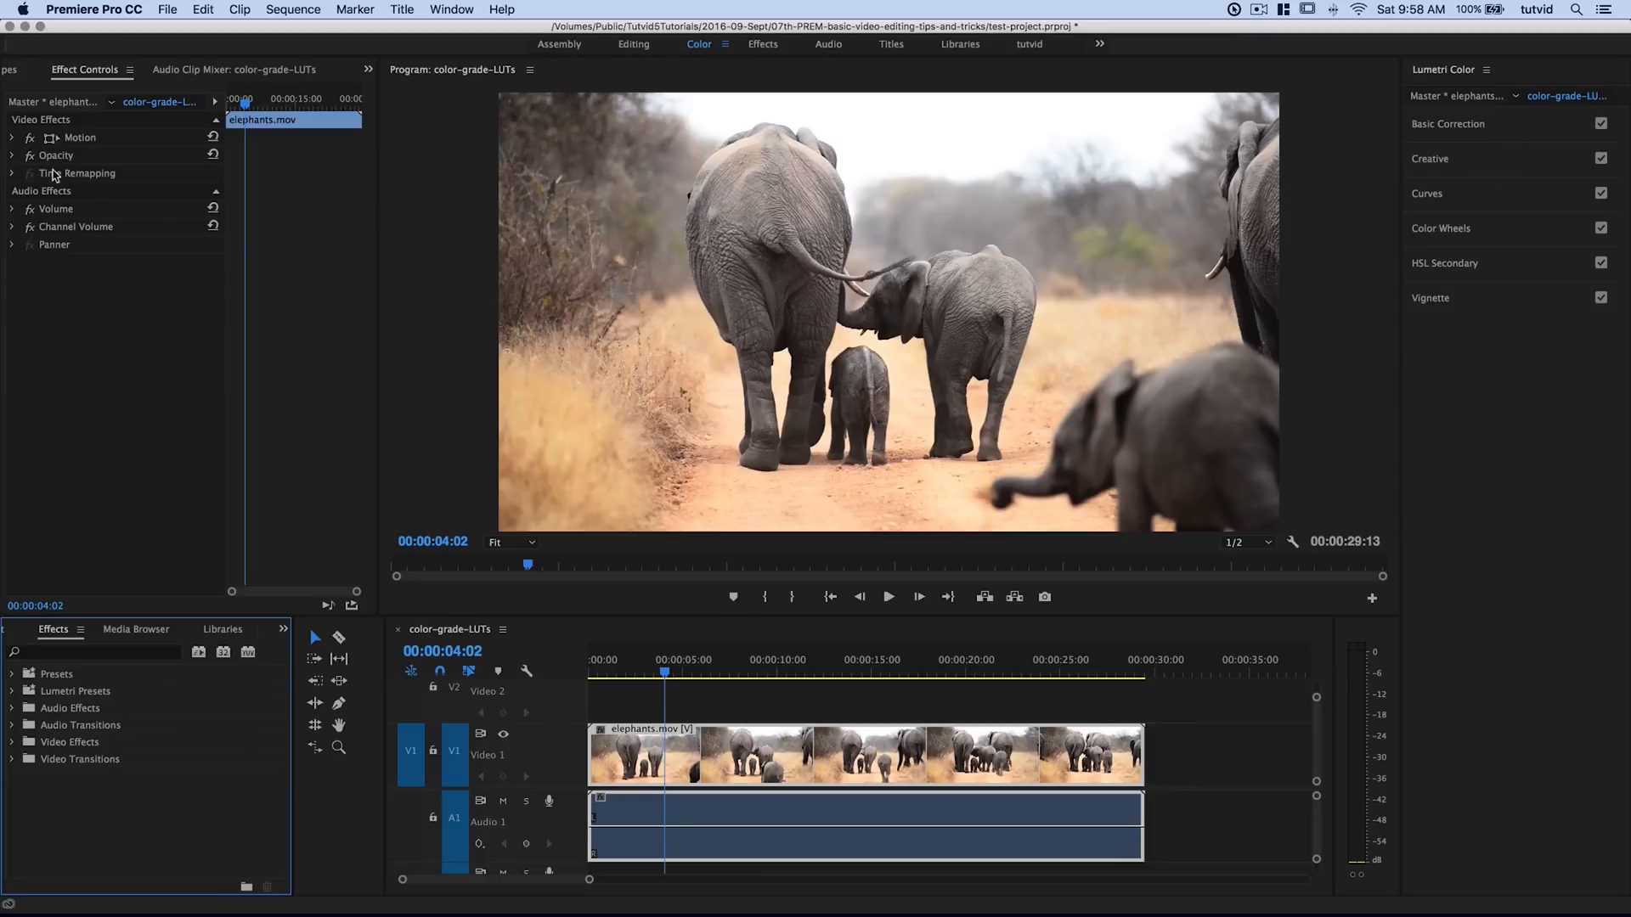
pyautogui.moveTo(119, 204)
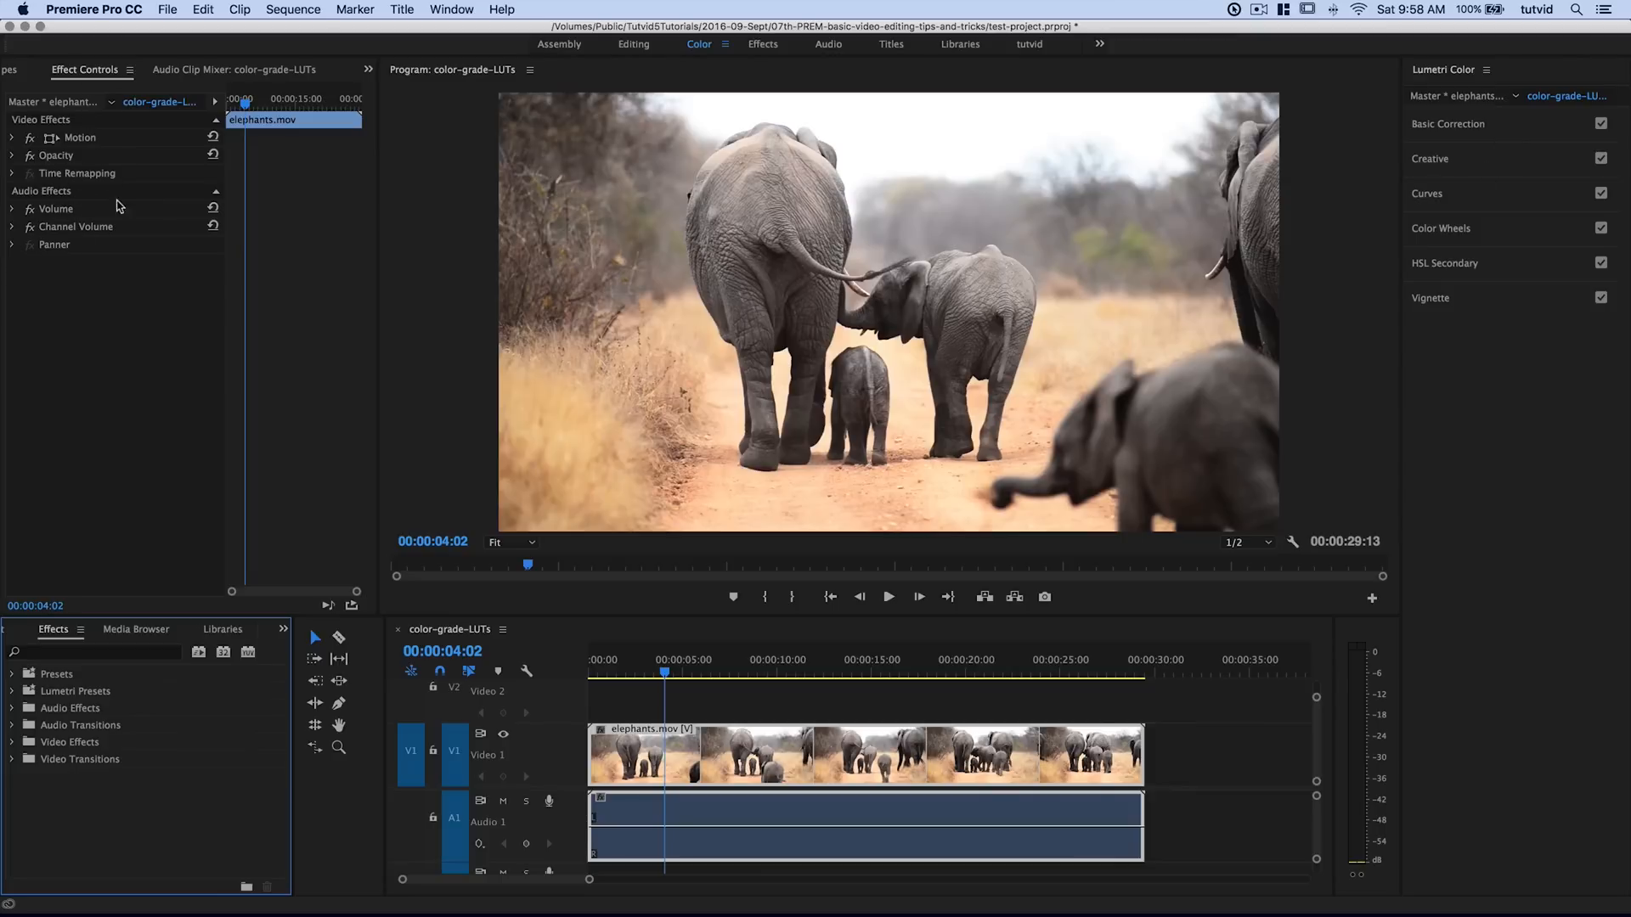
pyautogui.moveTo(1485, 160)
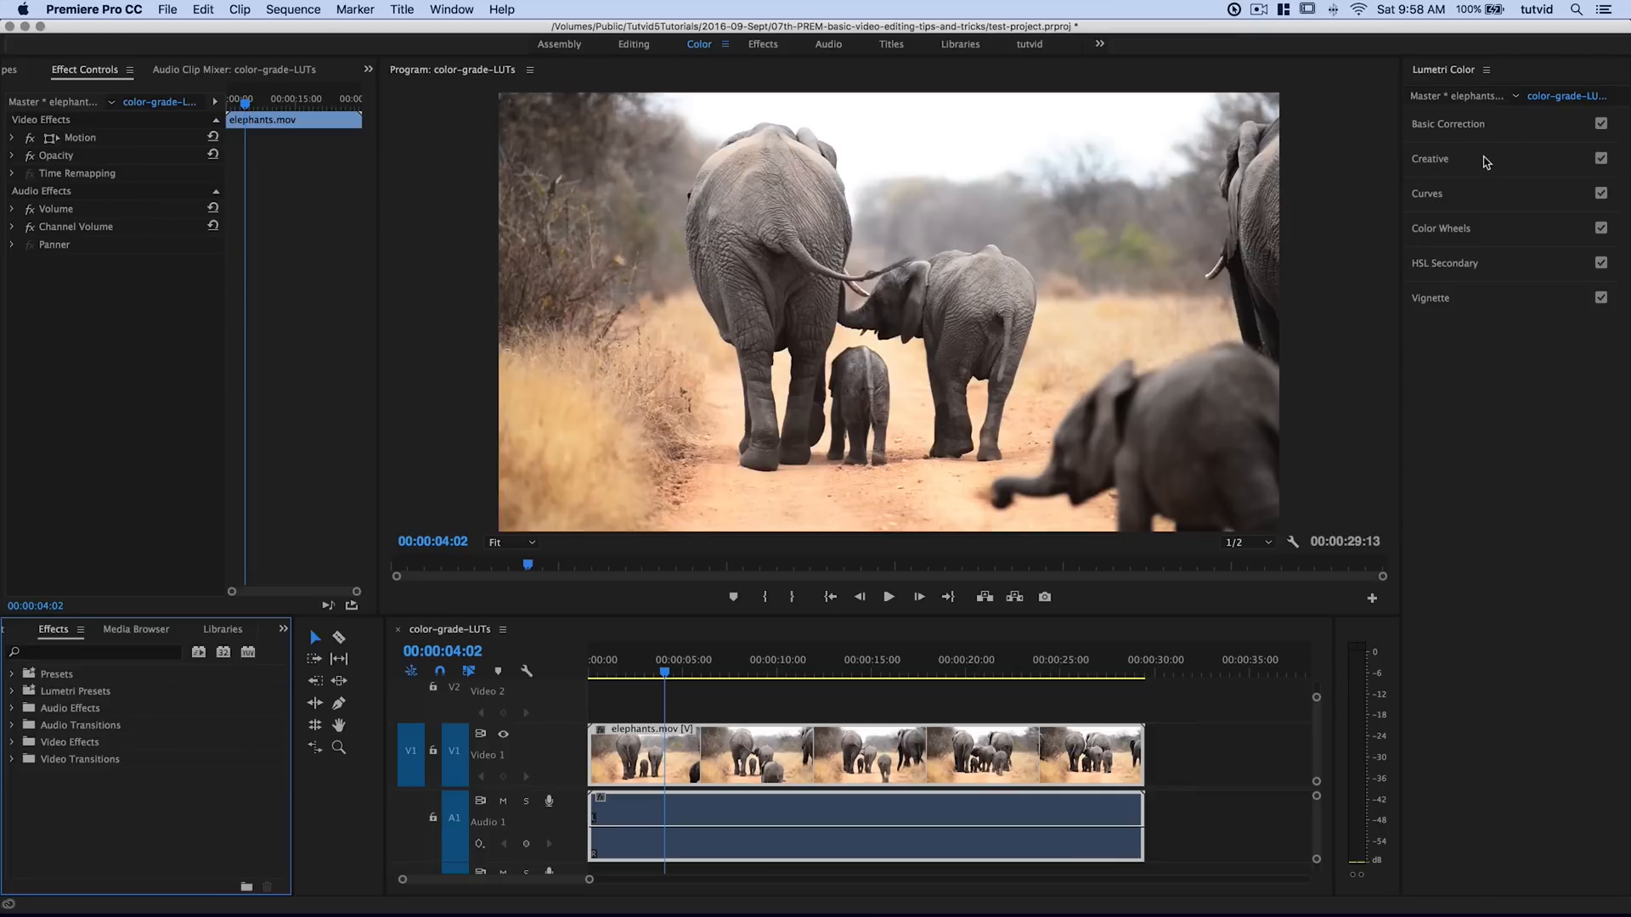
# - Load elephant-colors.3DL as the Creative look in Lumetri Color
pyautogui.click(1429, 159)
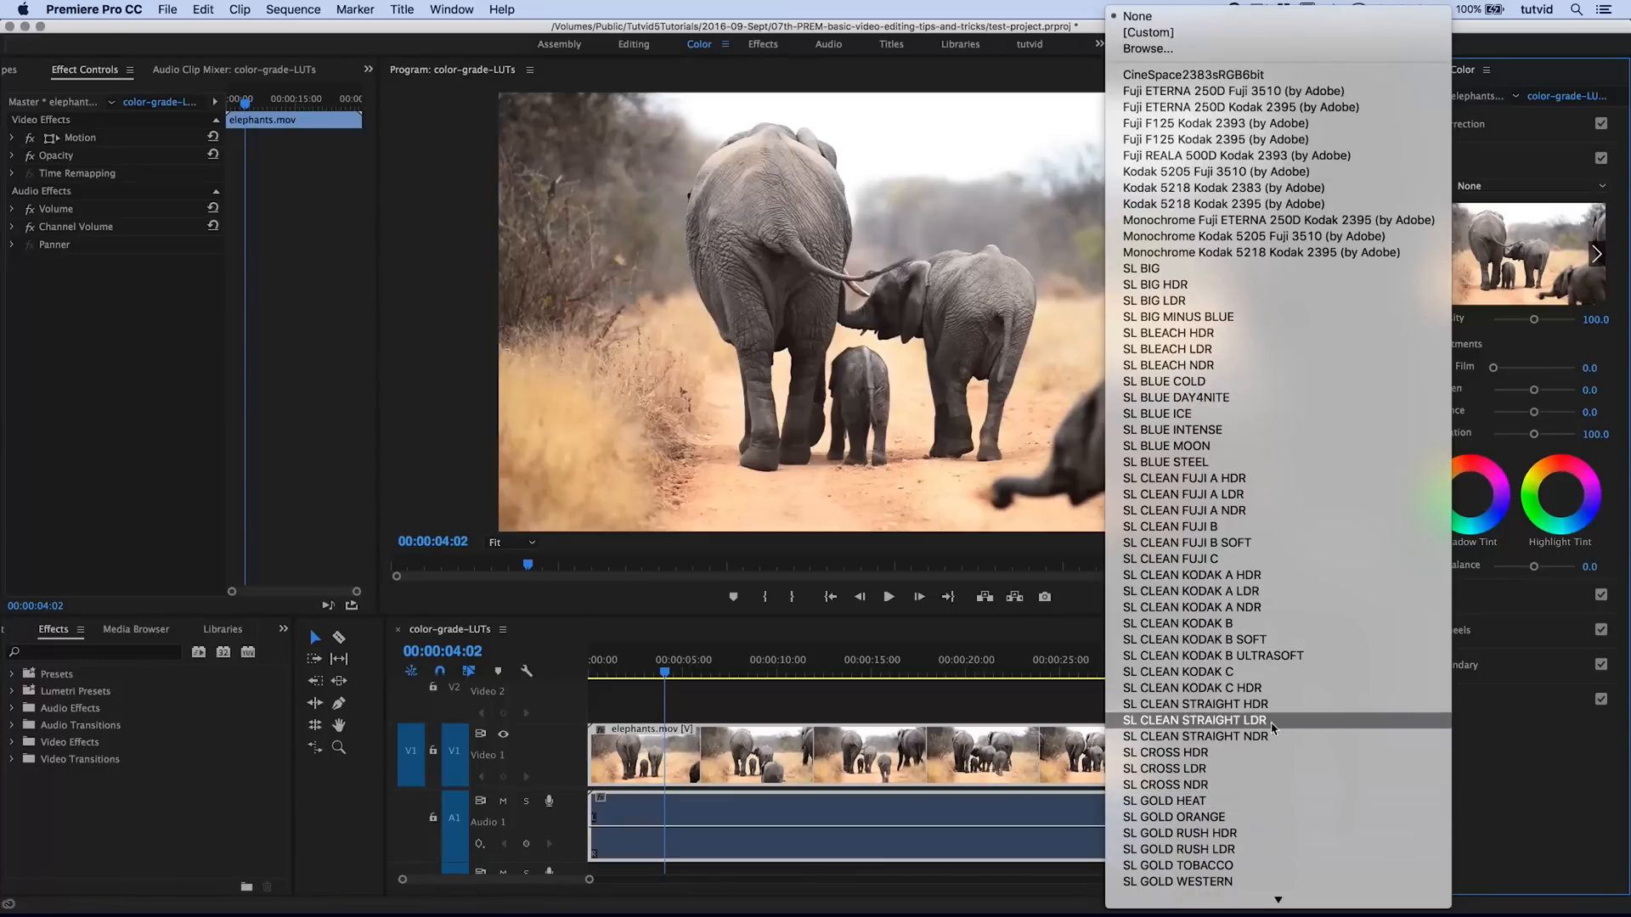
pyautogui.moveTo(1152, 48)
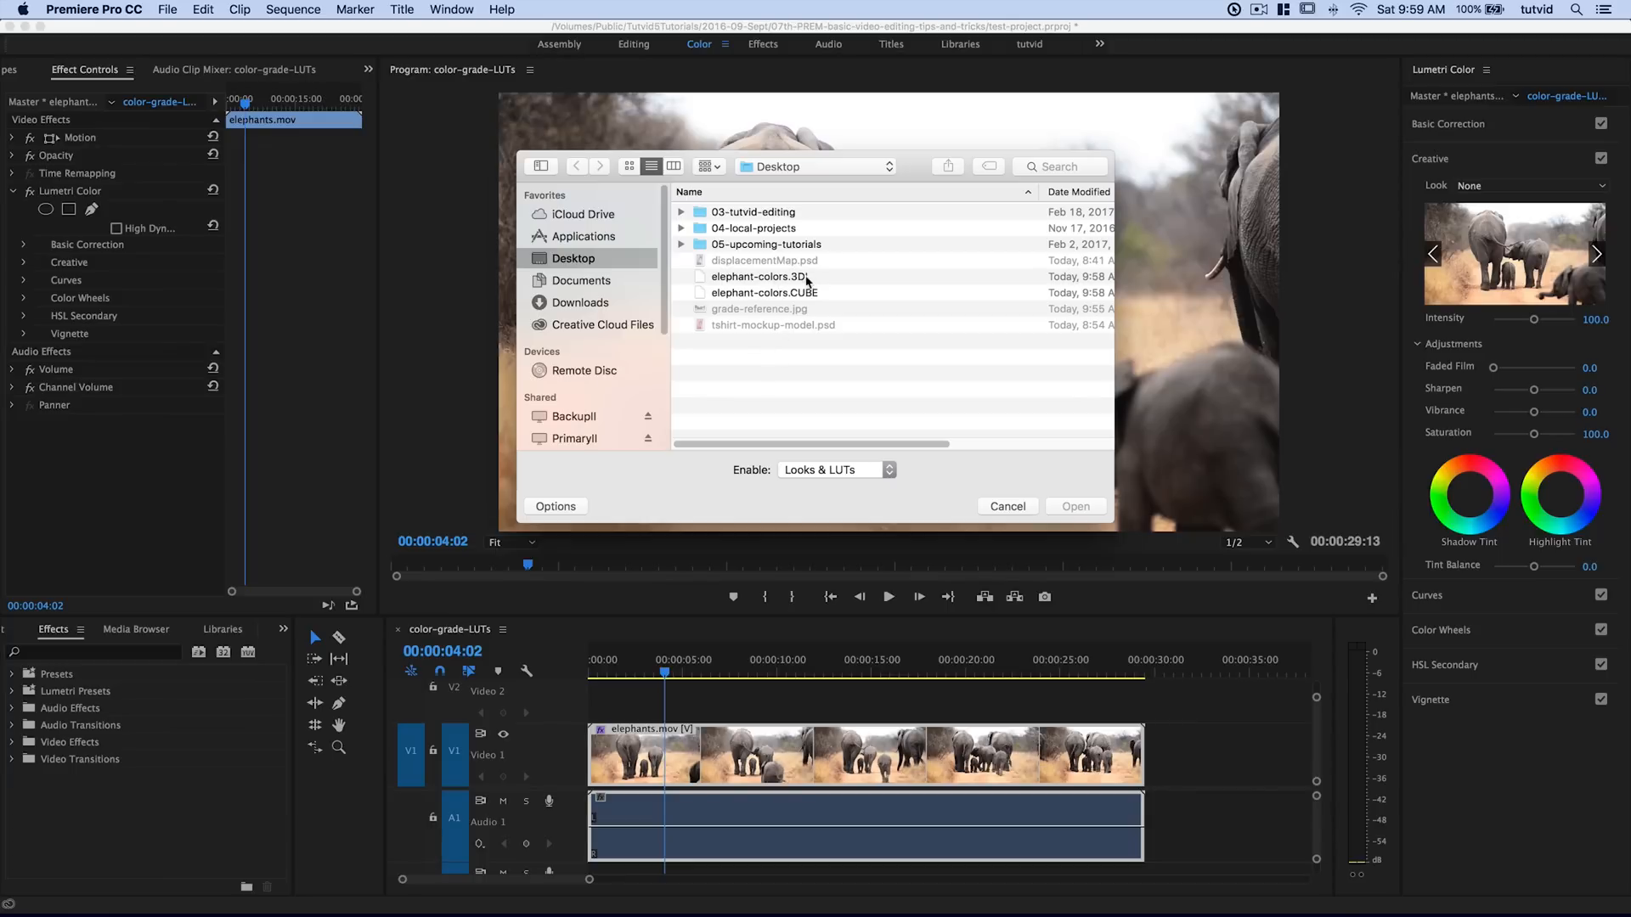
pyautogui.click(760, 276)
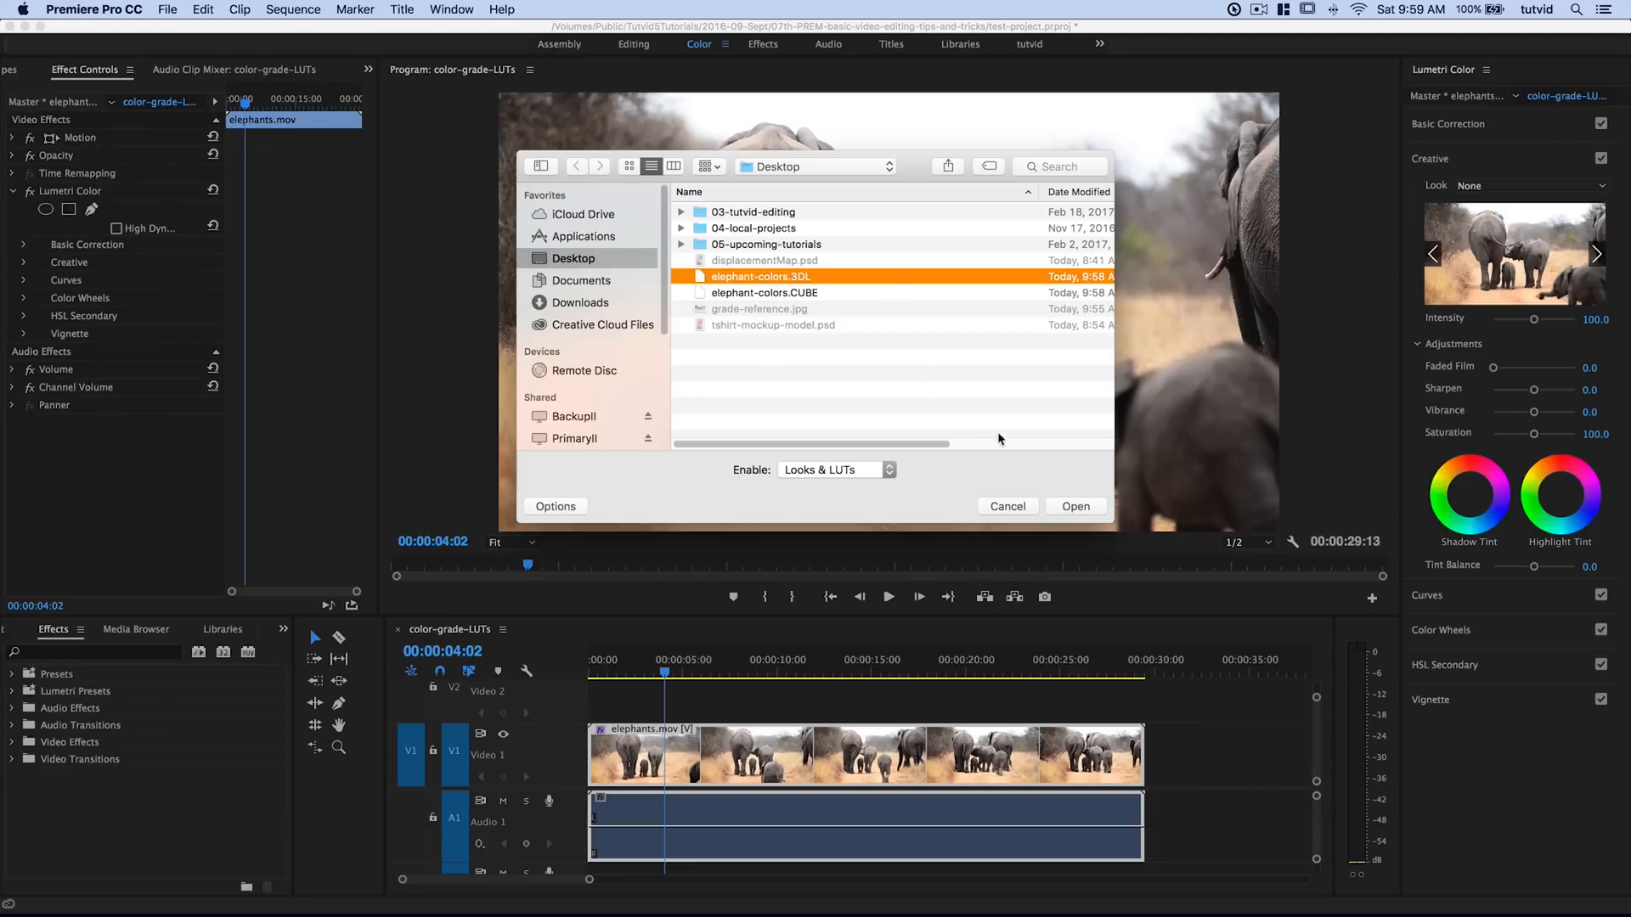
pyautogui.click(1075, 507)
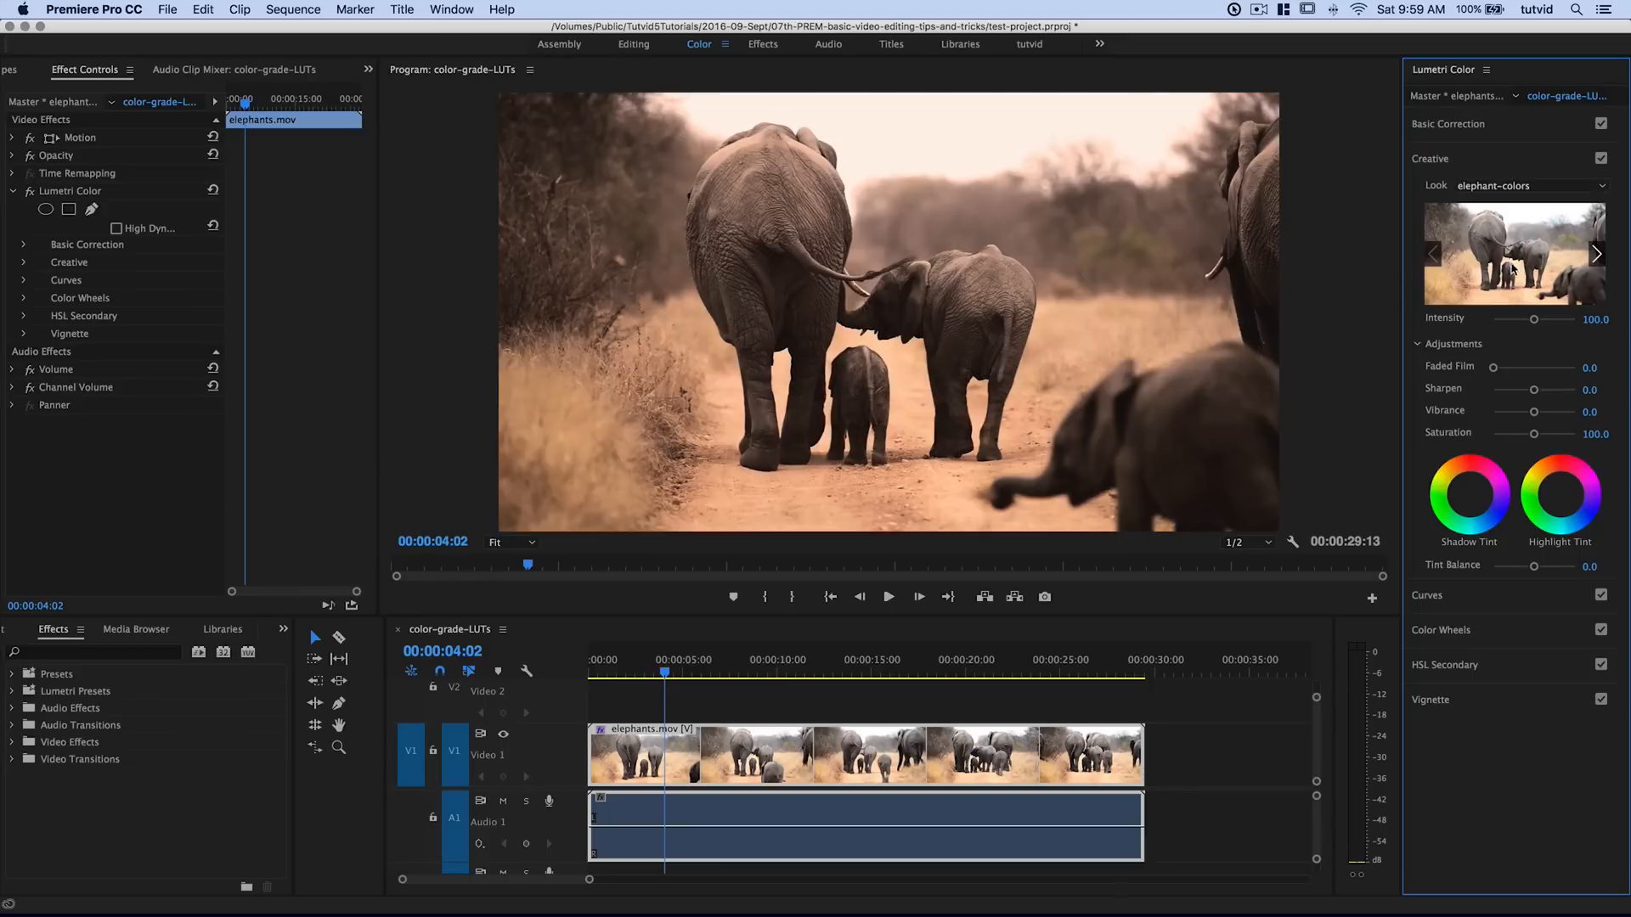
pyautogui.moveTo(888, 293)
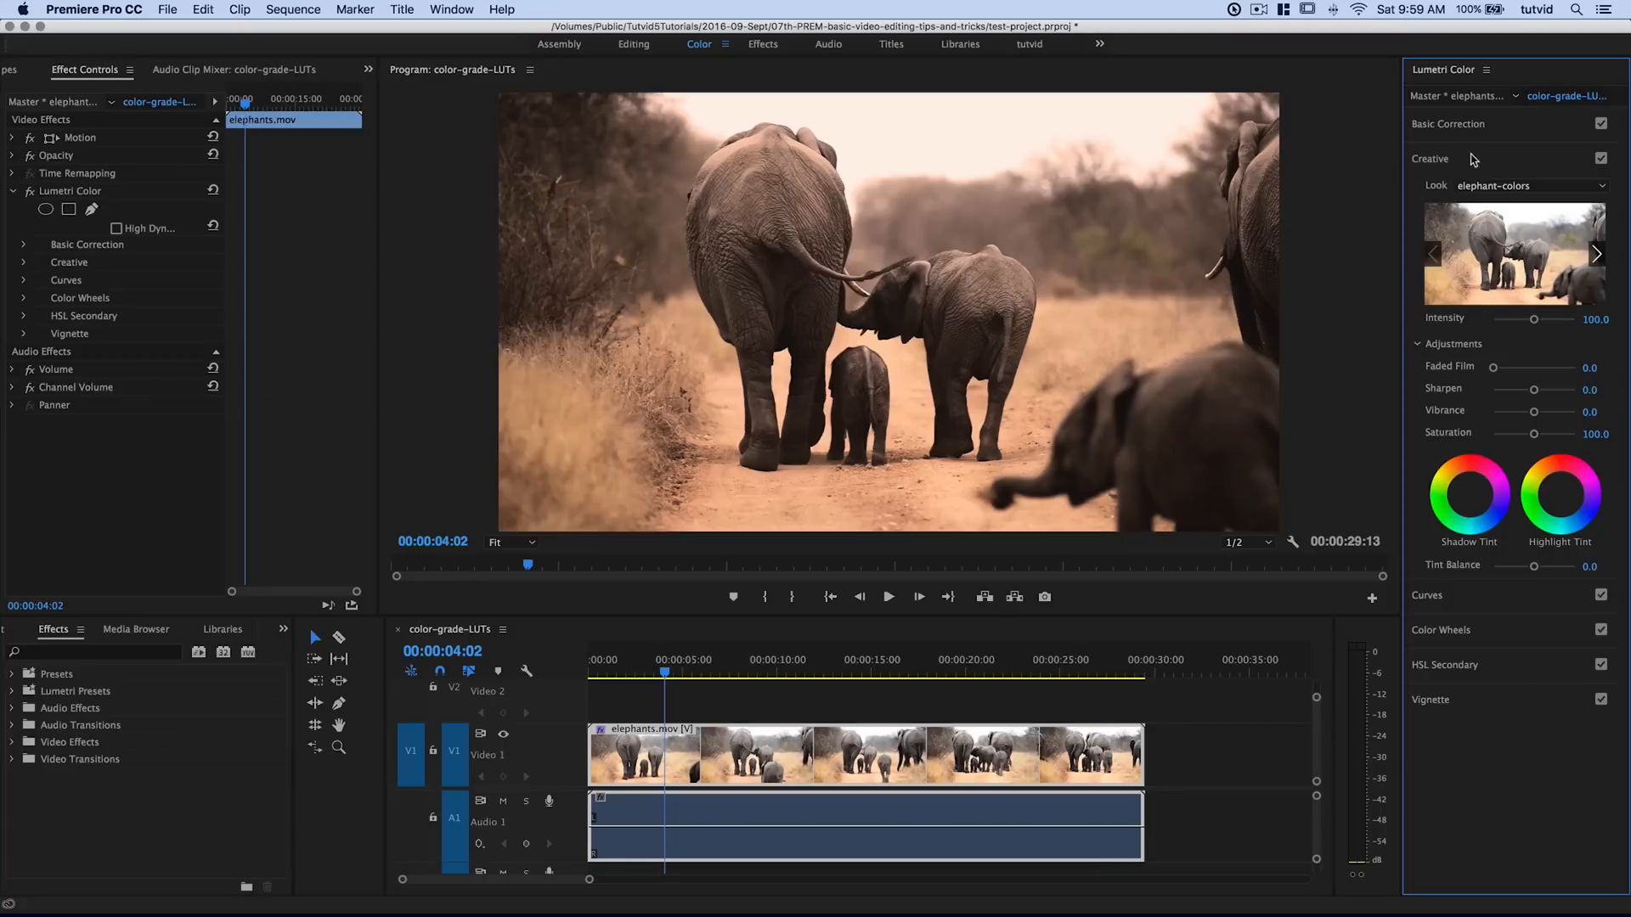
# - In Basic Correction, set Contrast to -22.9 and lift Blacks to 12.5
pyautogui.click(1449, 123)
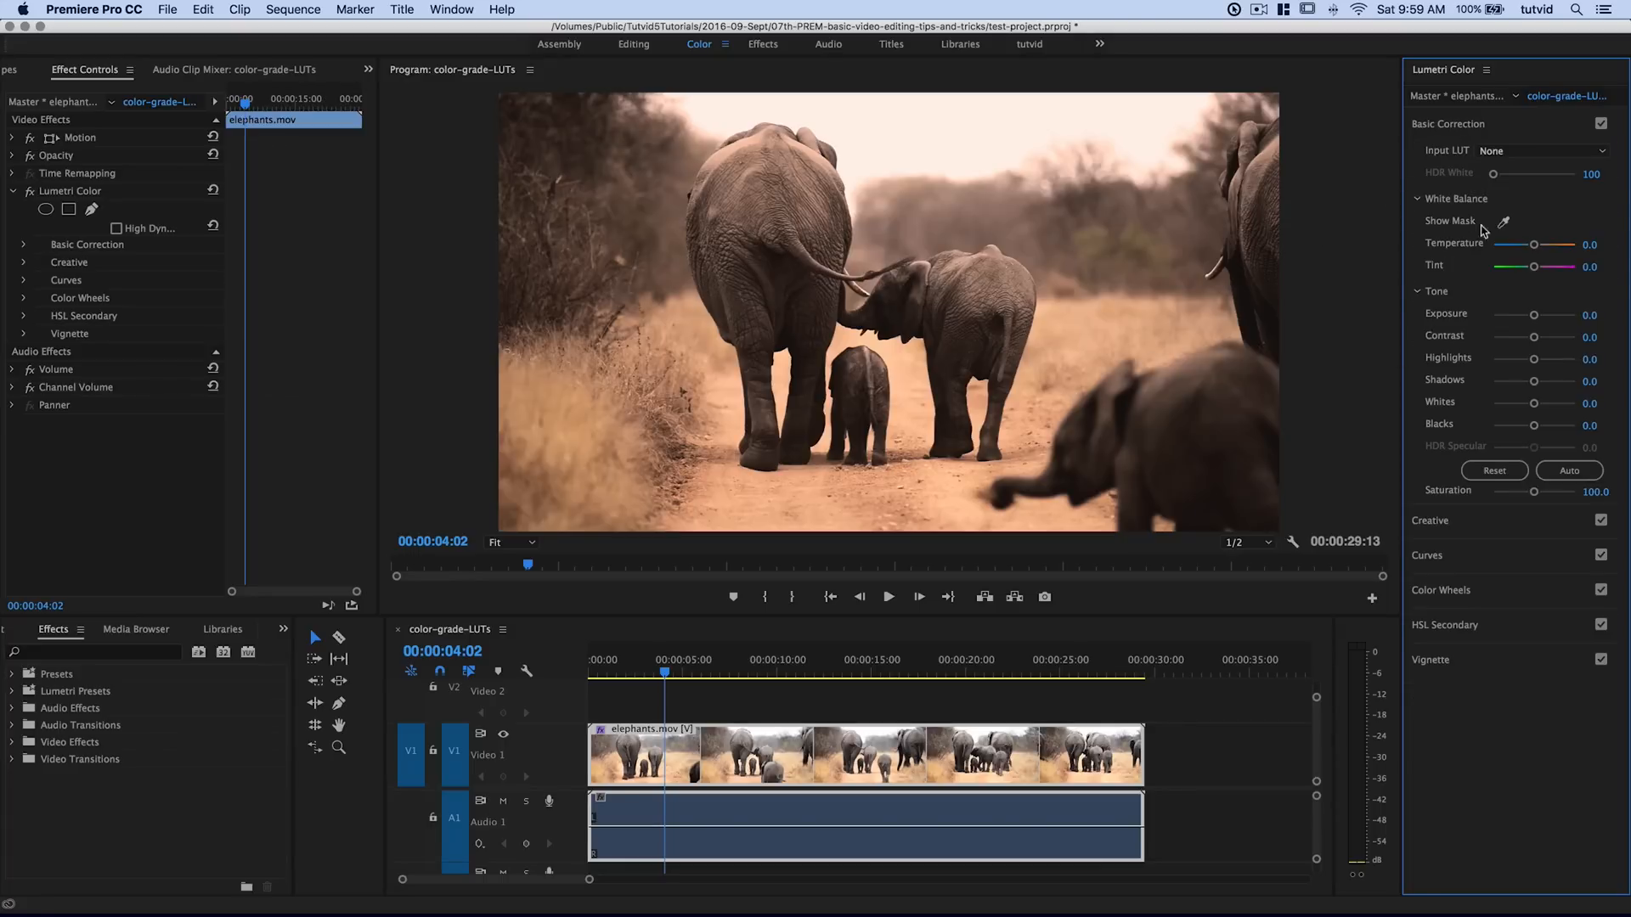
pyautogui.moveTo(1533, 335); pyautogui.dragTo(1524, 335)
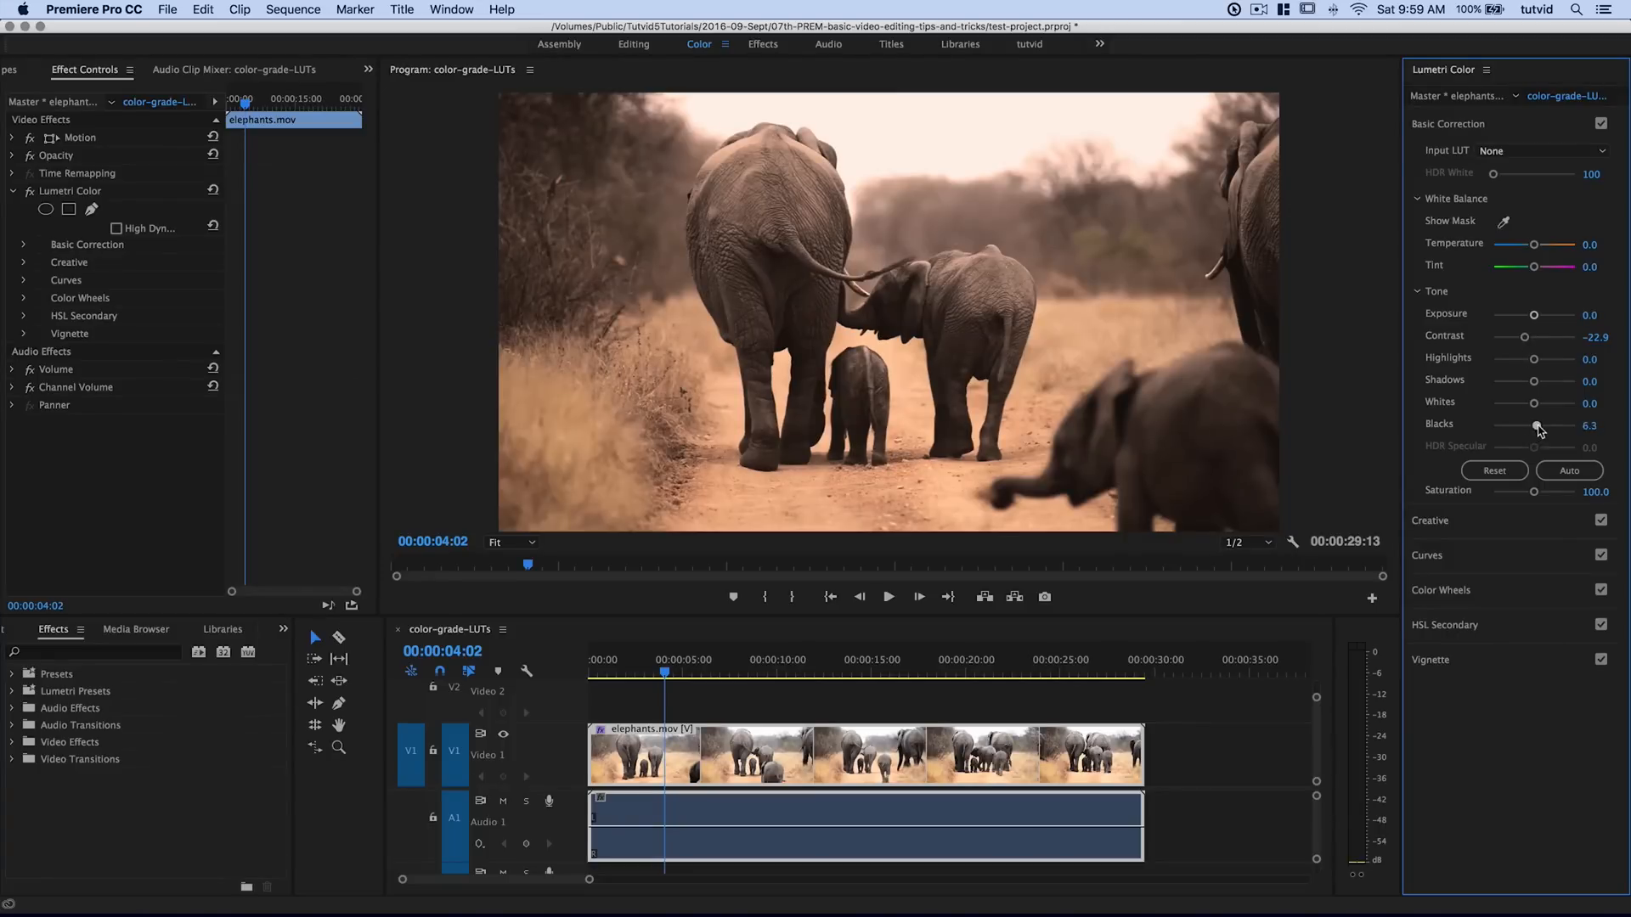
pyautogui.moveTo(1538, 425); pyautogui.dragTo(1565, 425)
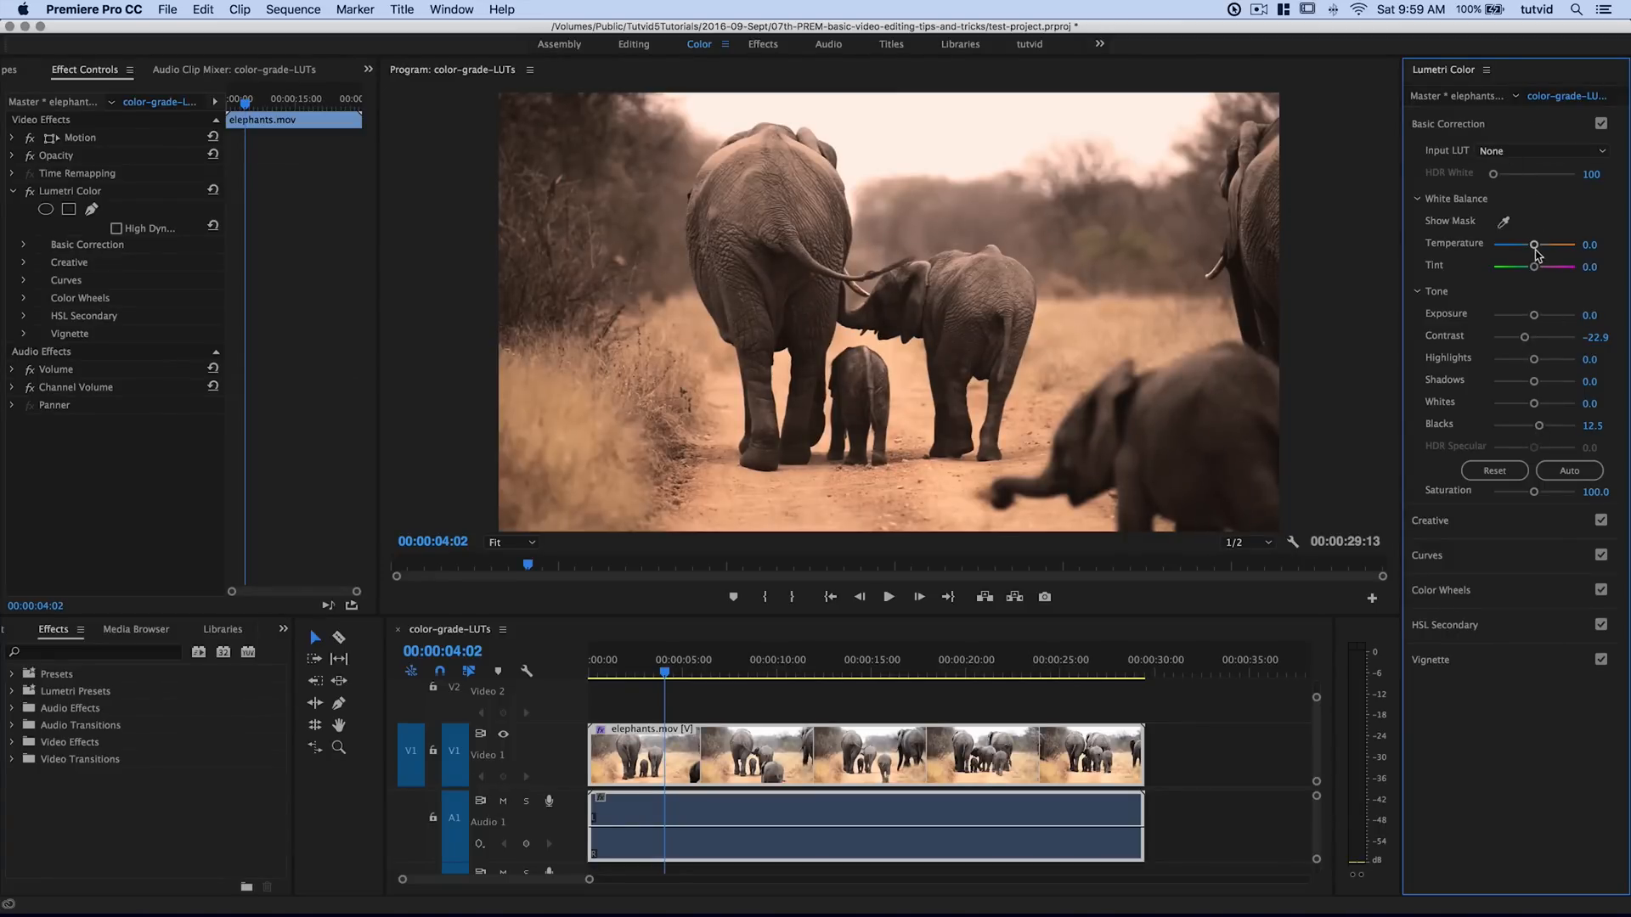
pyautogui.moveTo(1532, 244); pyautogui.dragTo(1537, 244)
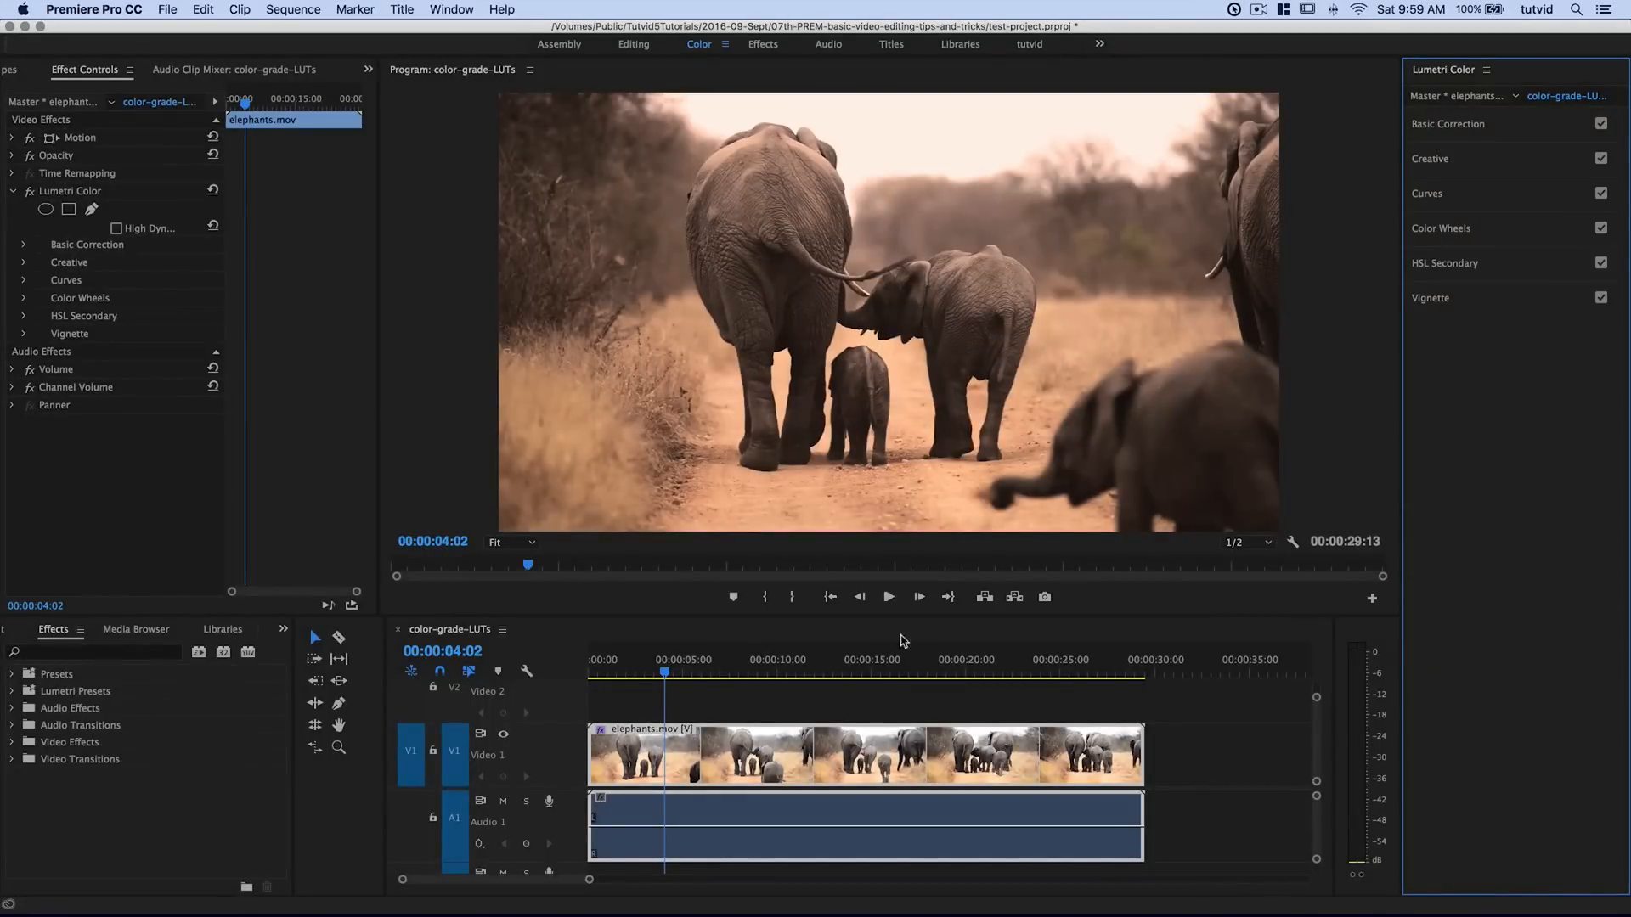
# - Move the playhead back to the start of the sequence
pyautogui.click(881, 670)
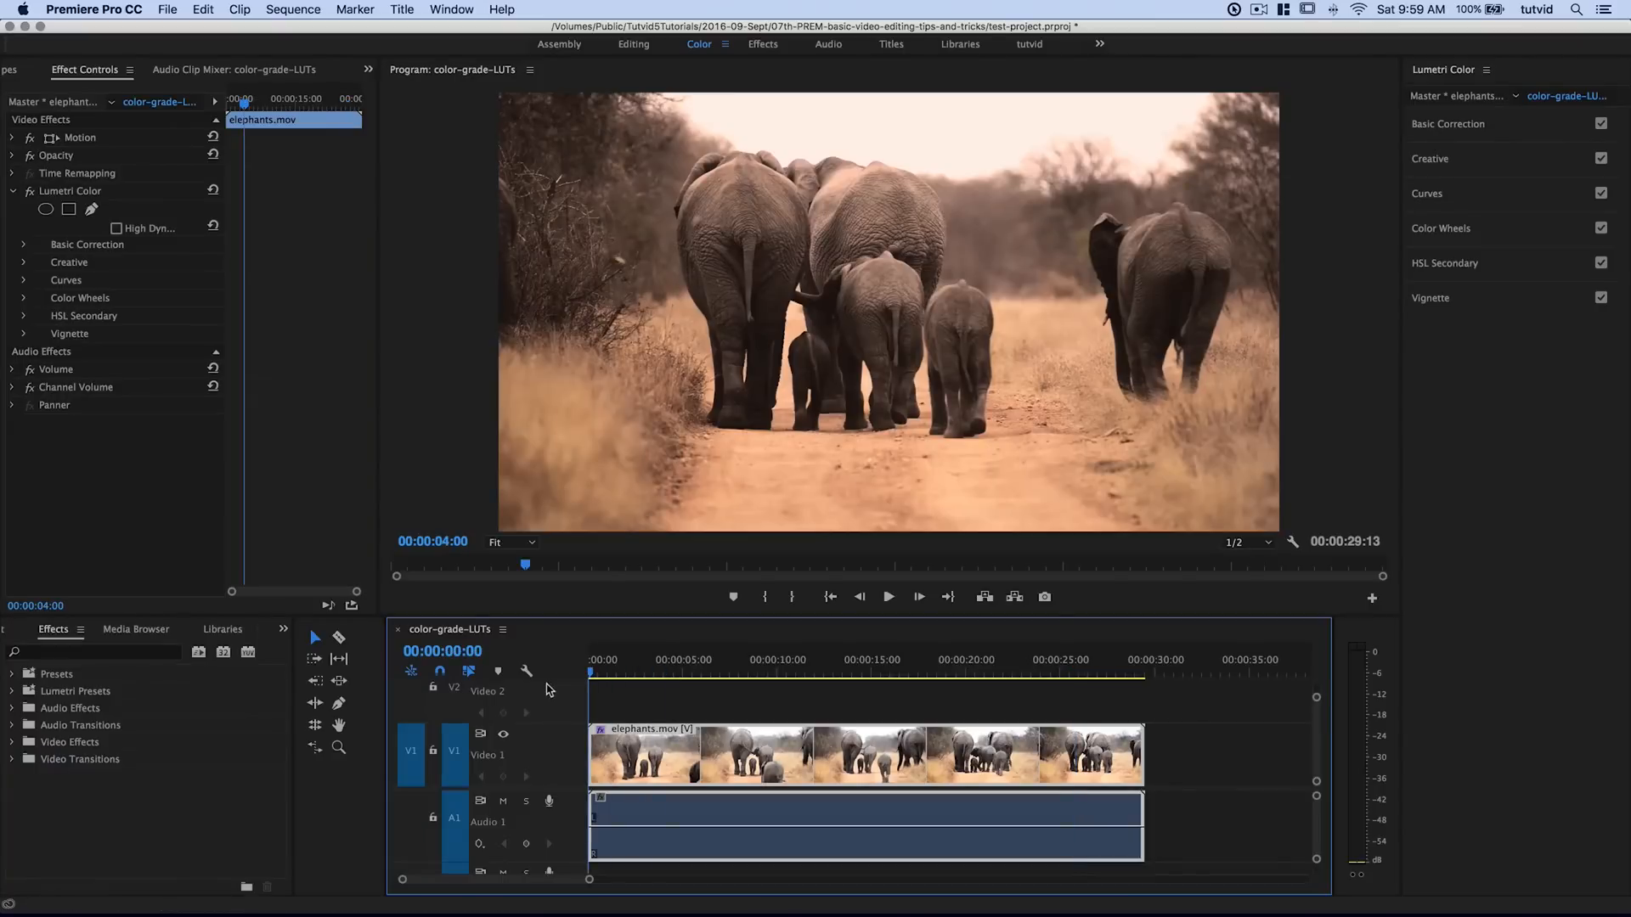
pyautogui.moveTo(260, 505)
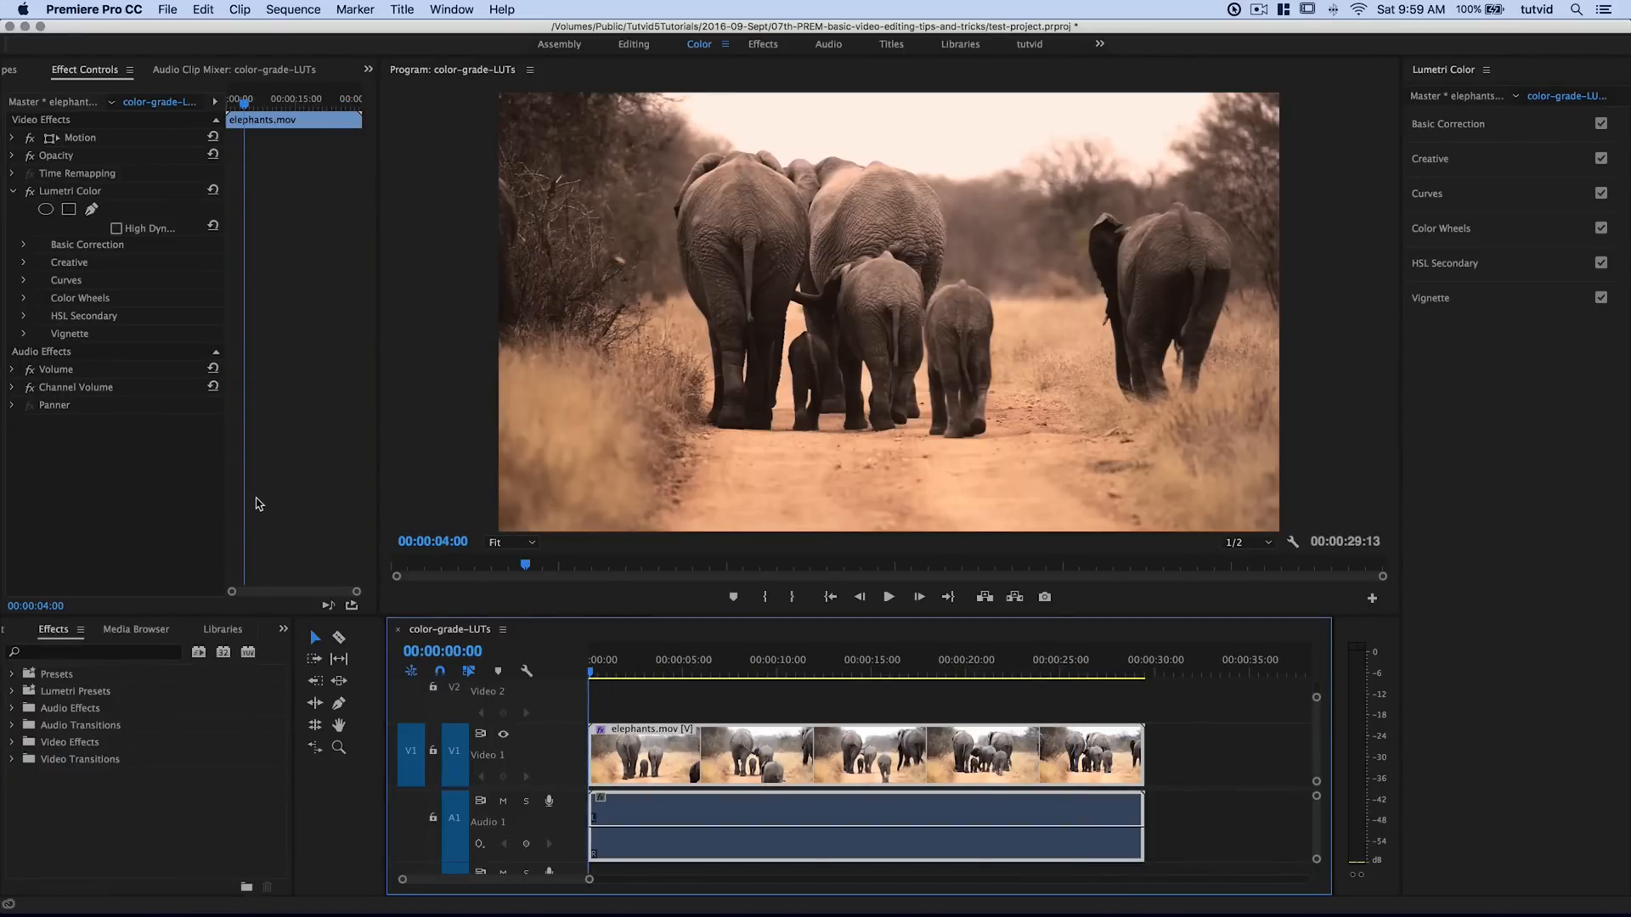